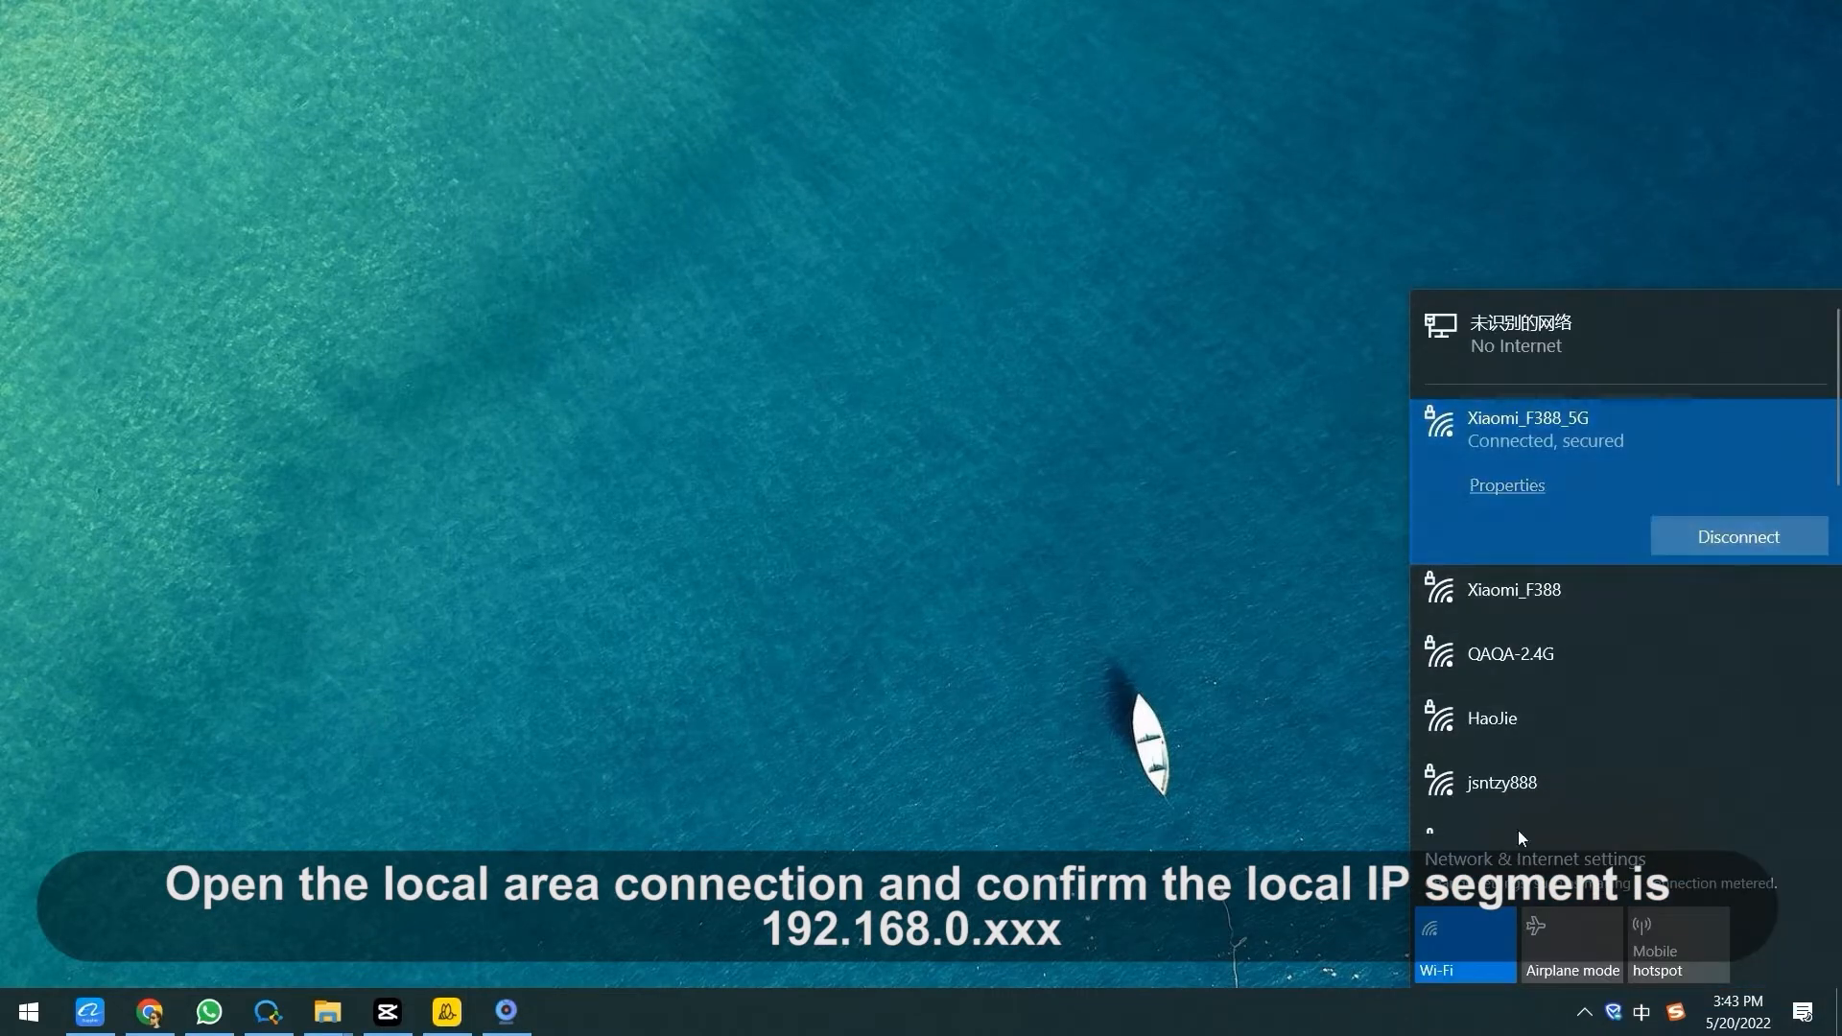
Step: Confirm Local Area Connection's static 192.168.0.x IPv4 settings and launch the browser
left_click(1533, 859)
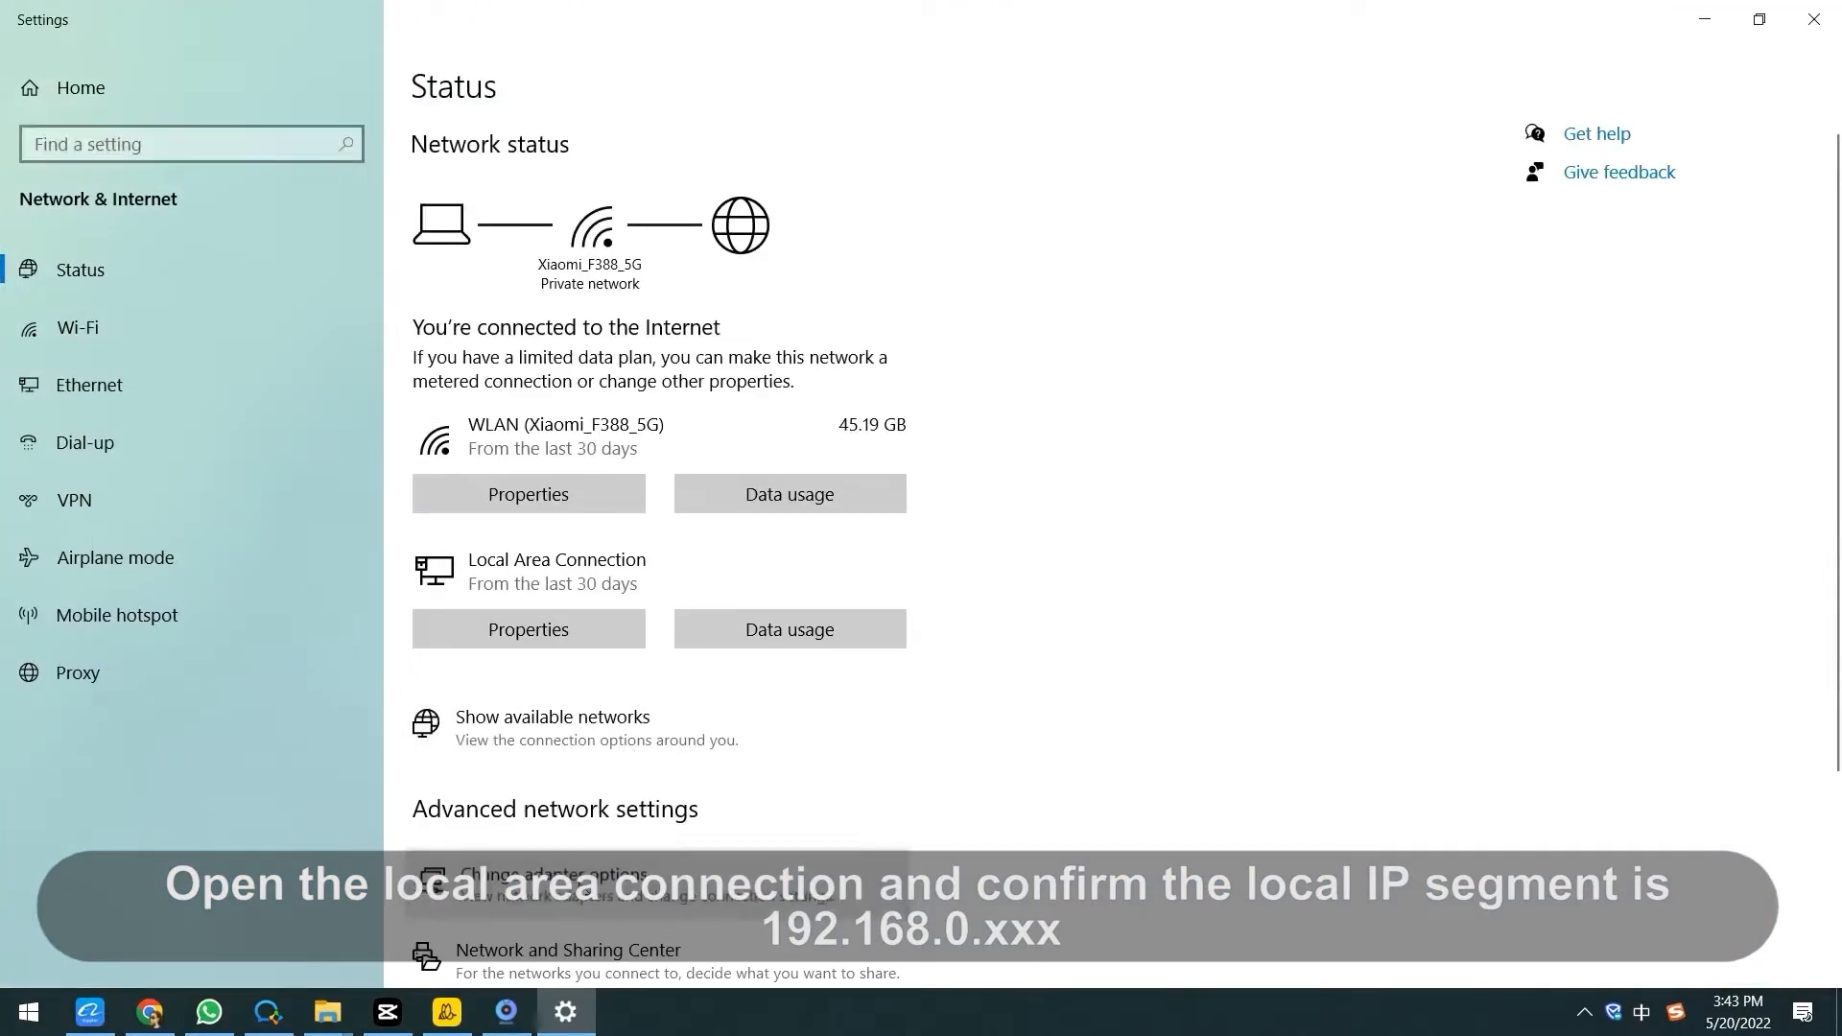
left_click(528, 875)
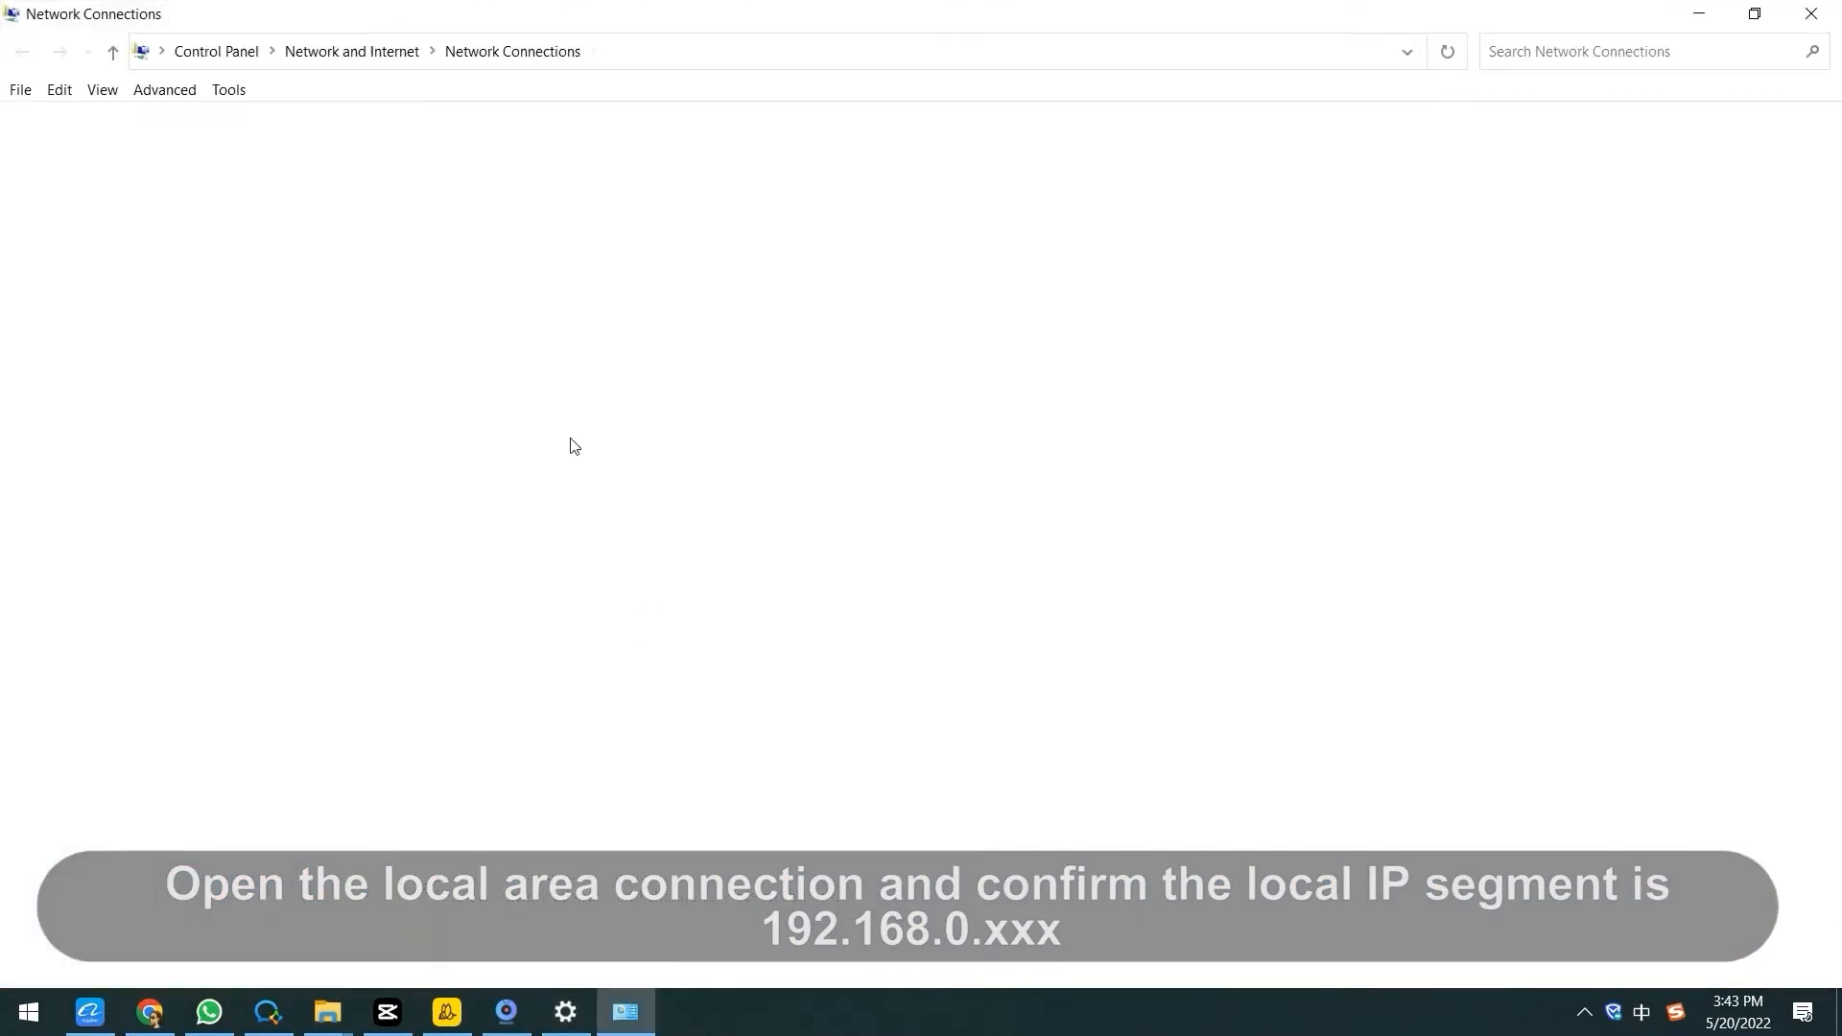
left_click(464, 180)
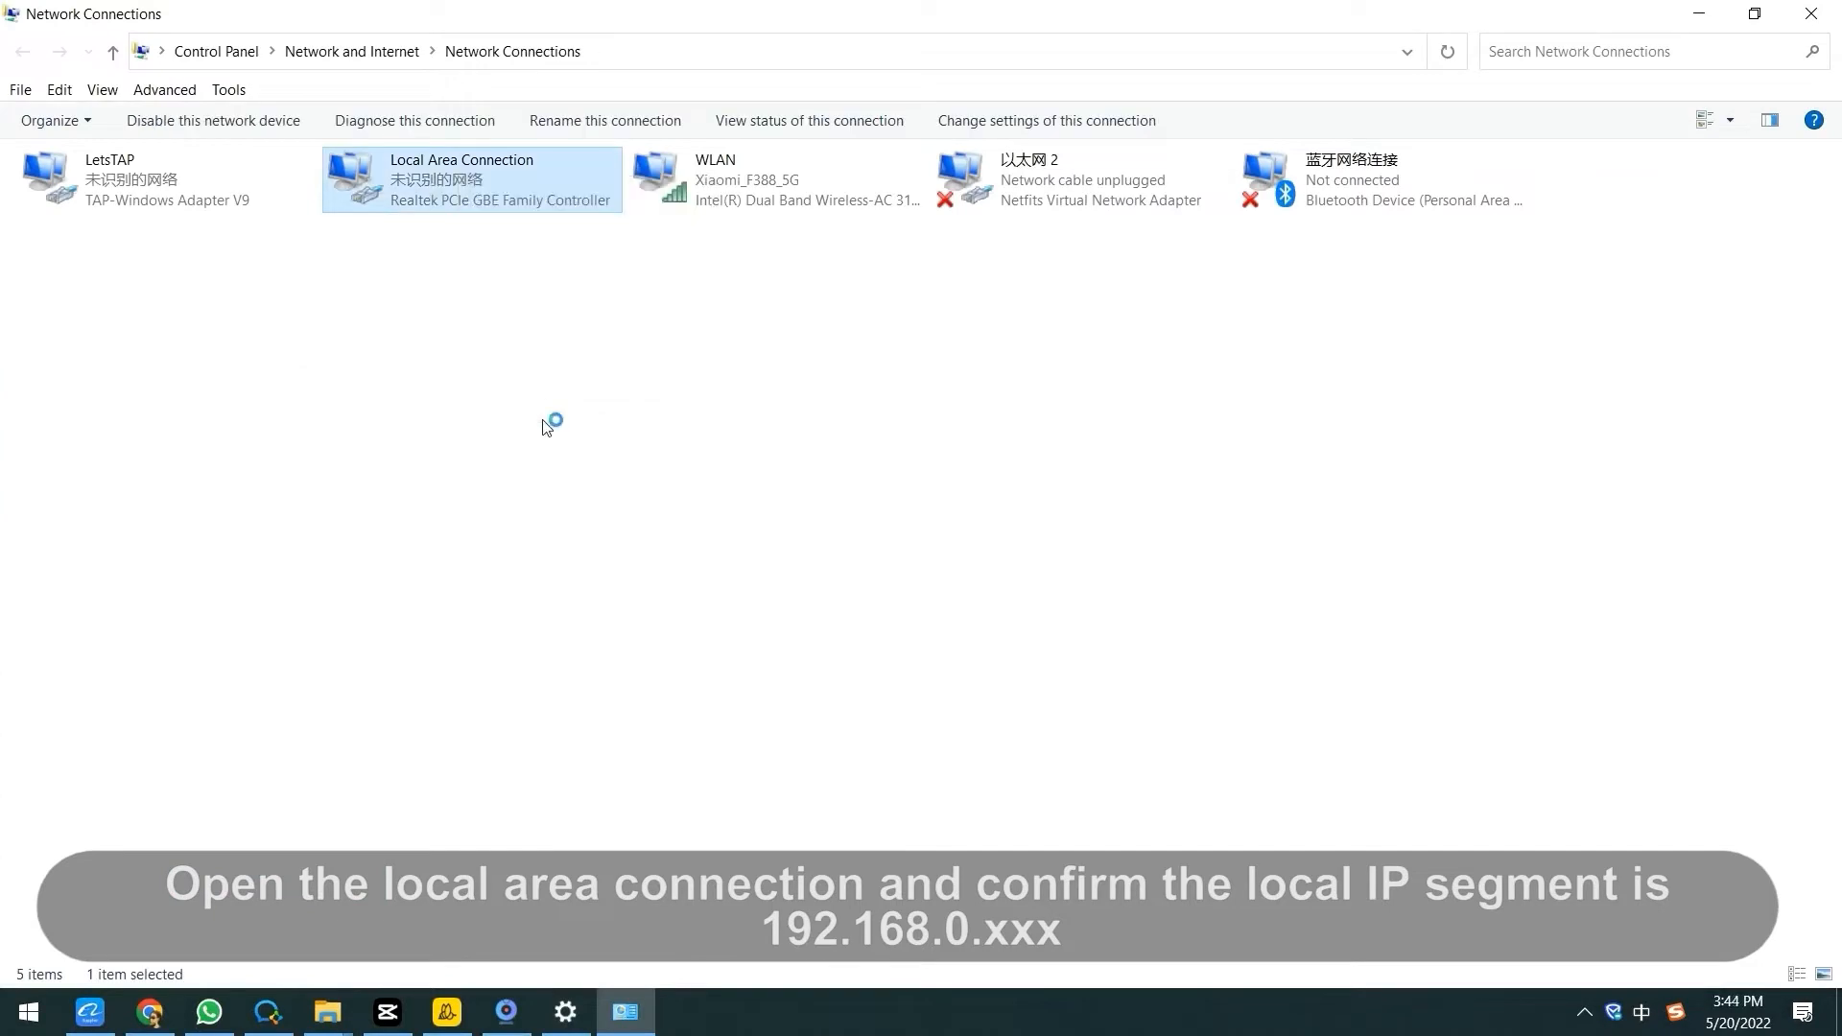
double_click(470, 178)
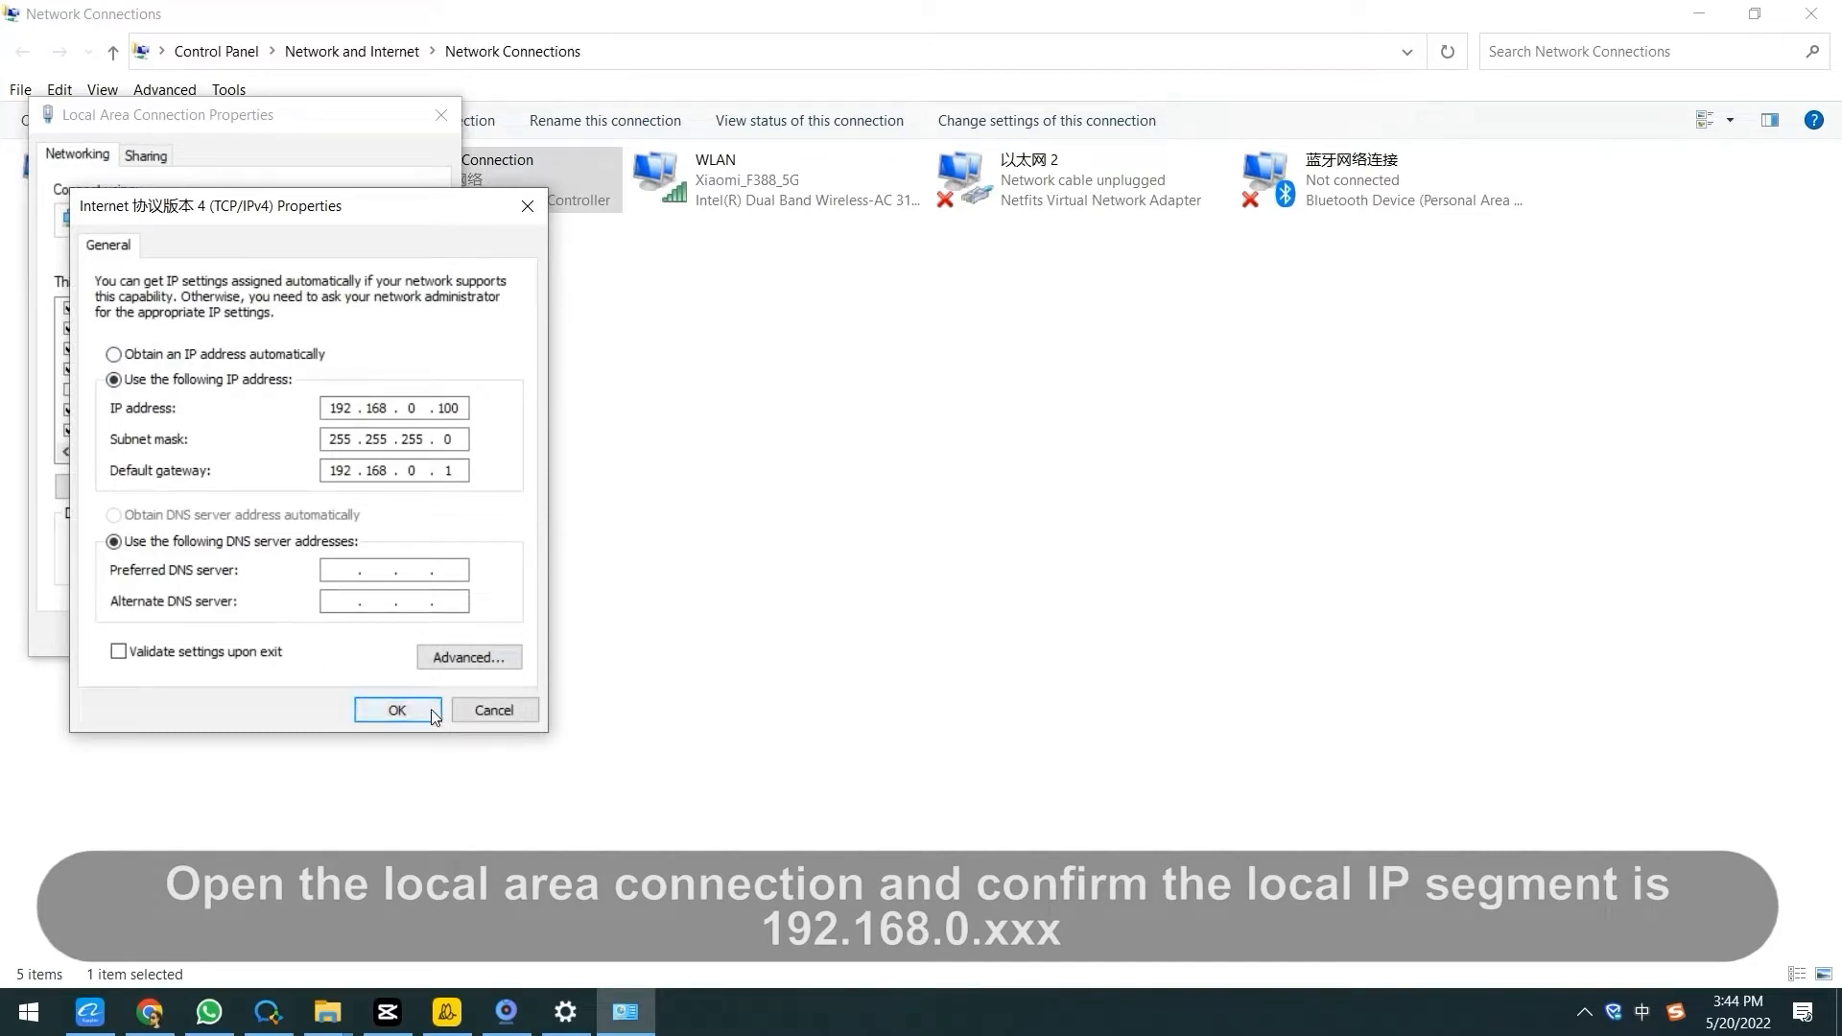
left_click(396, 710)
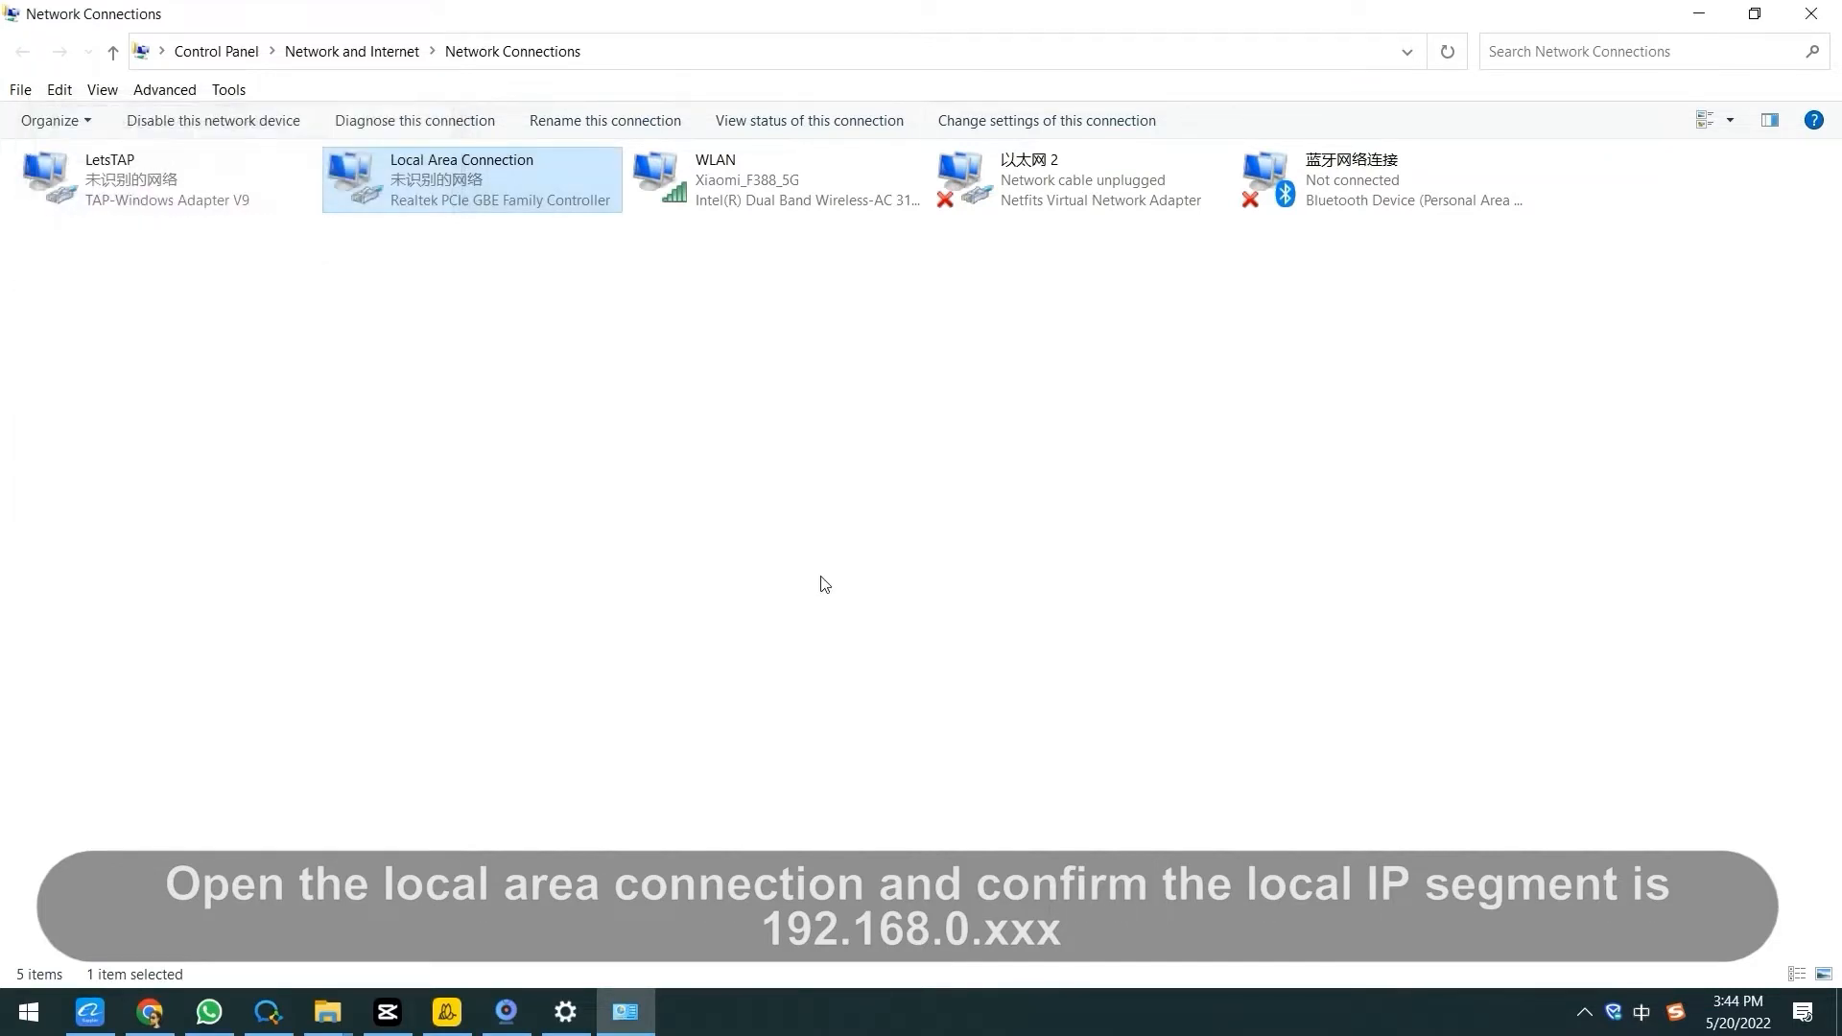
left_click(26, 1011)
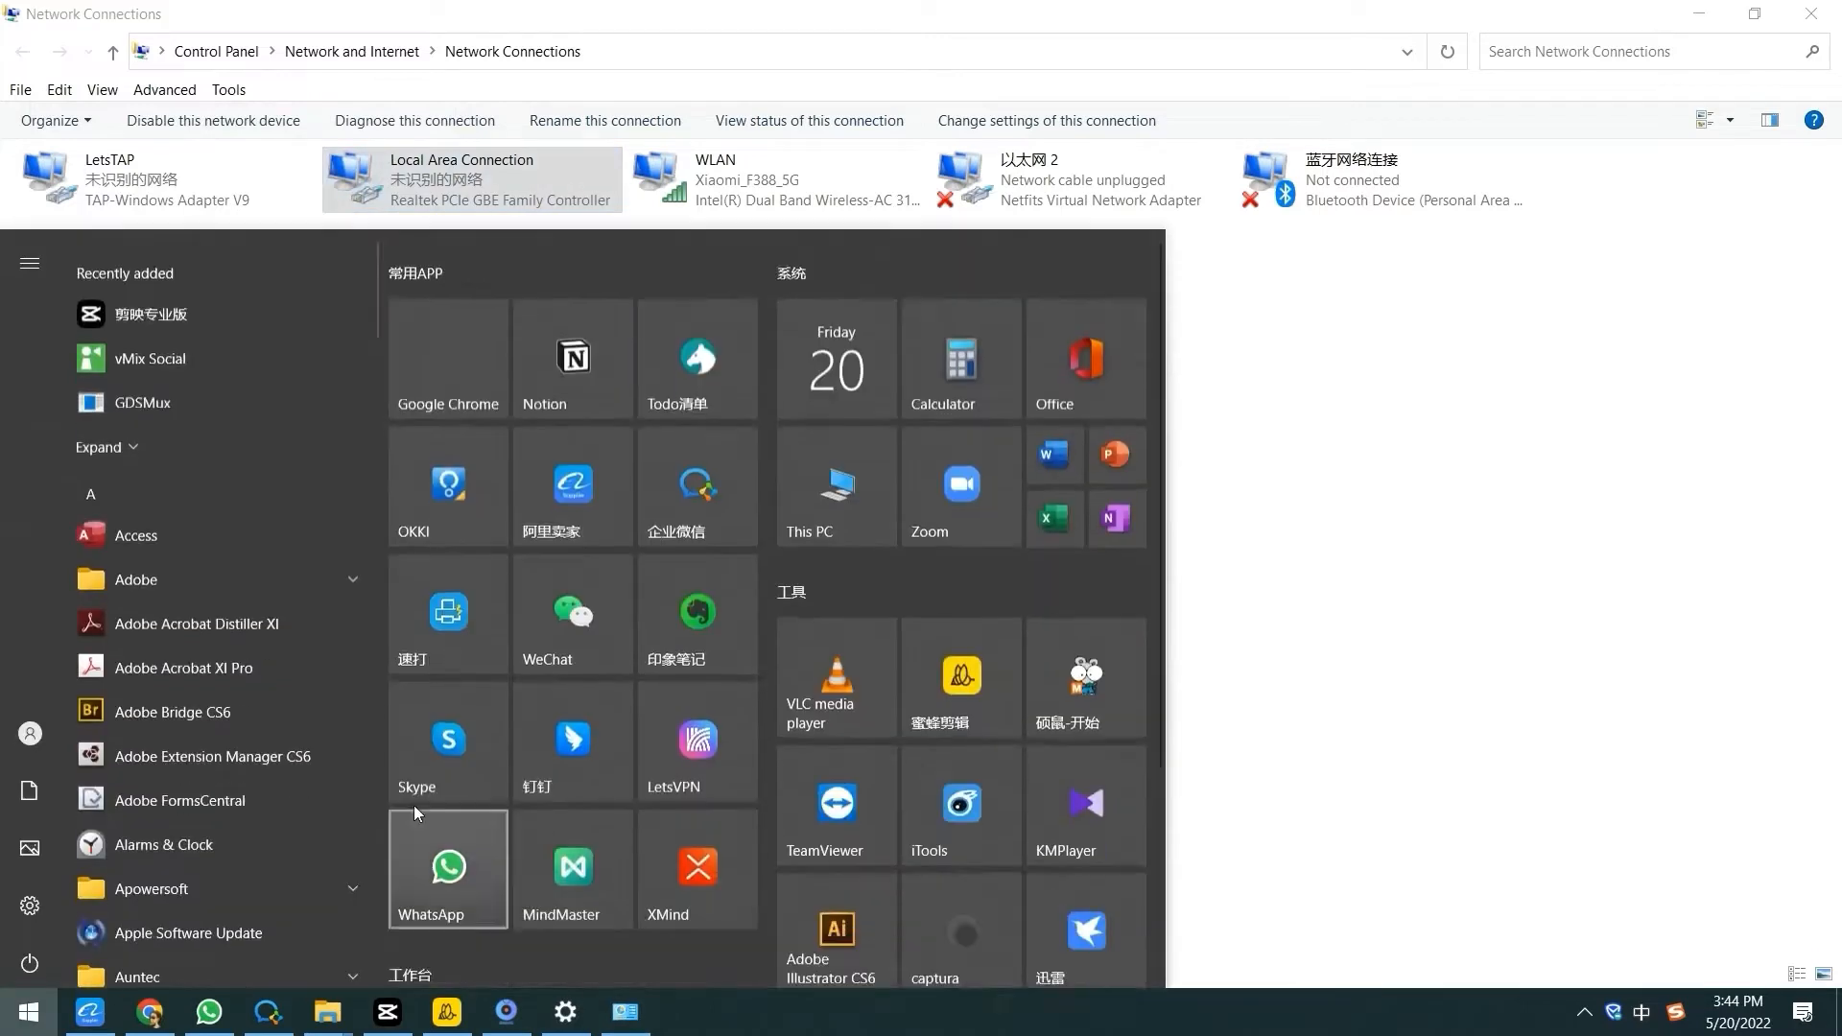
left_click(26, 1011)
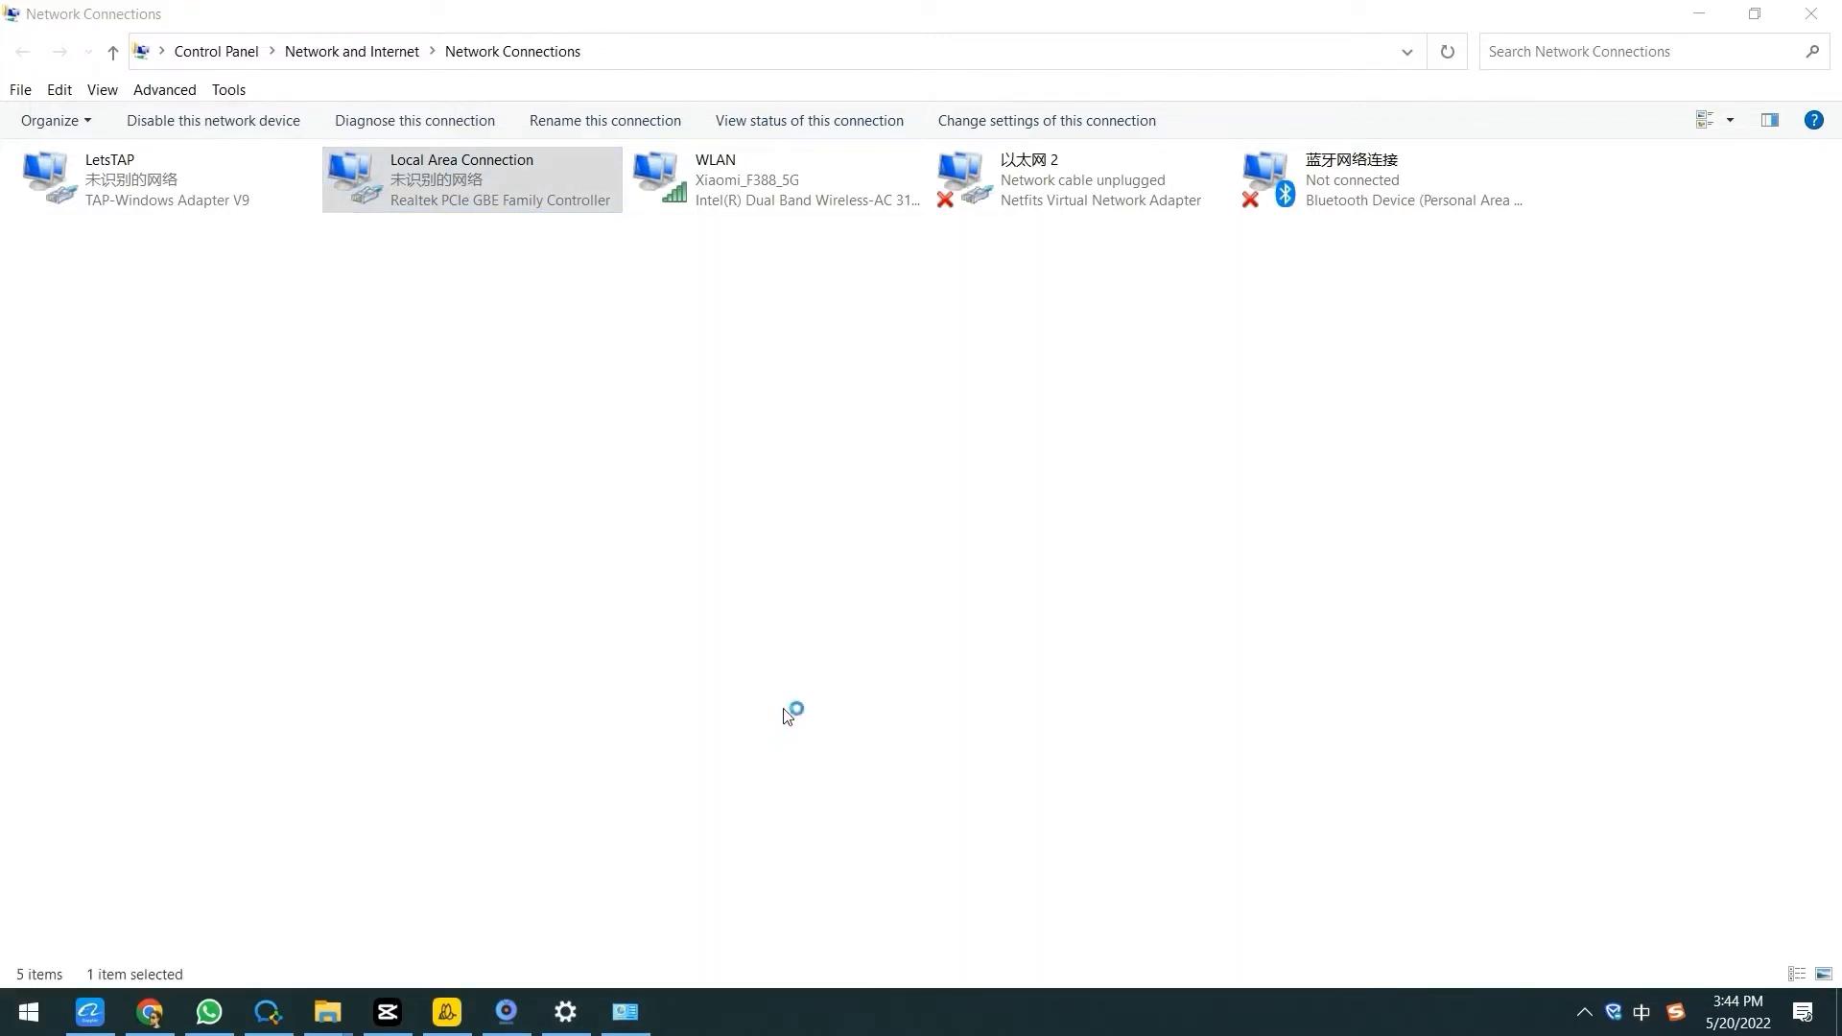
left_click(685, 1011)
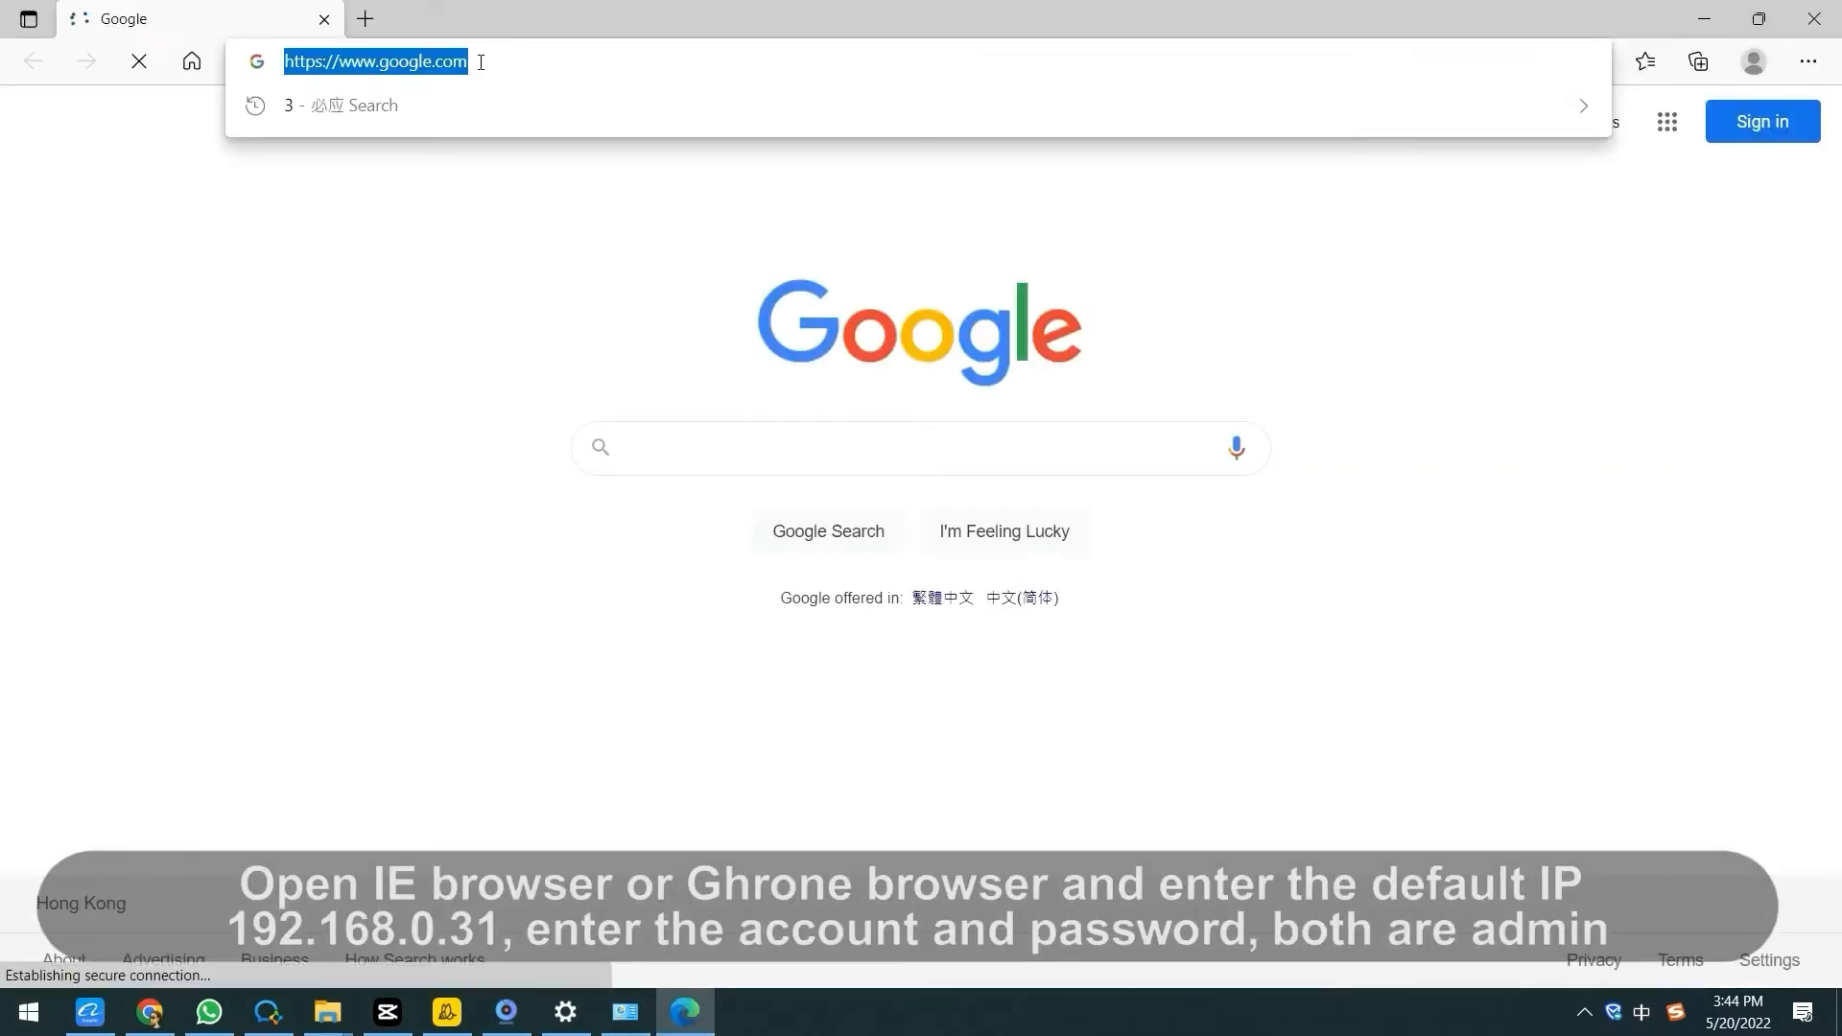
type("192.168.0.31")
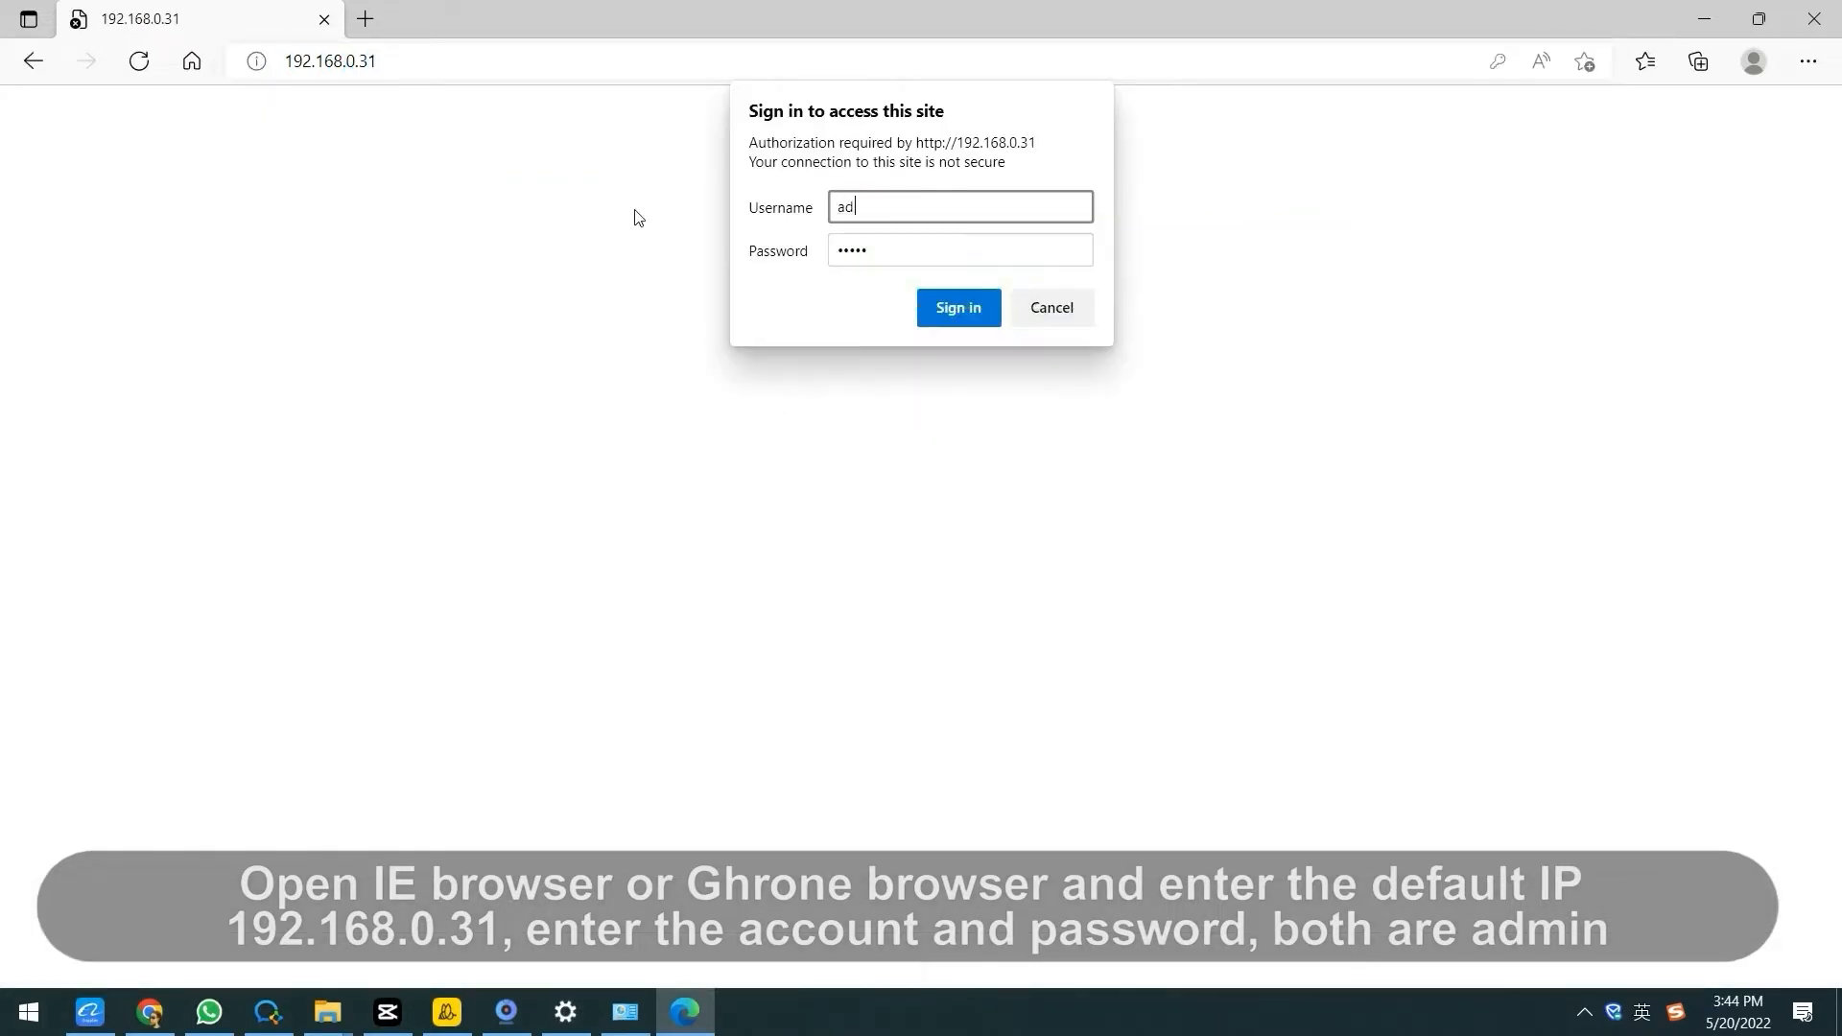
left_click(958, 307)
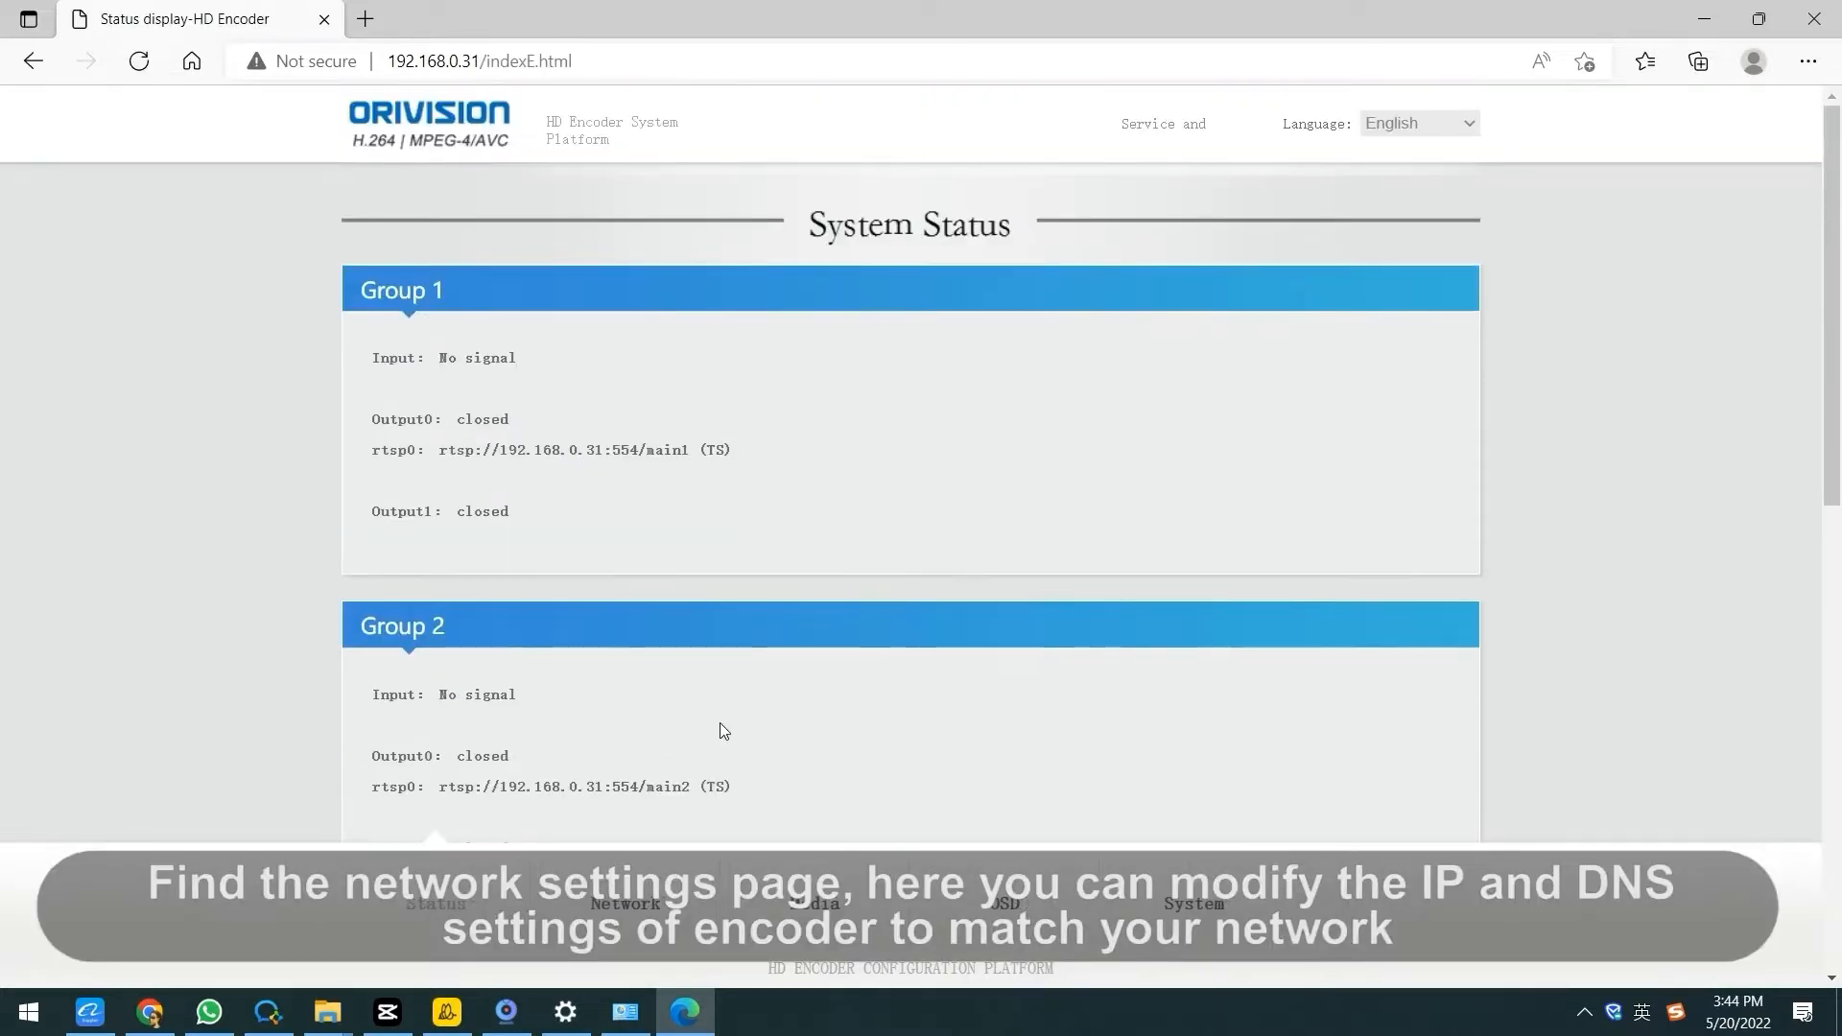
left_click(623, 905)
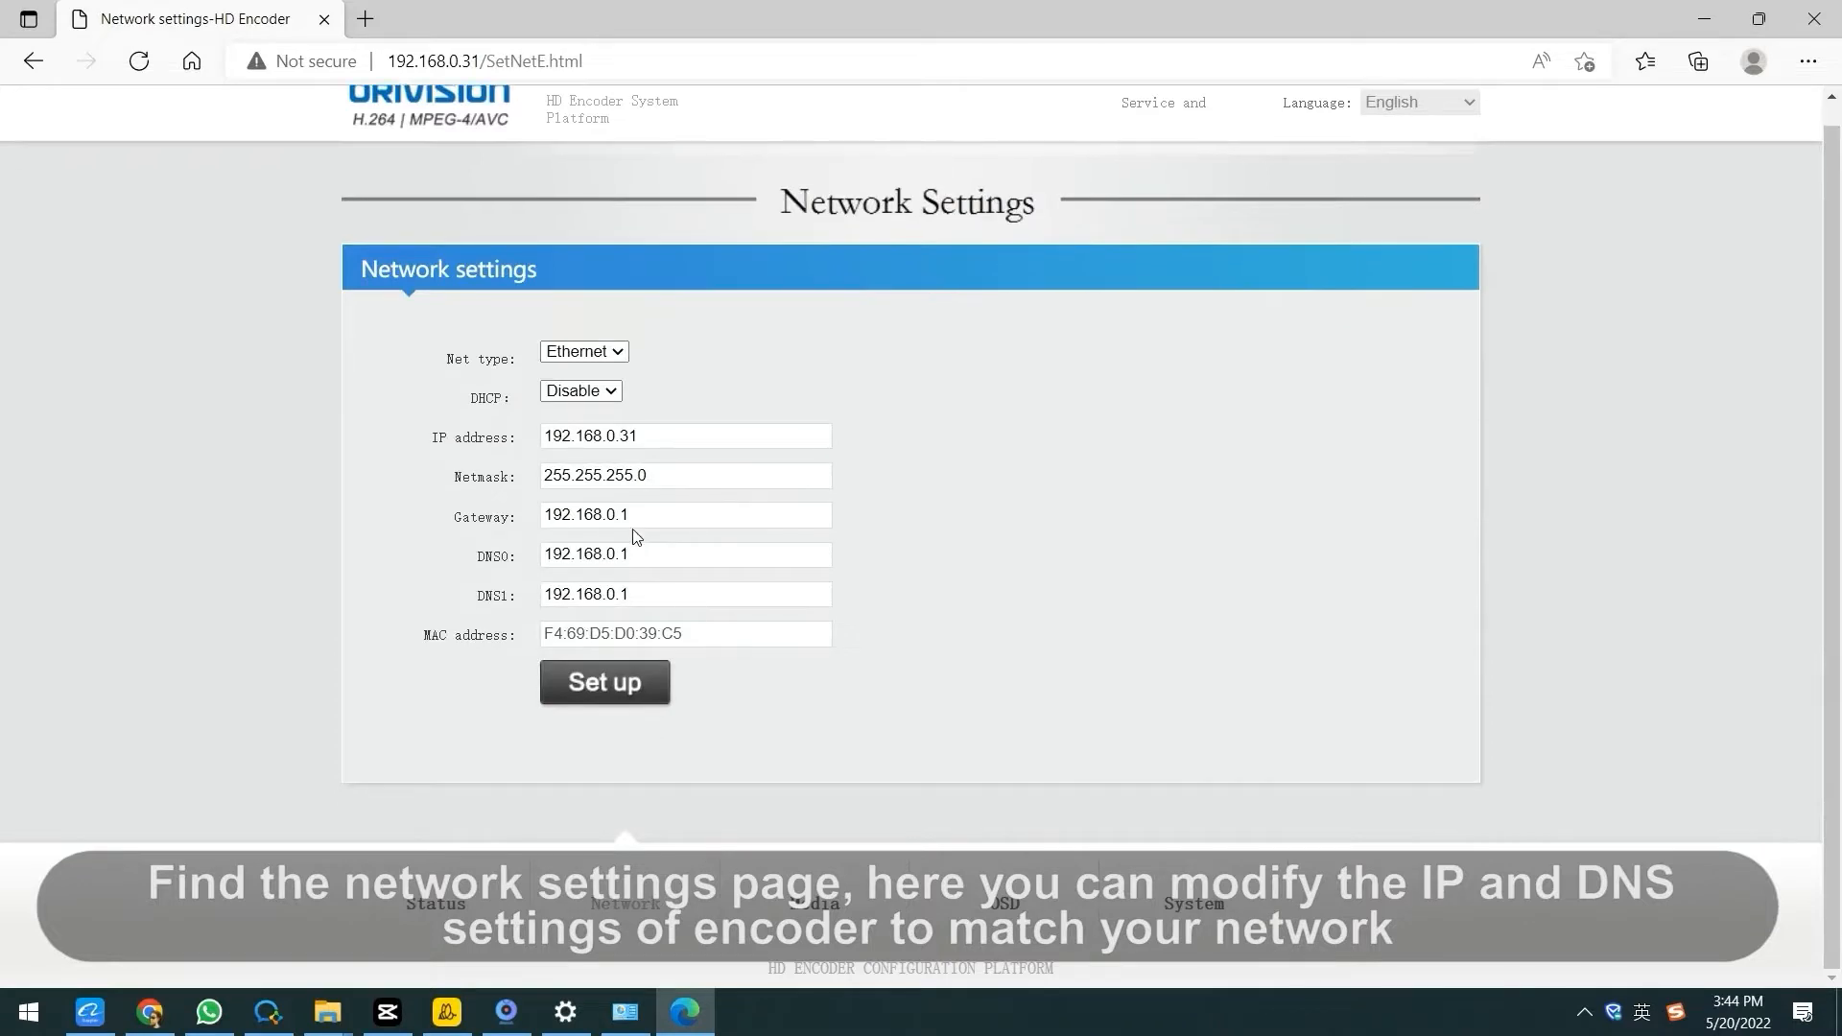
left_click(685, 515)
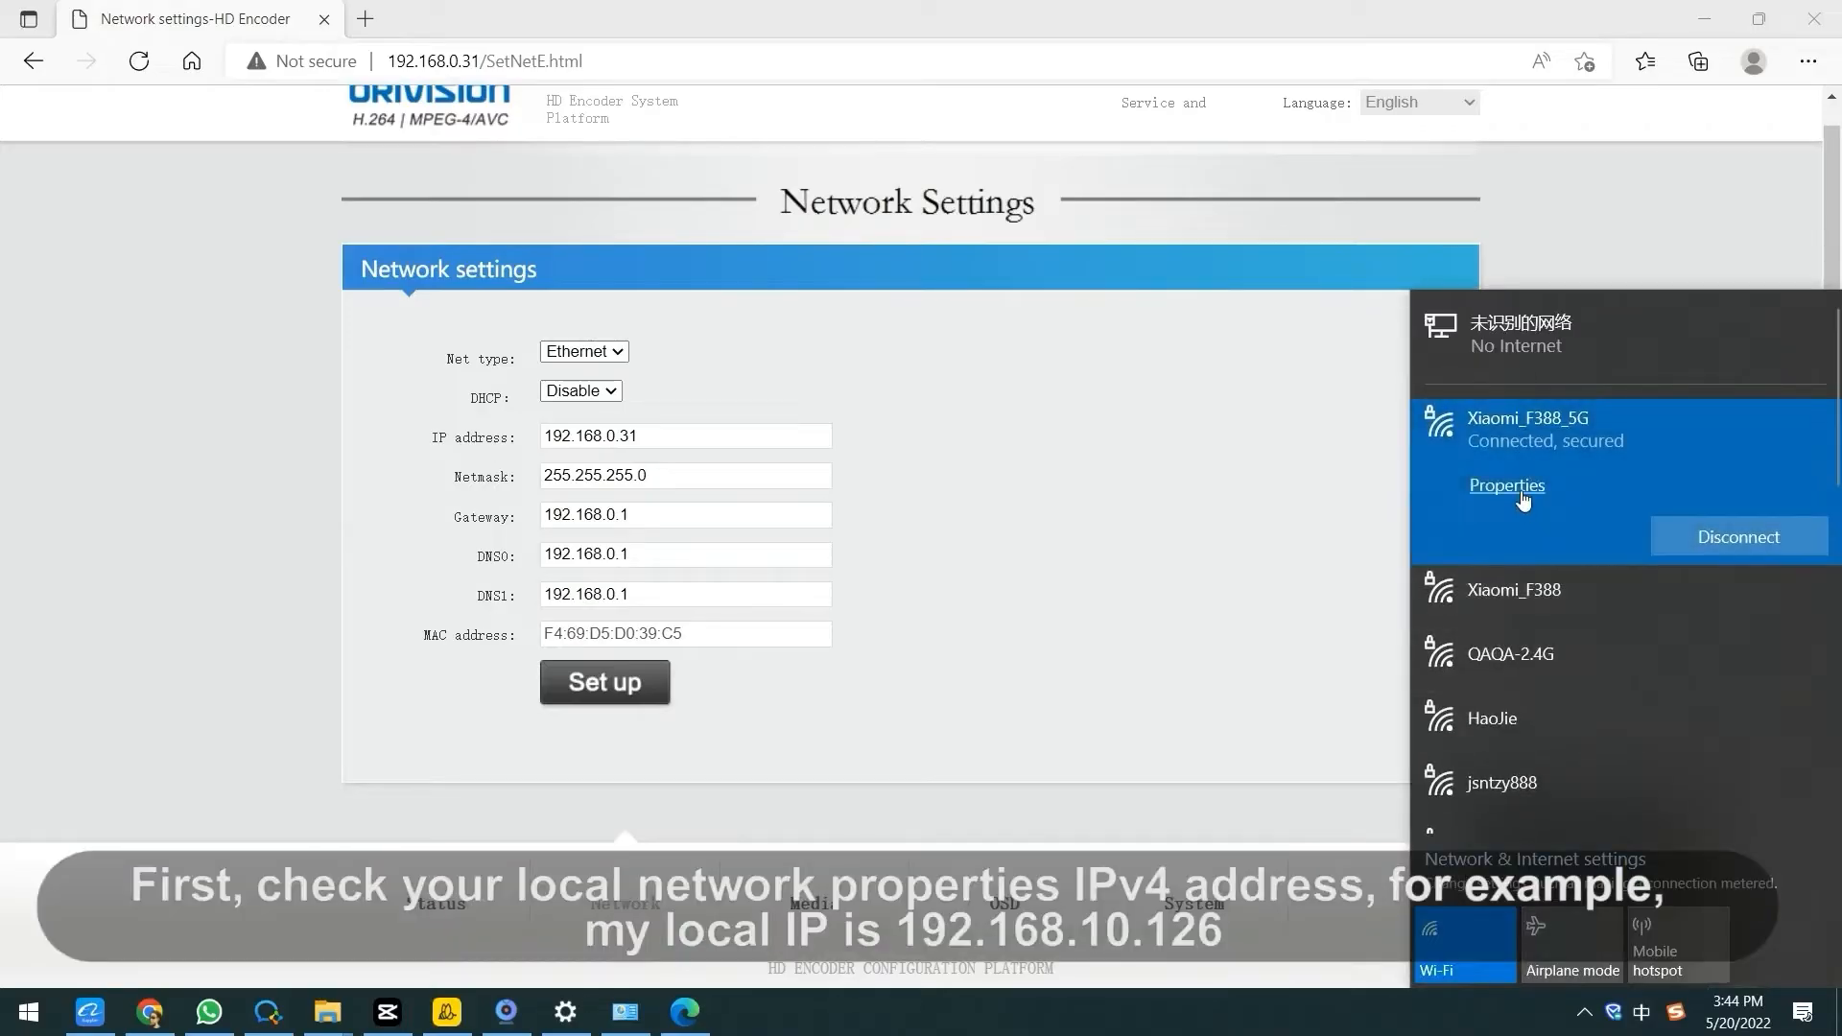
Step: View the Xiaomi_F388_5G Wi-Fi properties and confirm its IP settings use automatic DHCP
left_click(1507, 486)
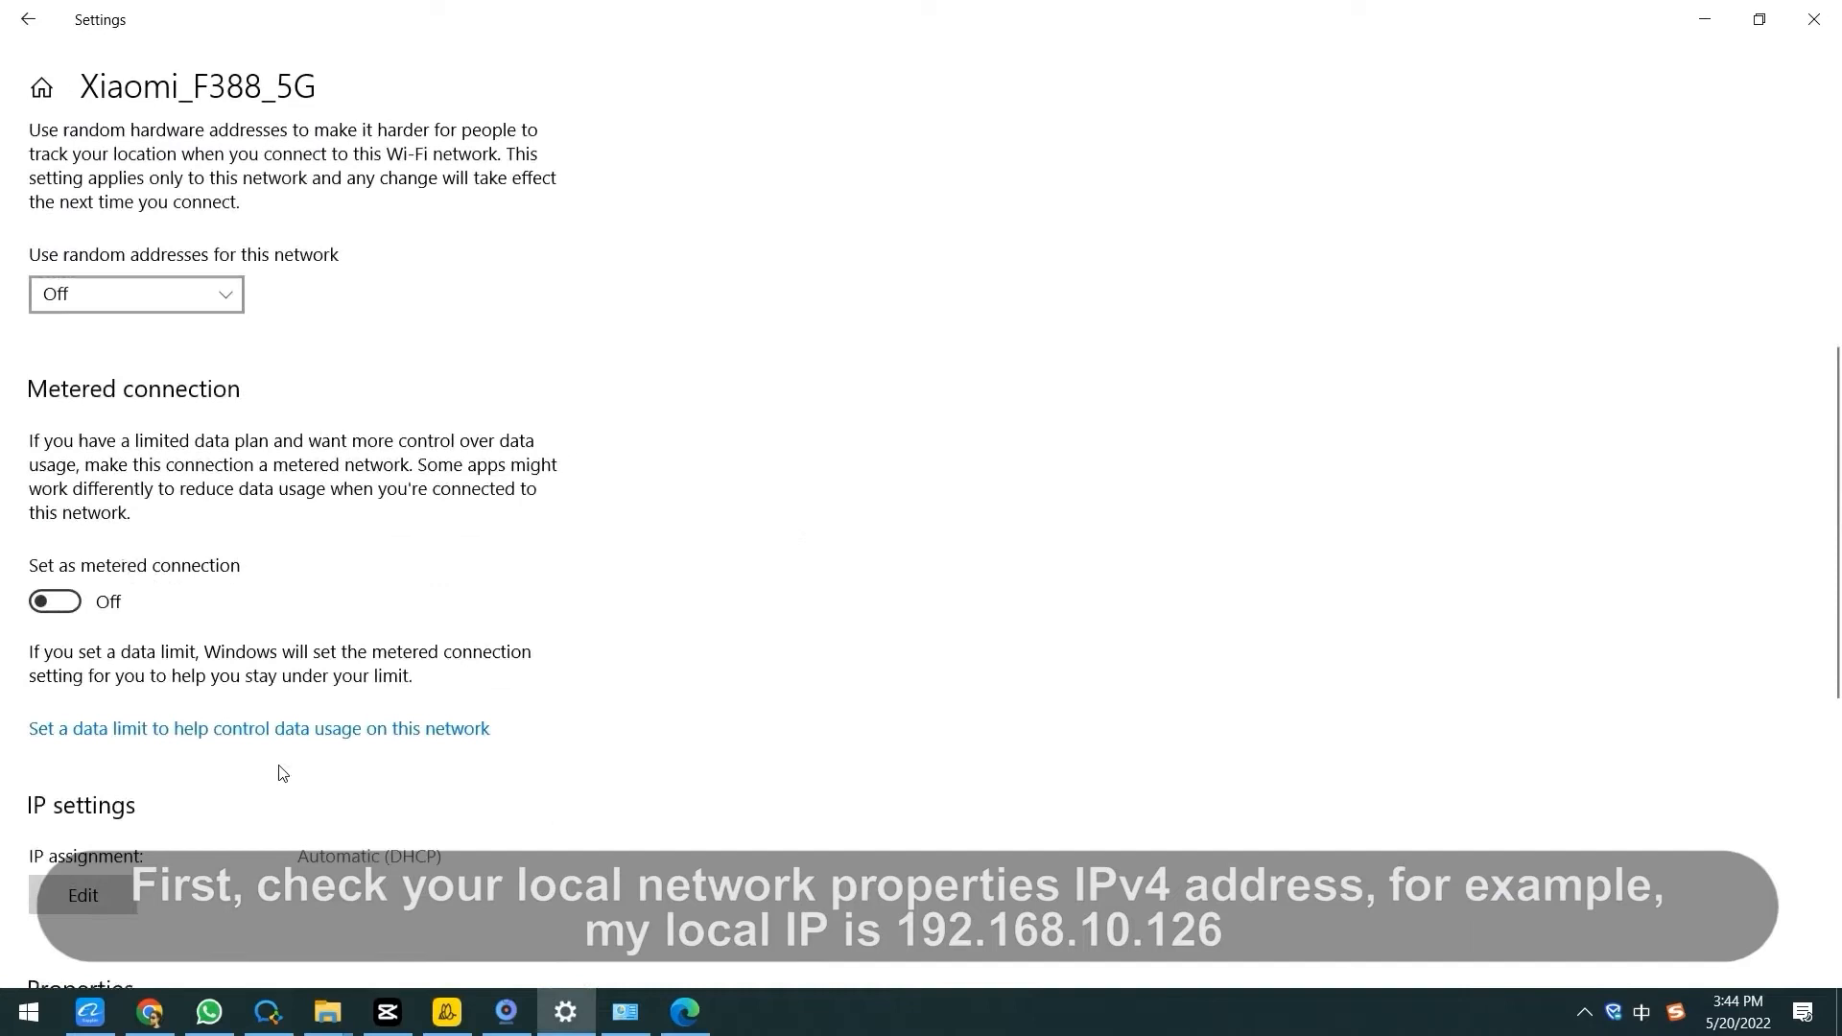
scroll("down", 3)
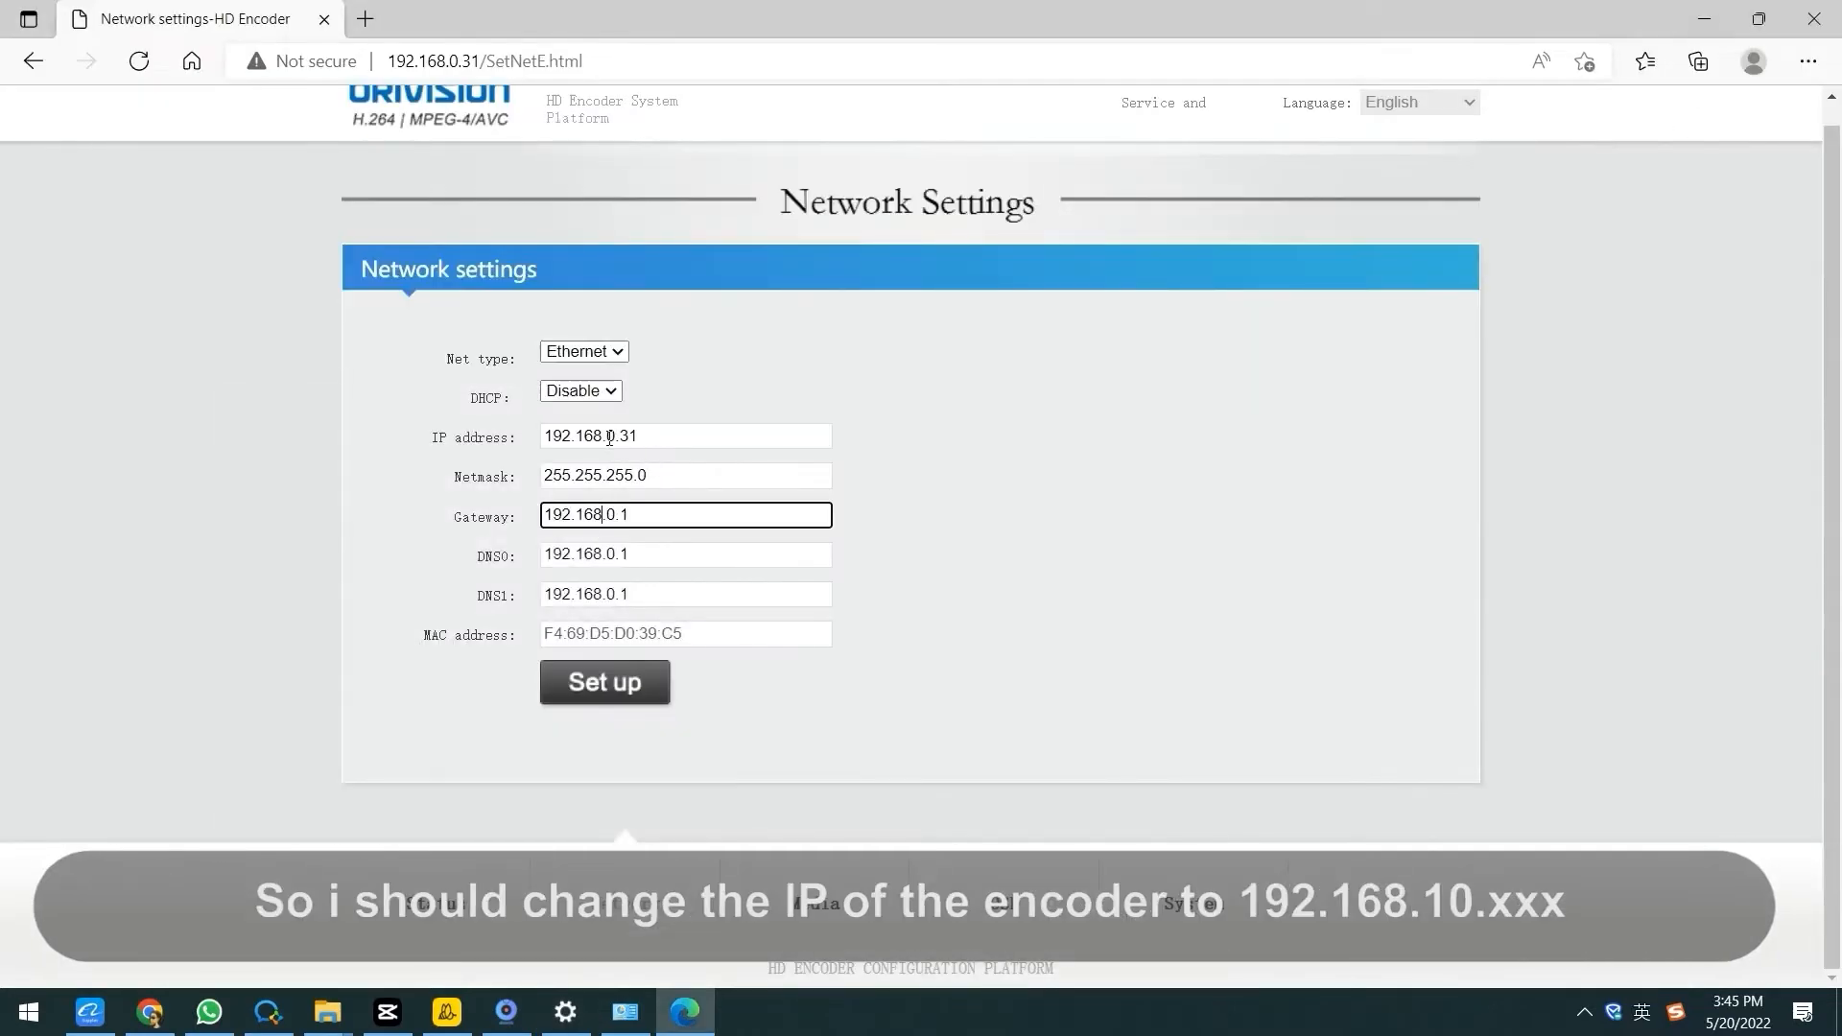
Step: Change the encoder IP to 192.168.10.31, with gateway and DNS 192.168.10.1
left_click(685, 435)
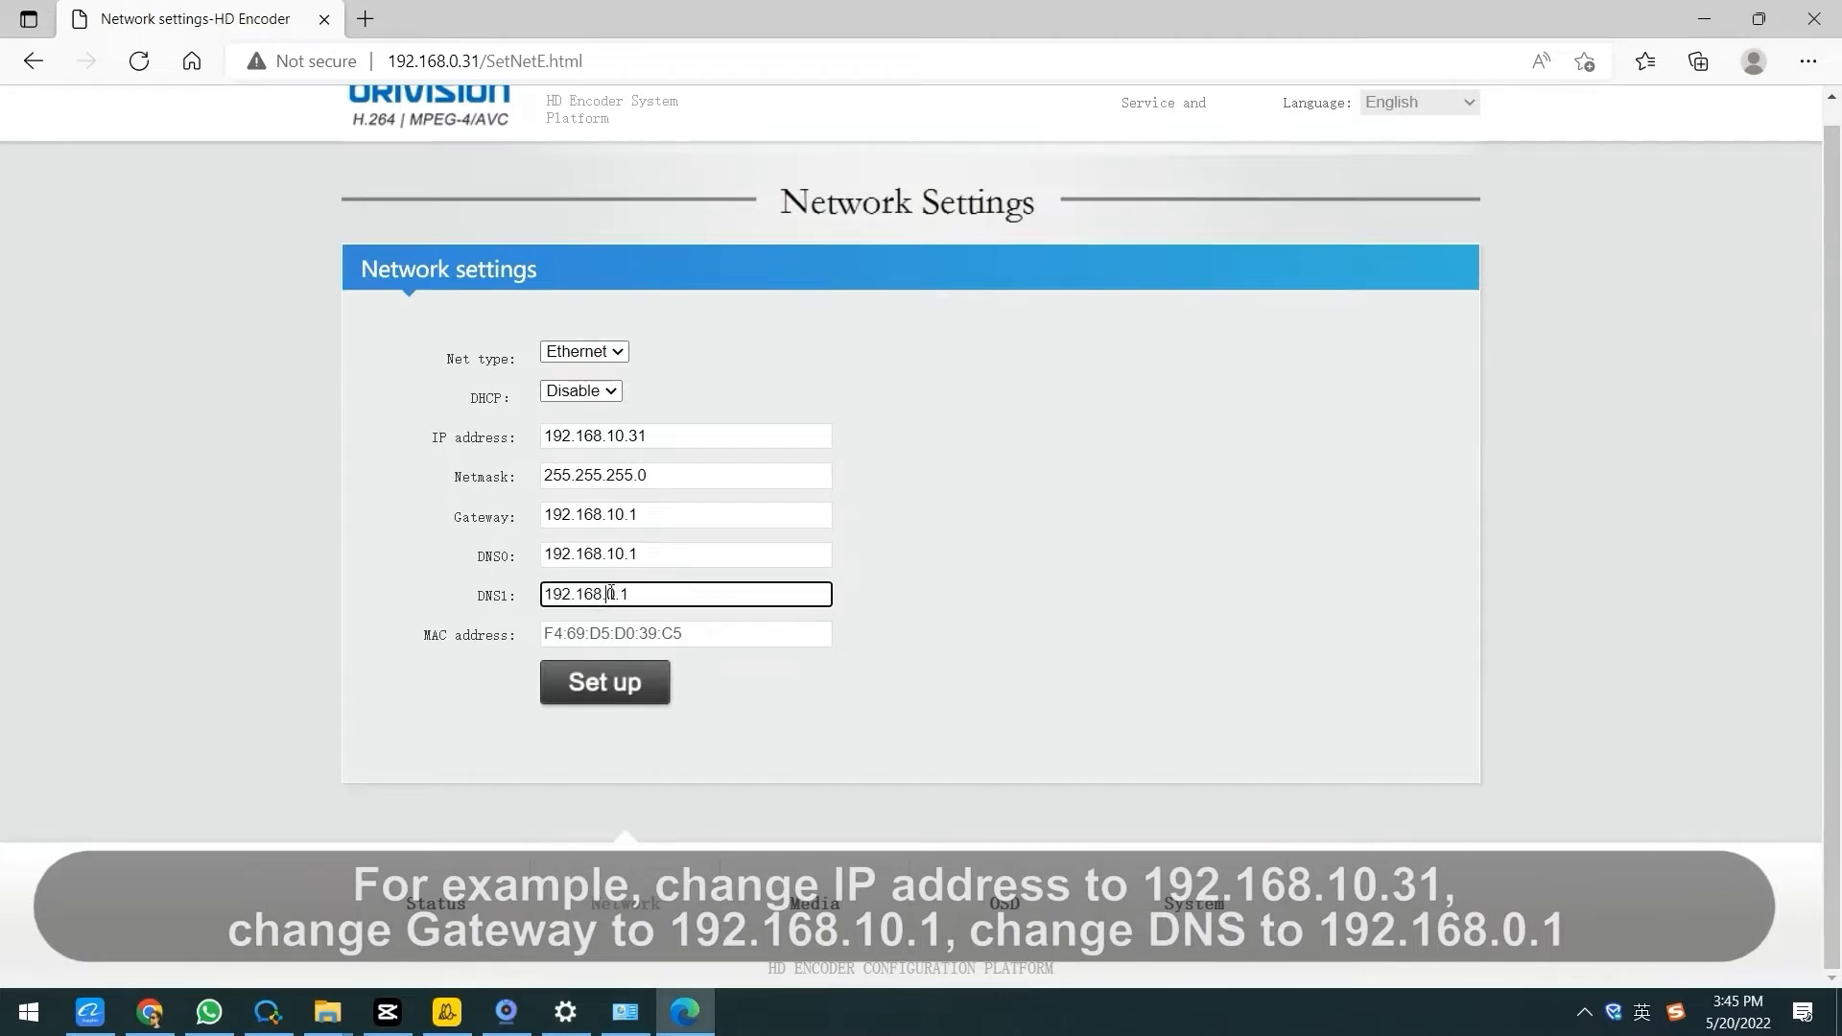
left_click(685, 436)
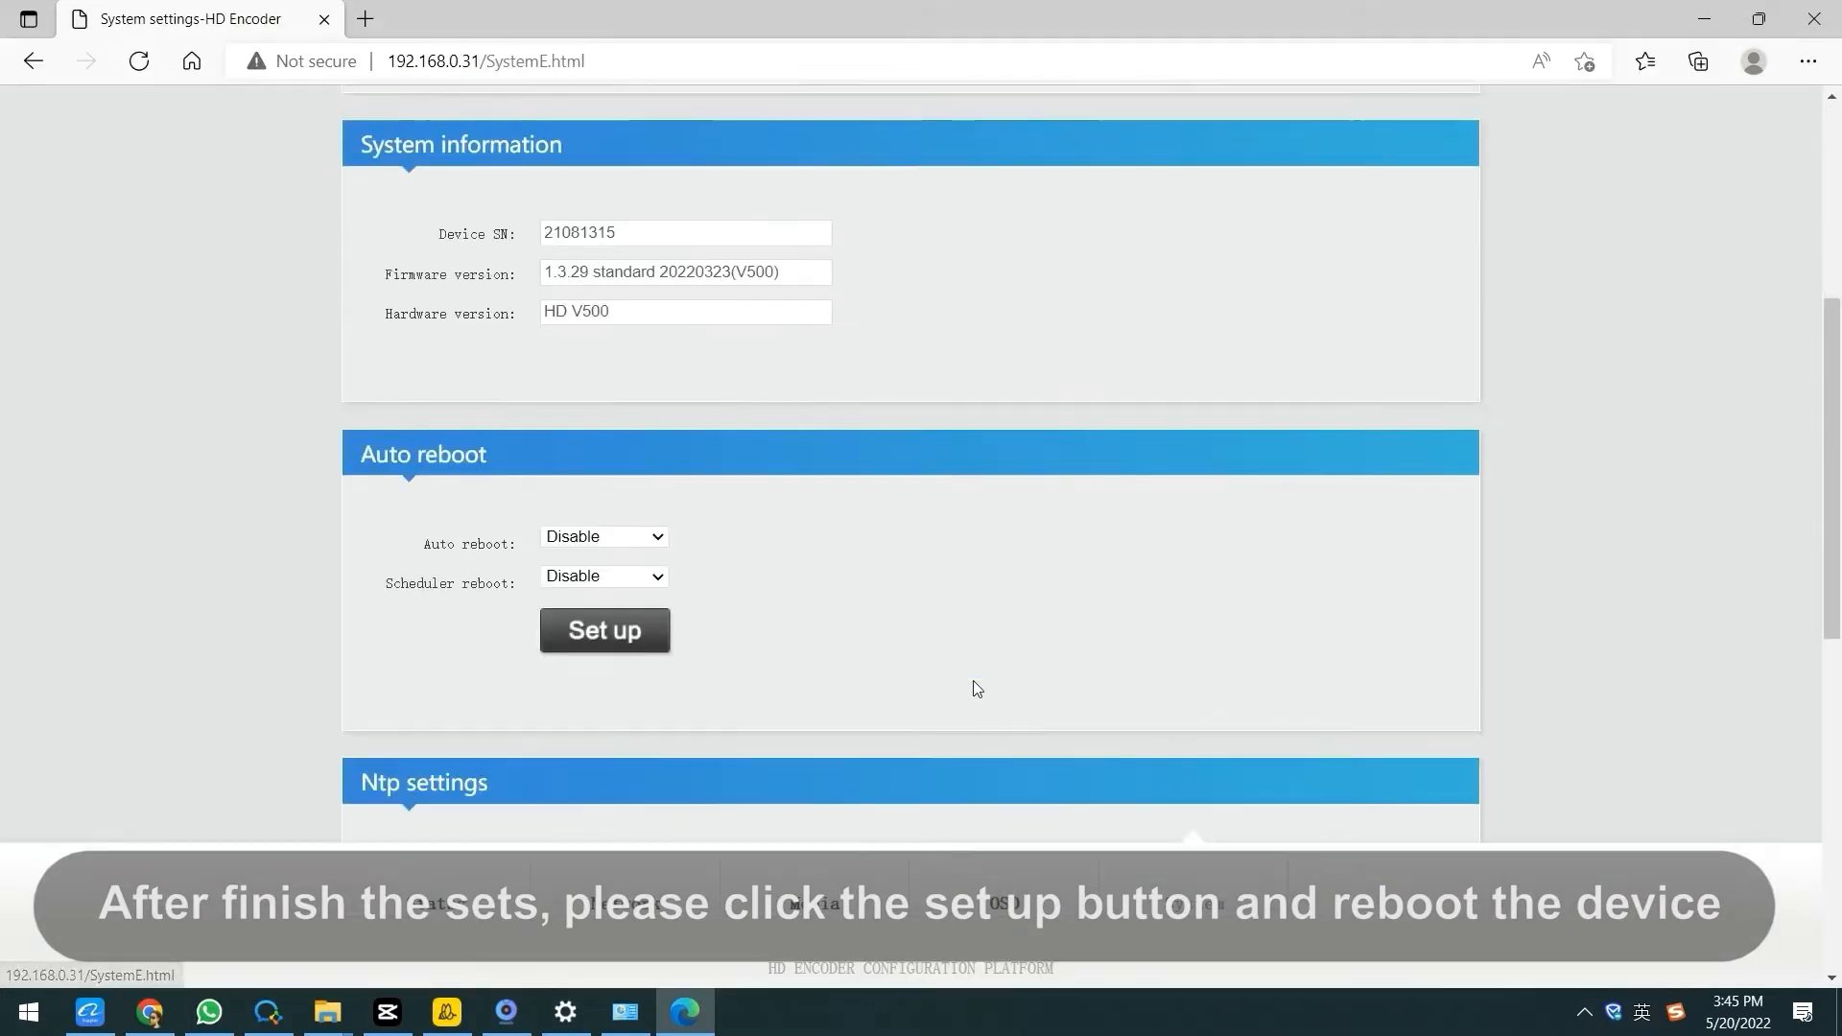
scroll("down", 3)
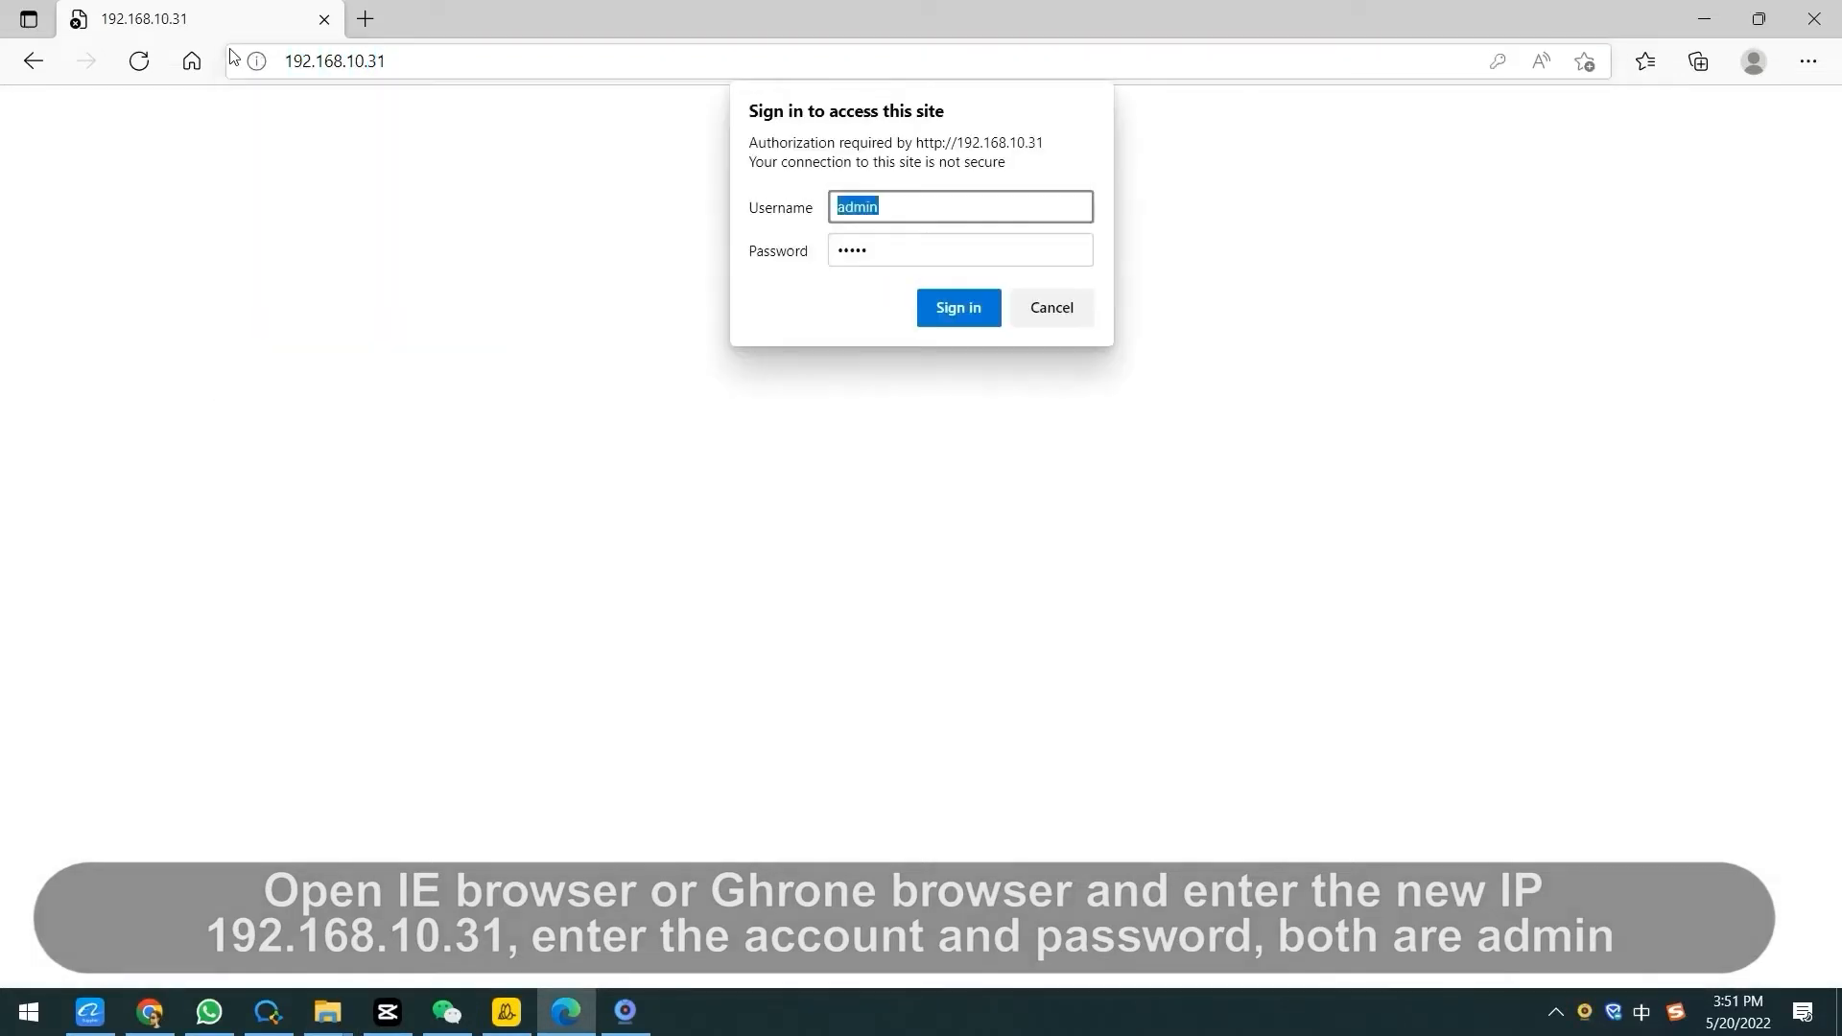
left_click(959, 251)
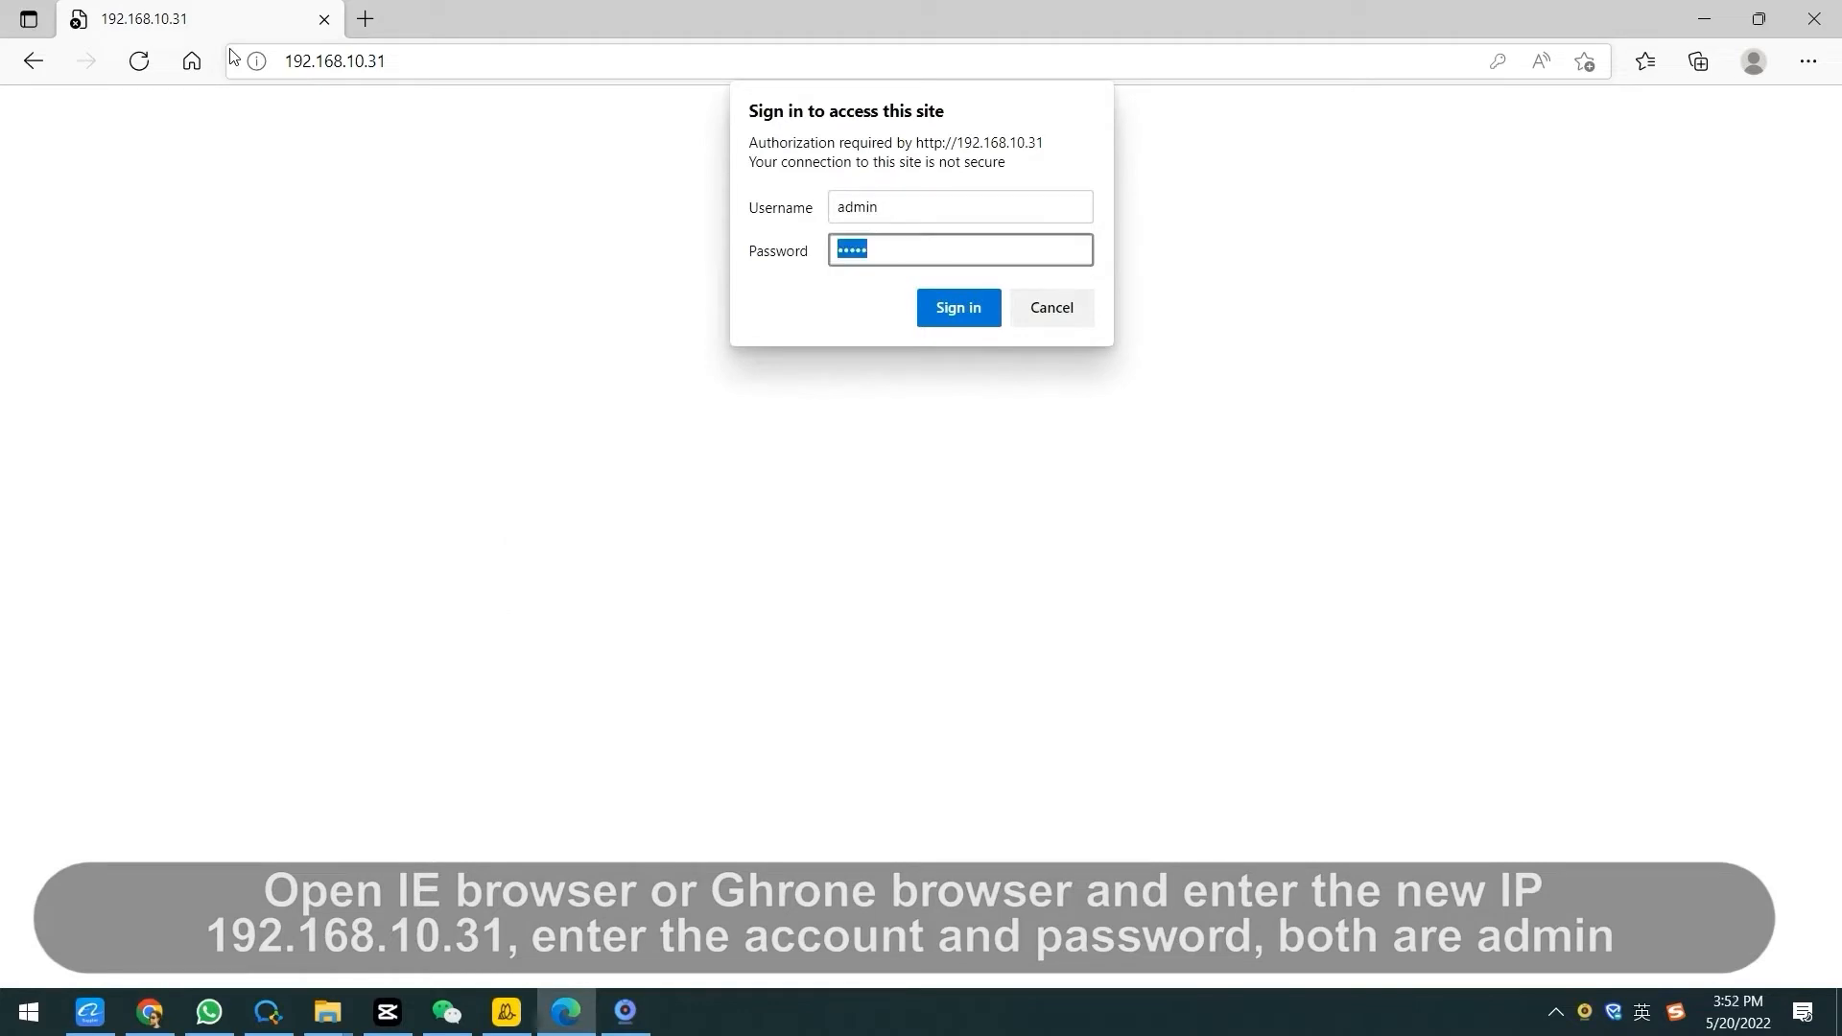
left_click(956, 307)
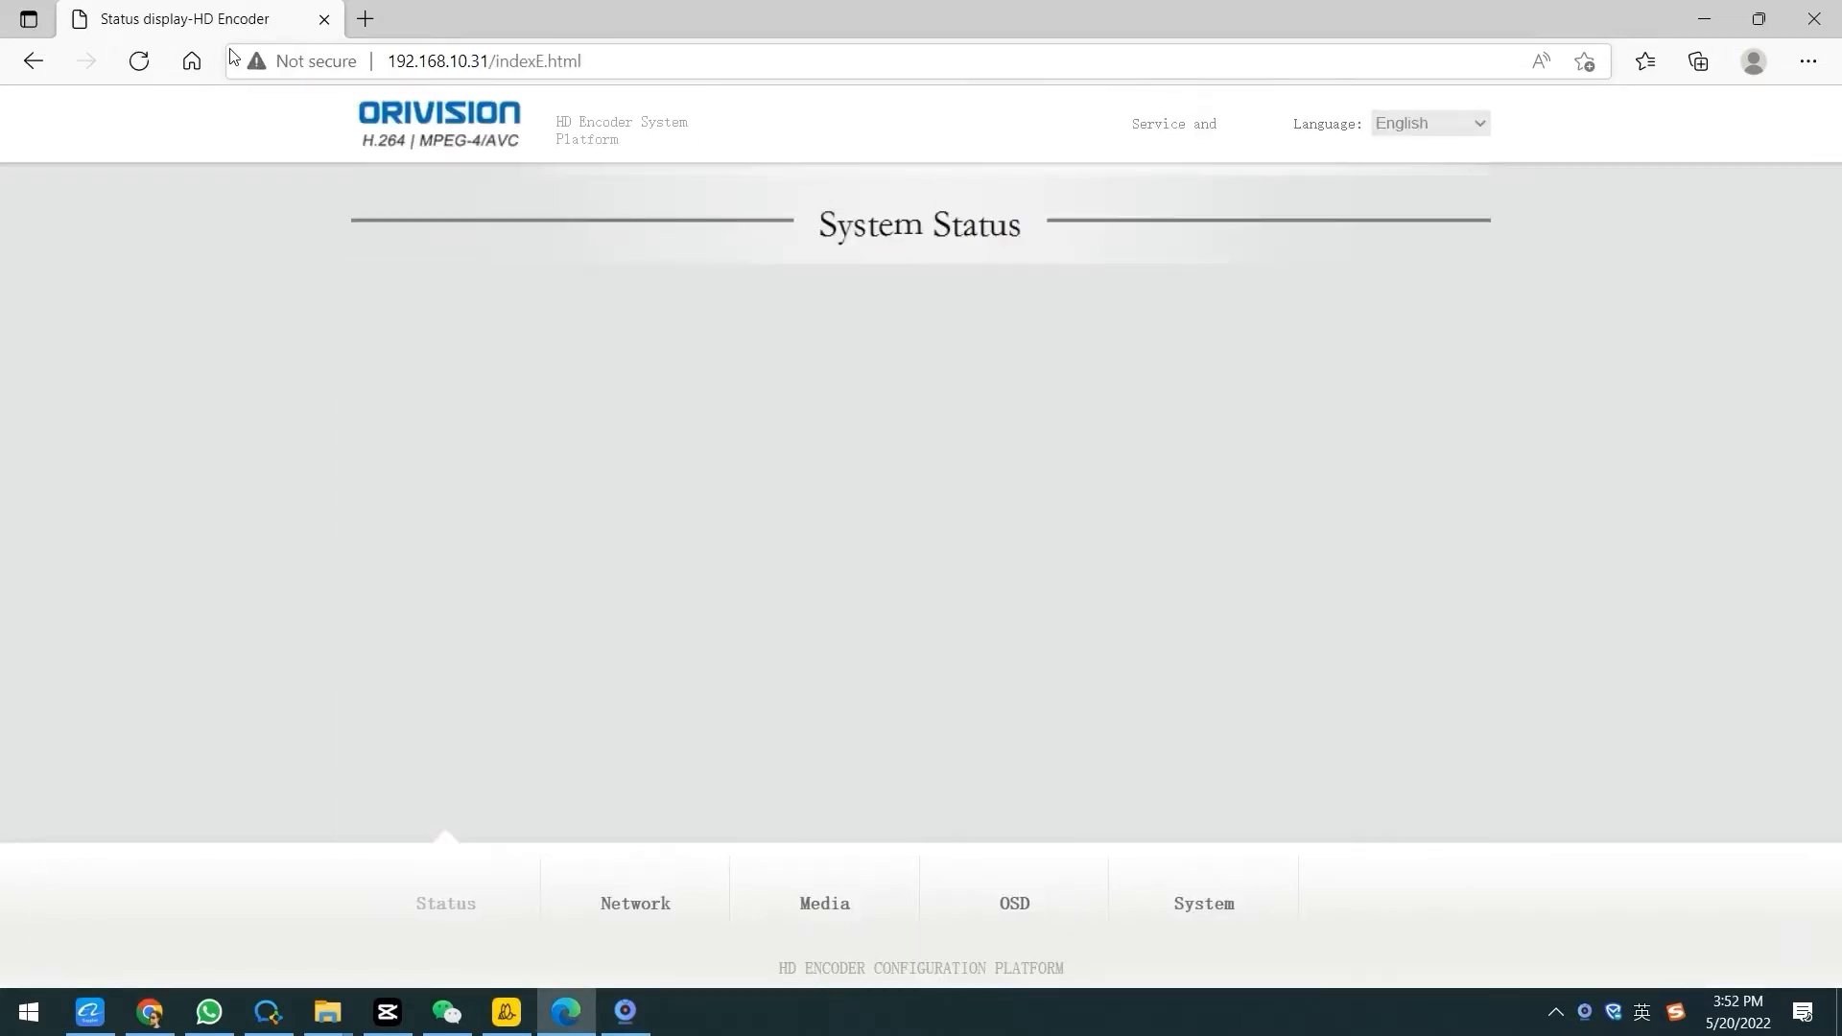
scroll("down", 3)
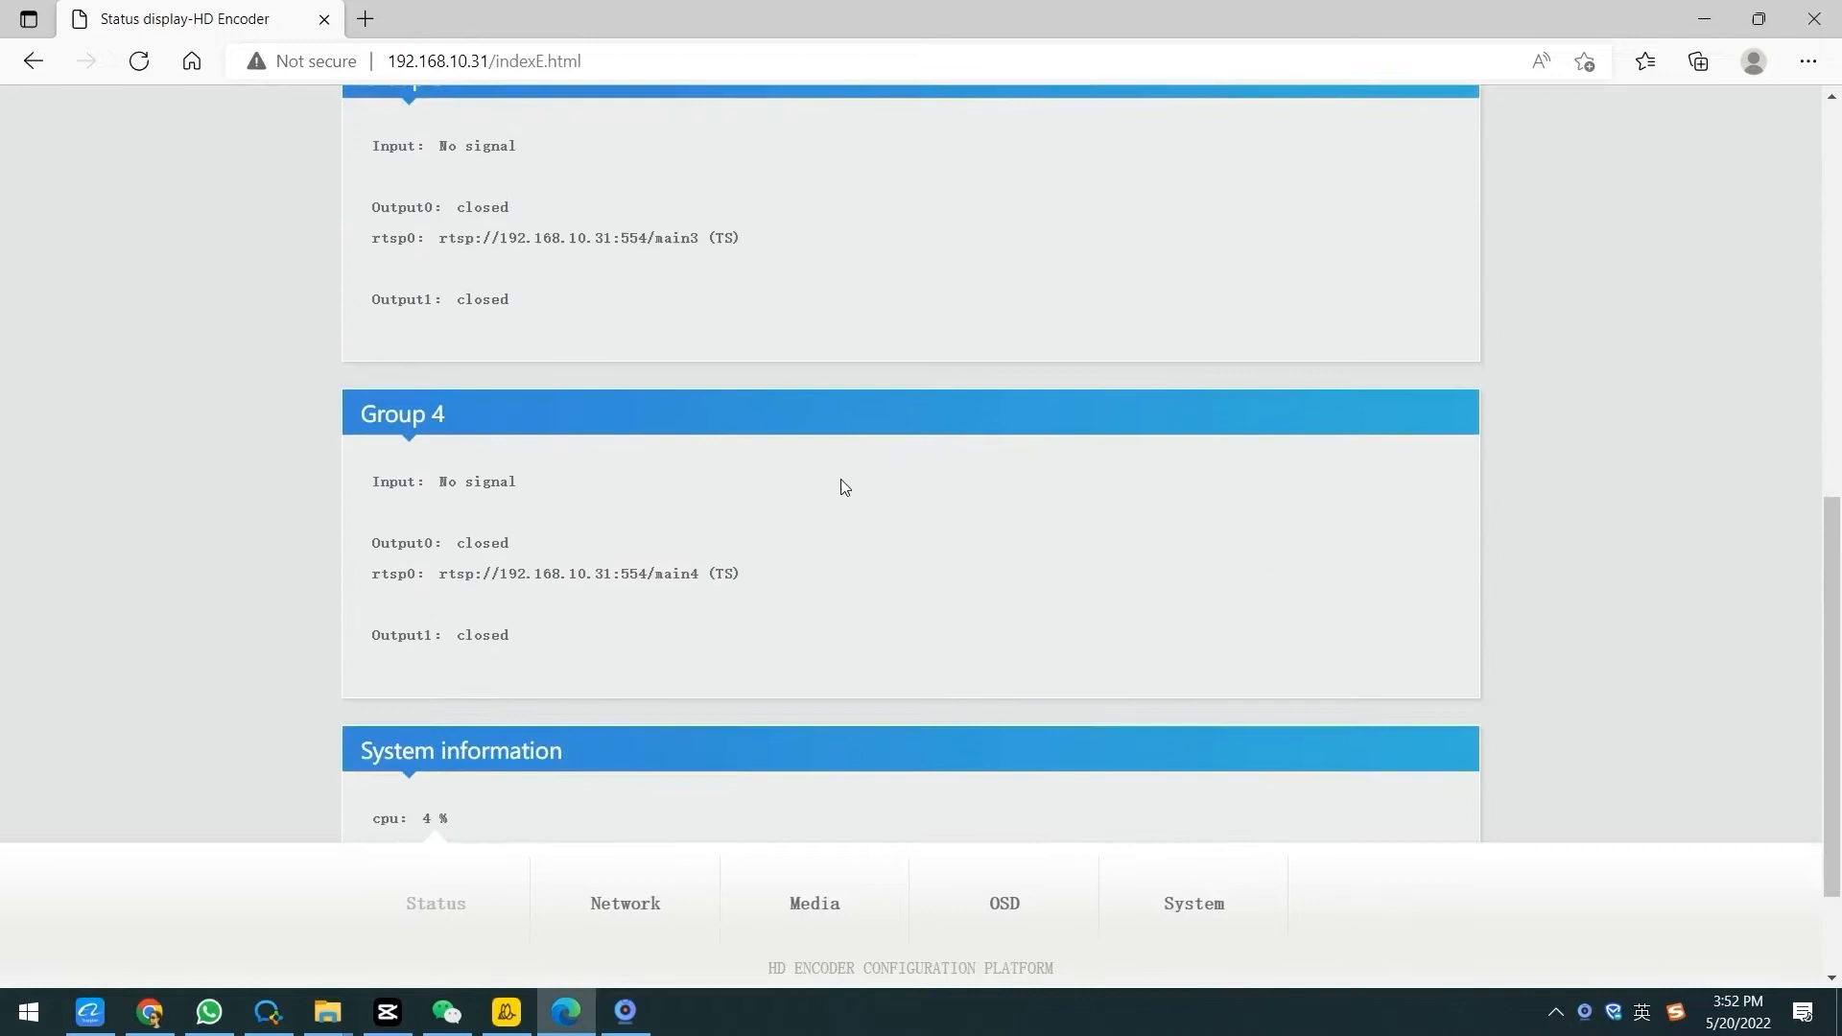
left_click(624, 902)
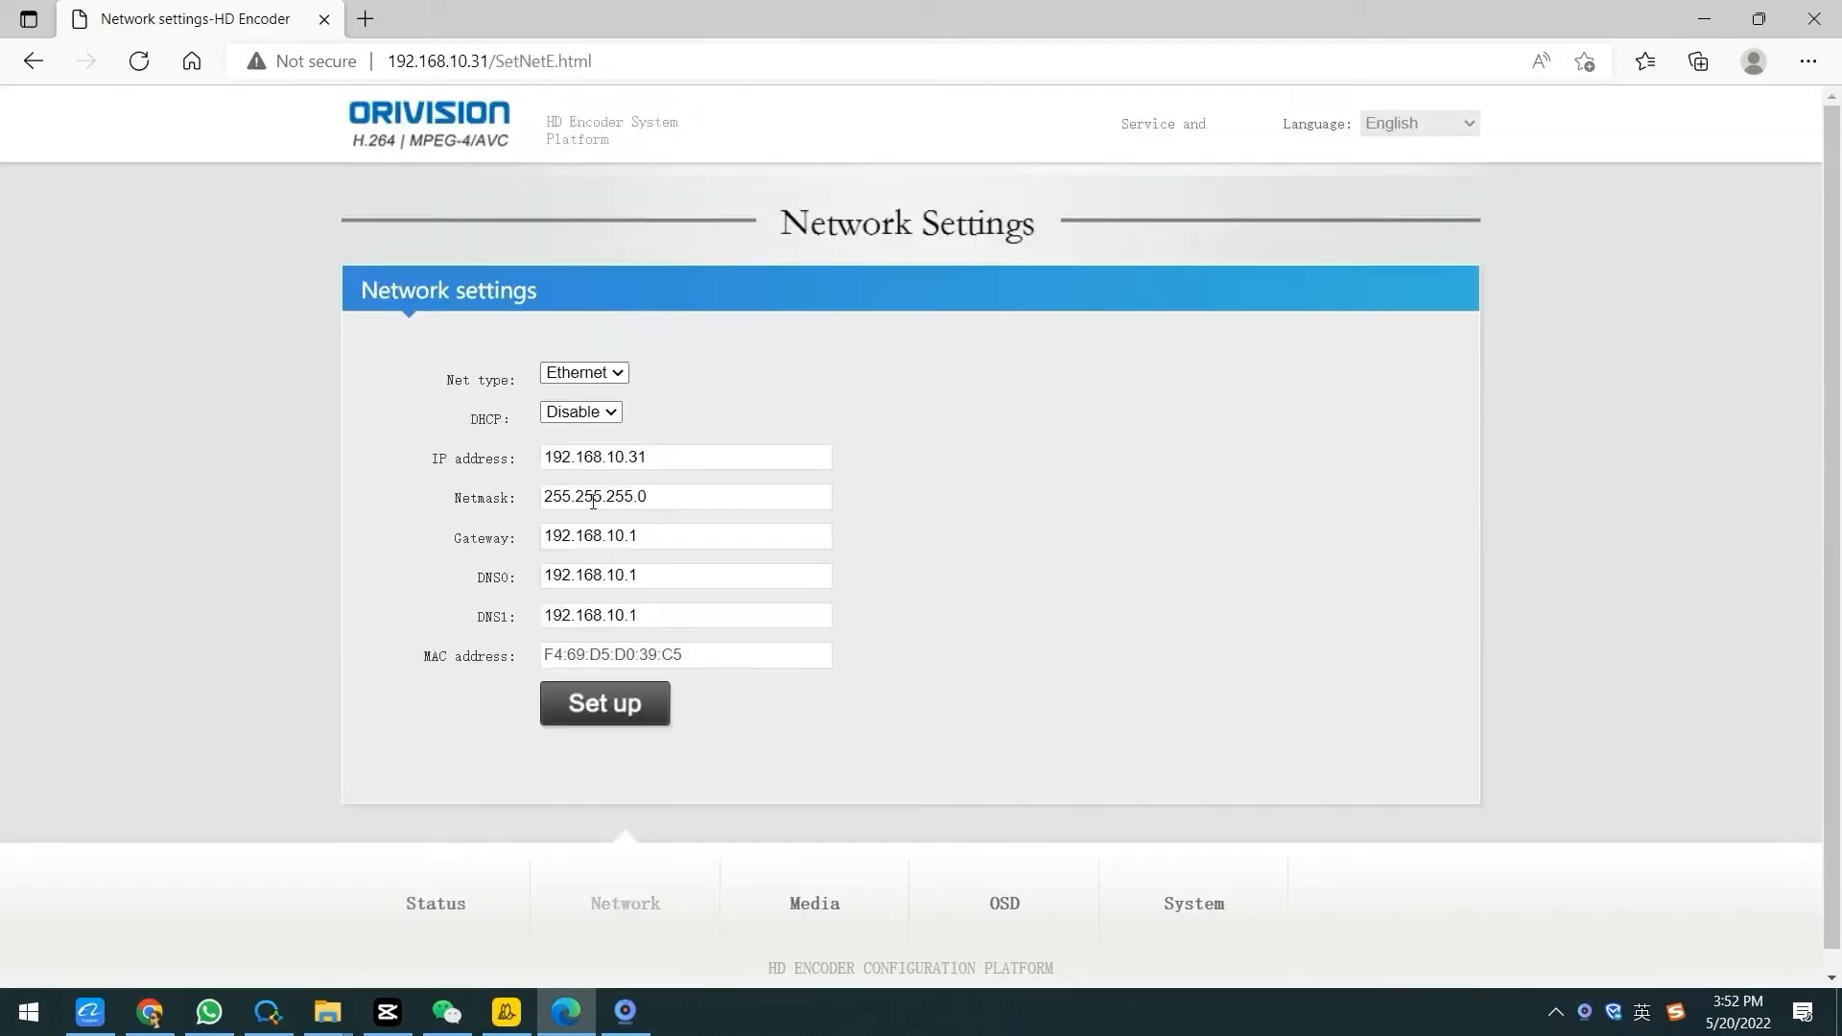
scroll("down", 3)
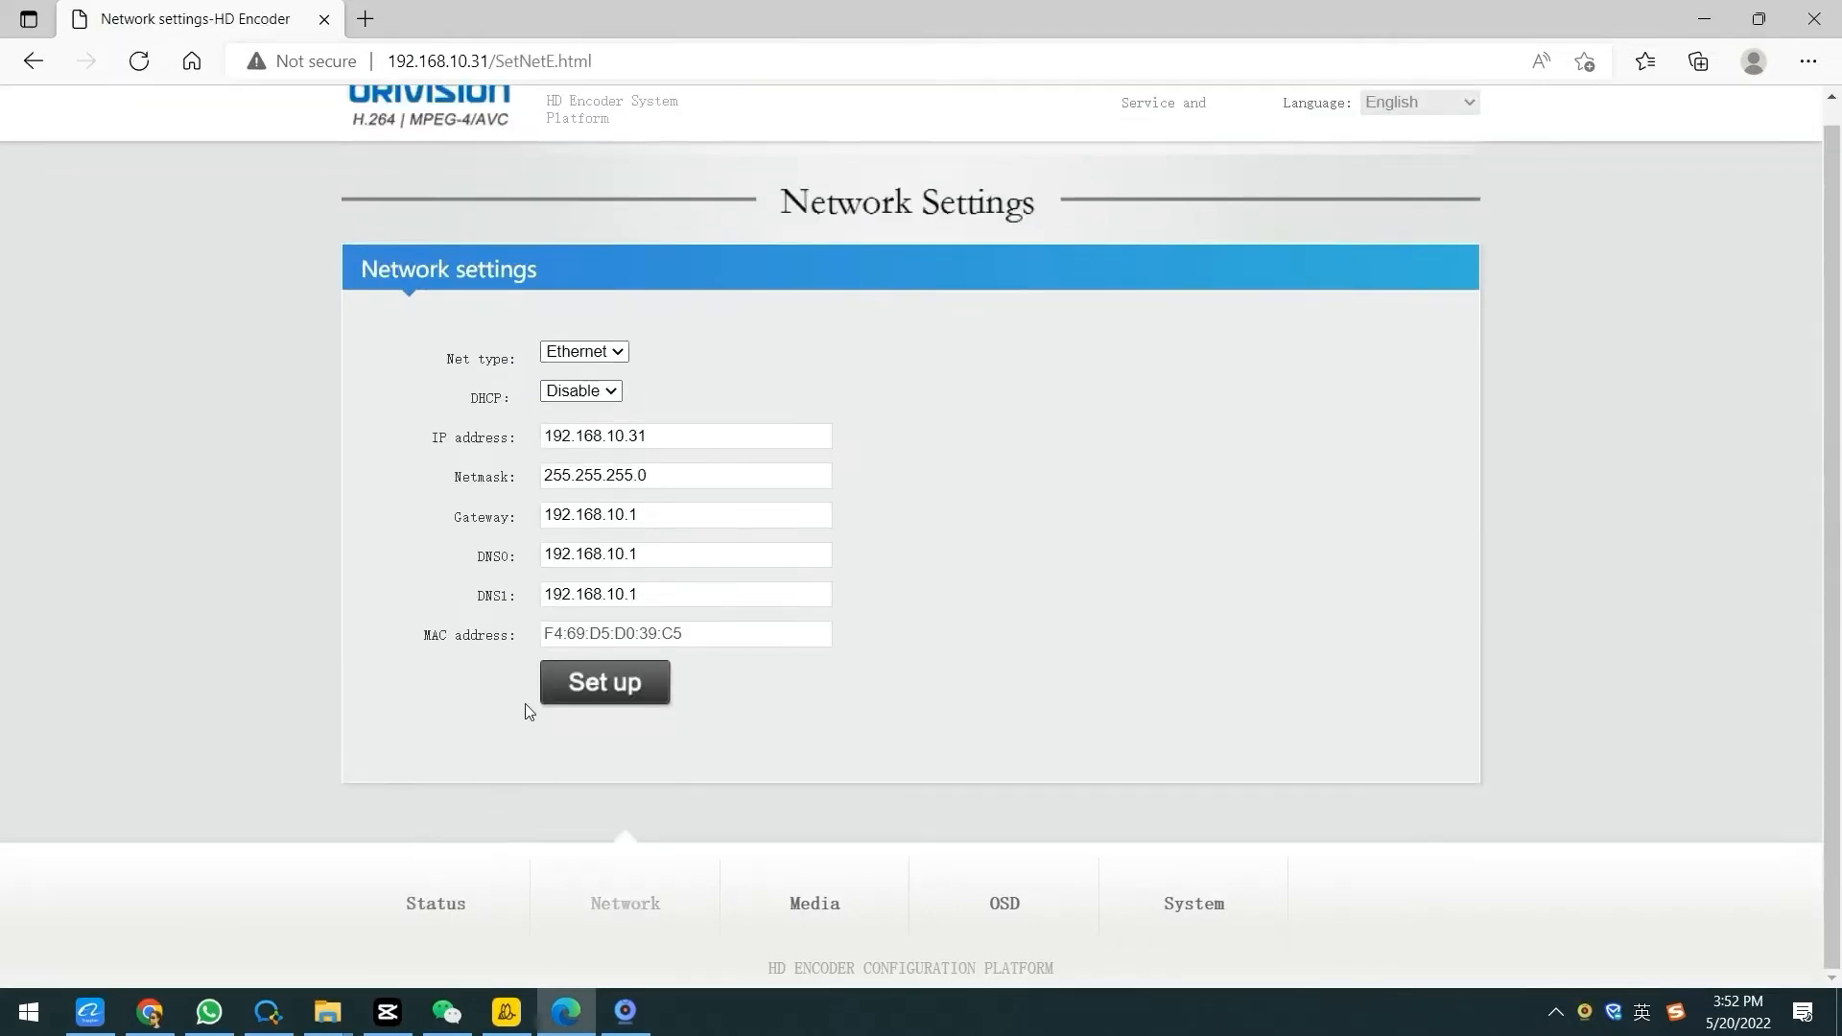
left_click(435, 904)
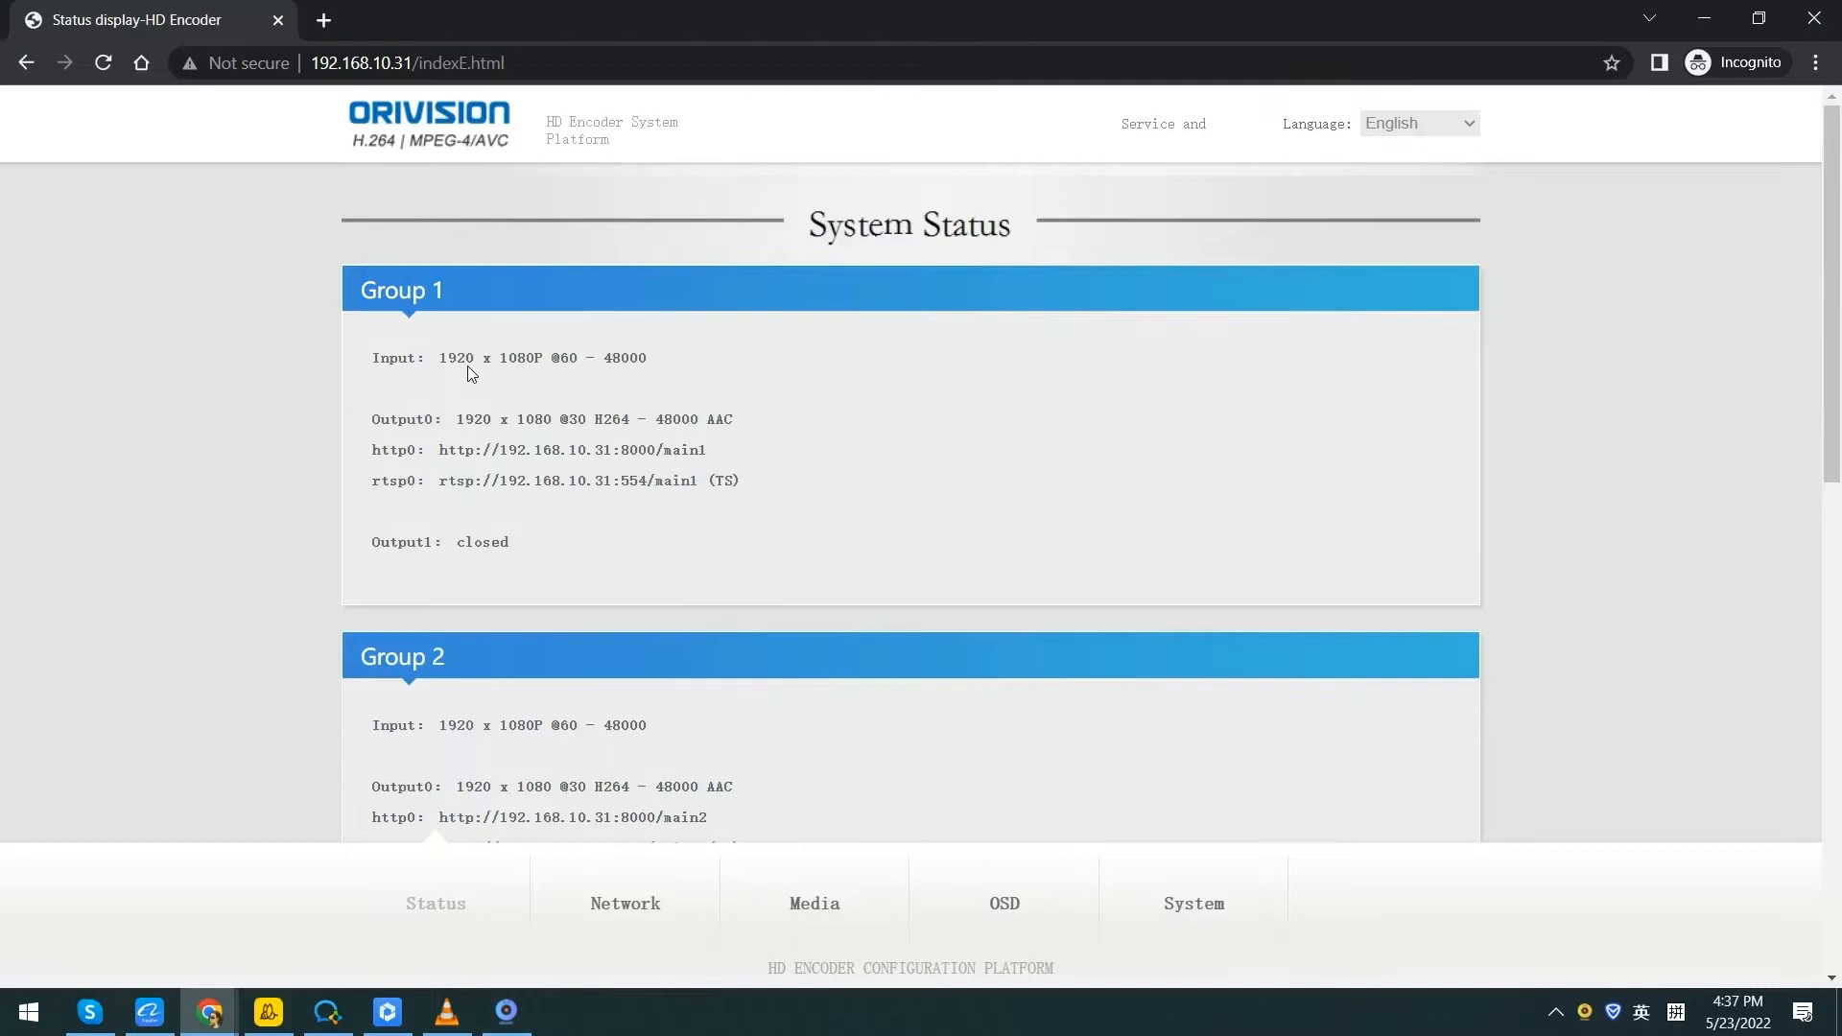
Step: Scroll the Status page and select Group 1's http0 stream address
scroll("down", 3)
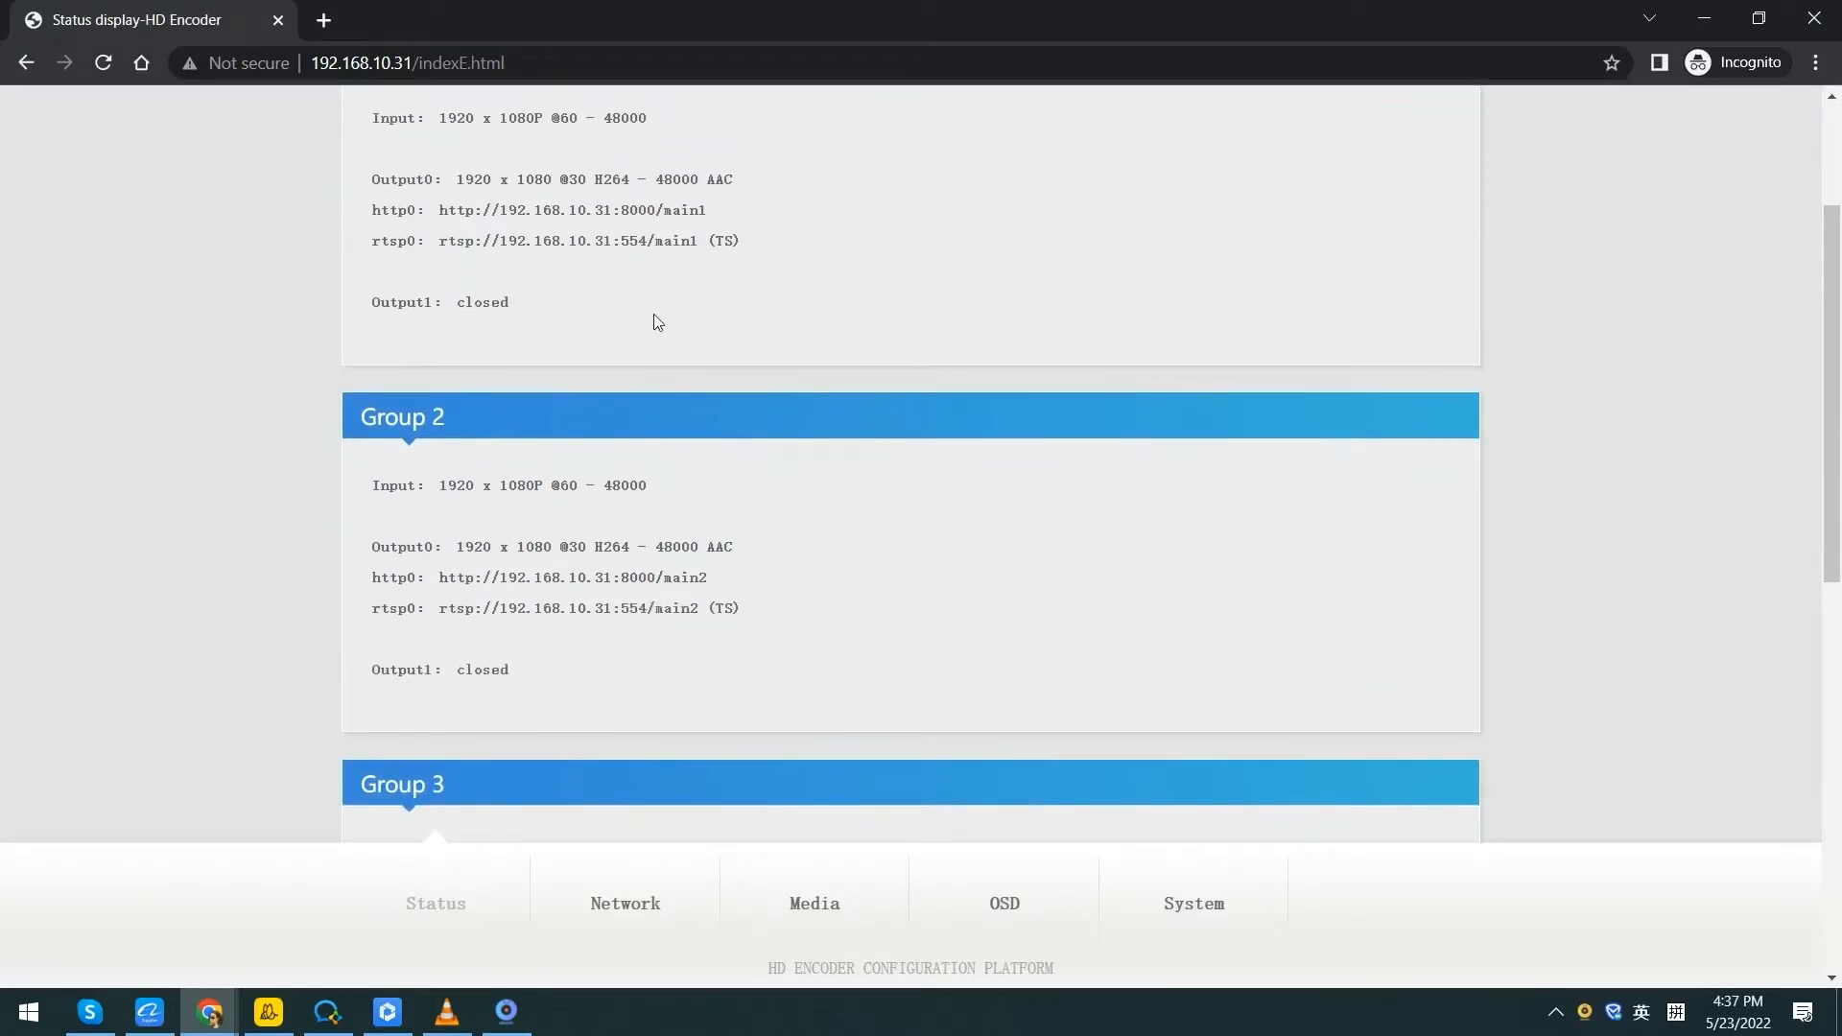
scroll("down", 3)
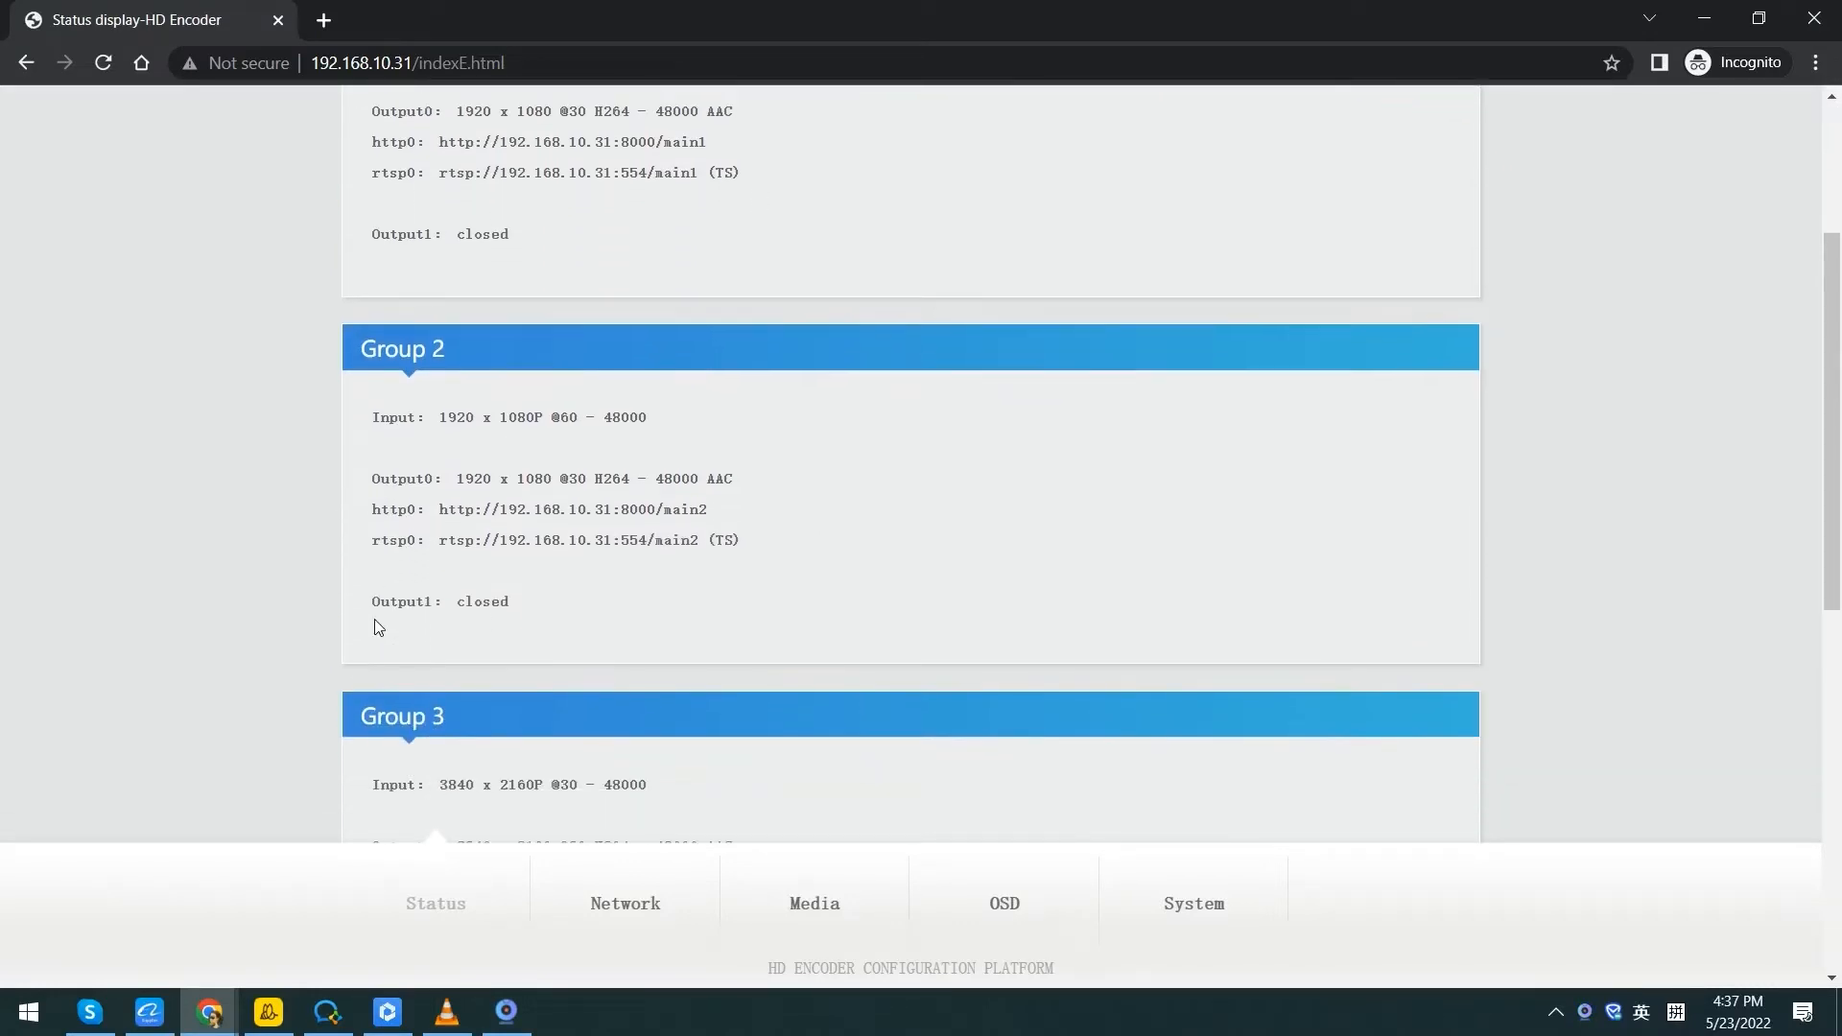
scroll("down", 3)
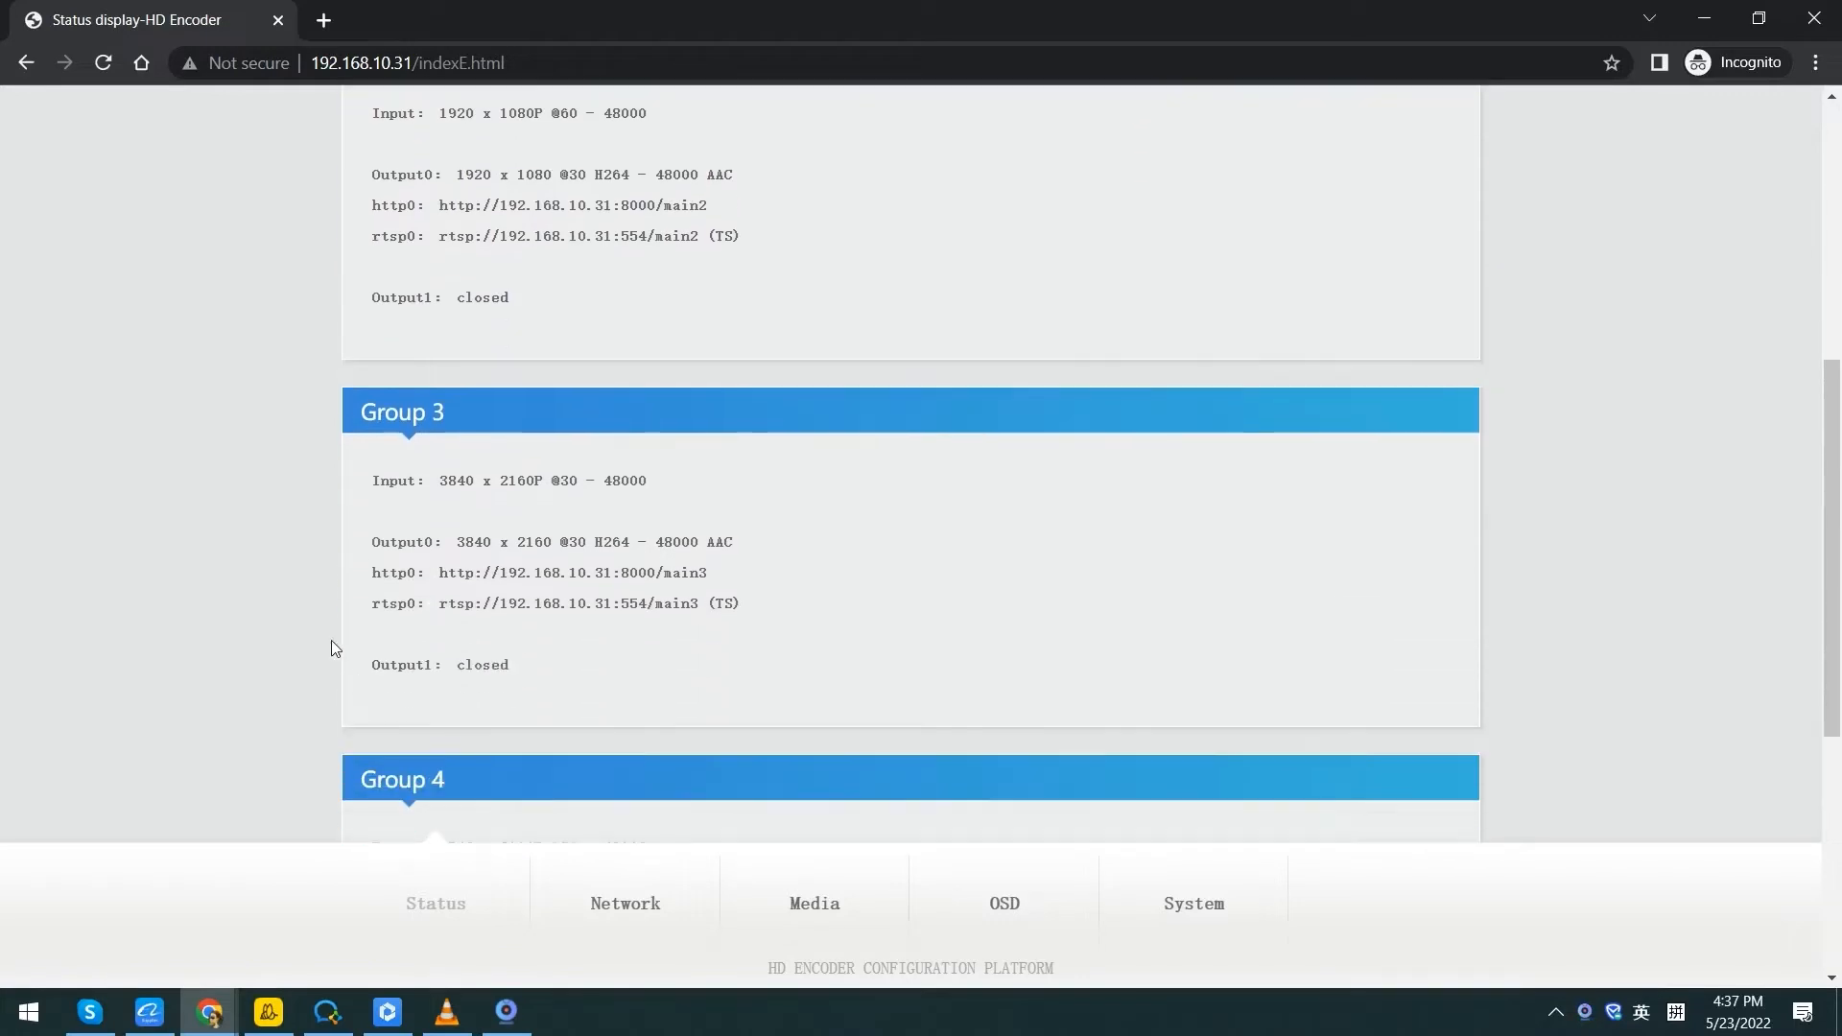
scroll("down", 3)
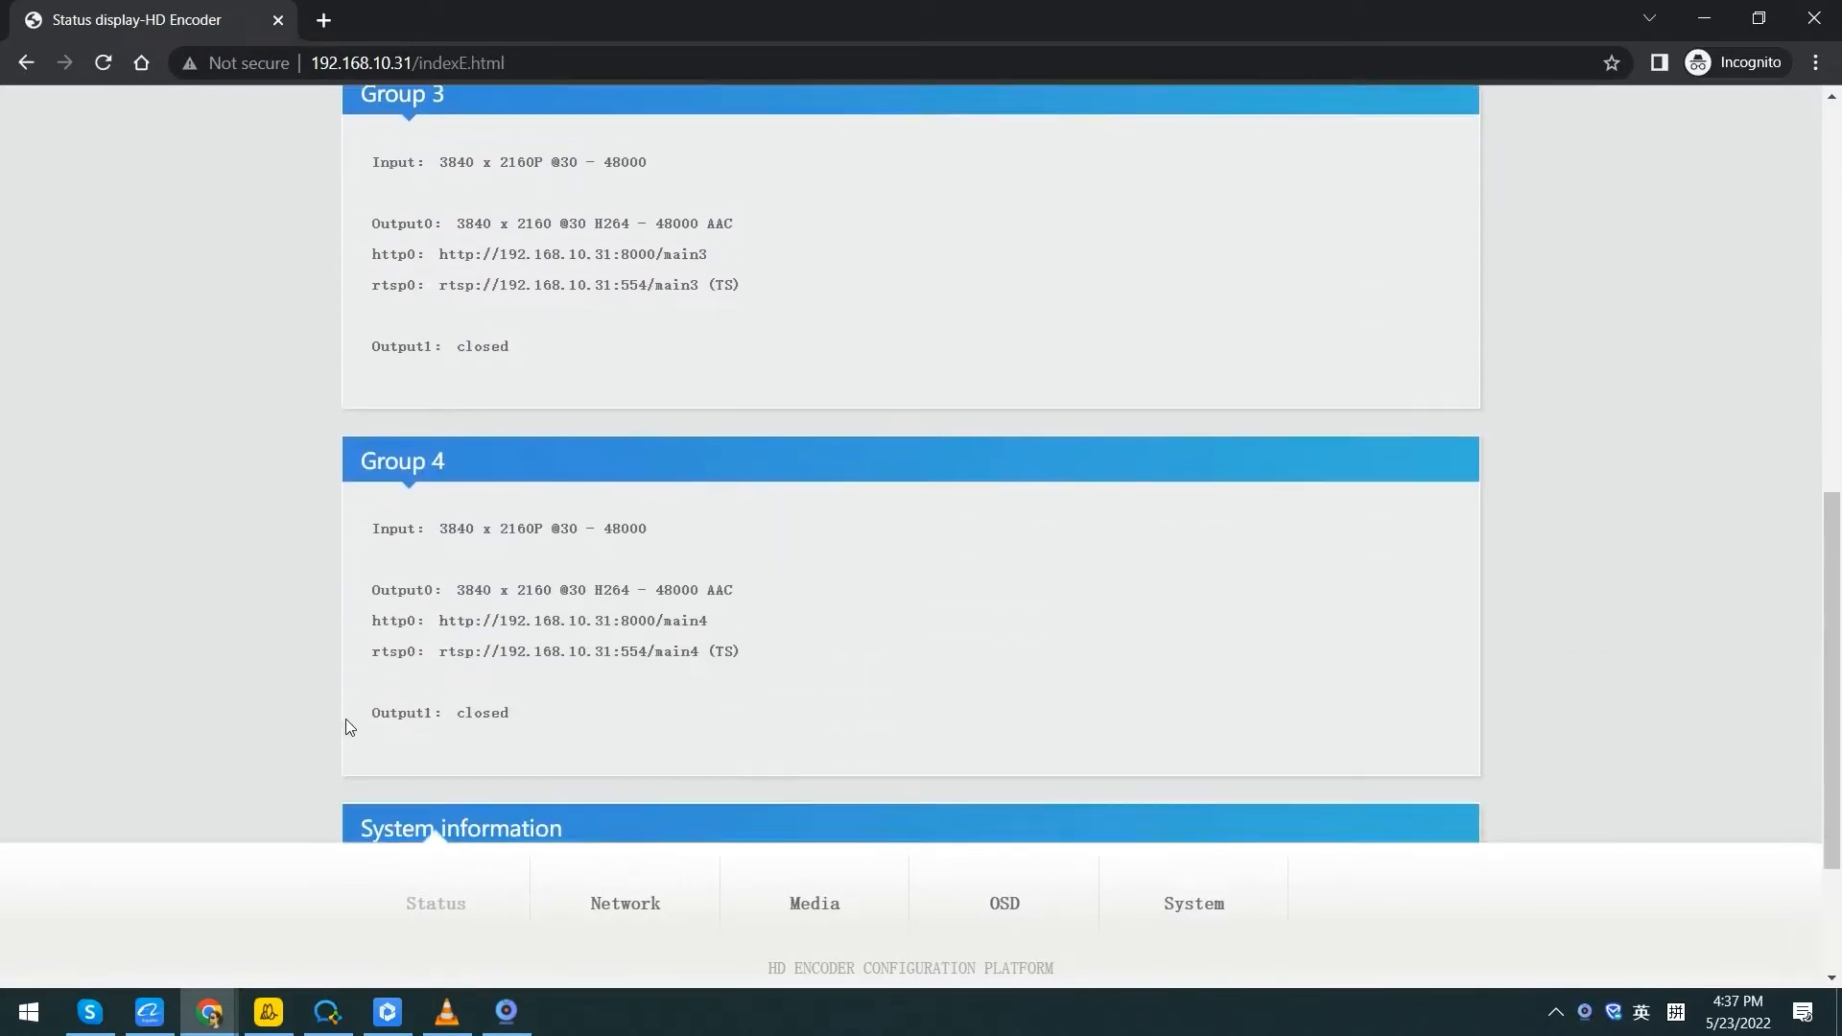
scroll("down", 3)
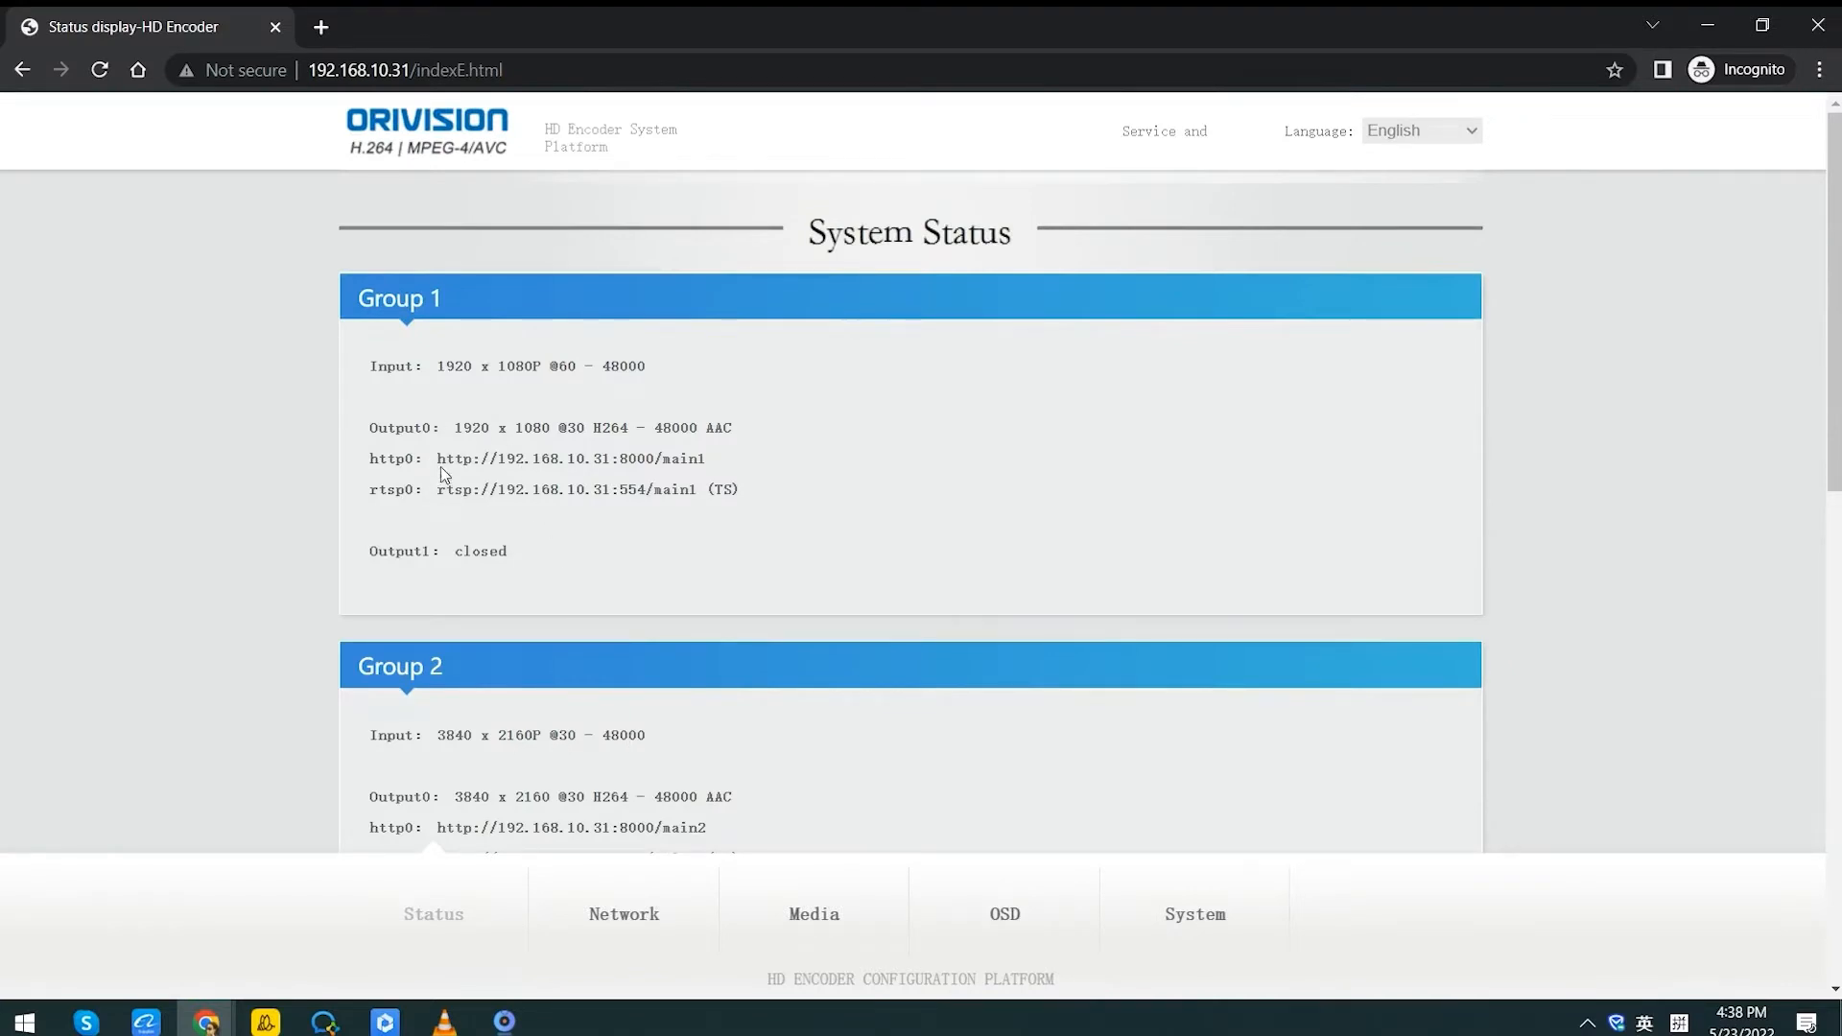
left_click_drag(439, 458, 606, 459)
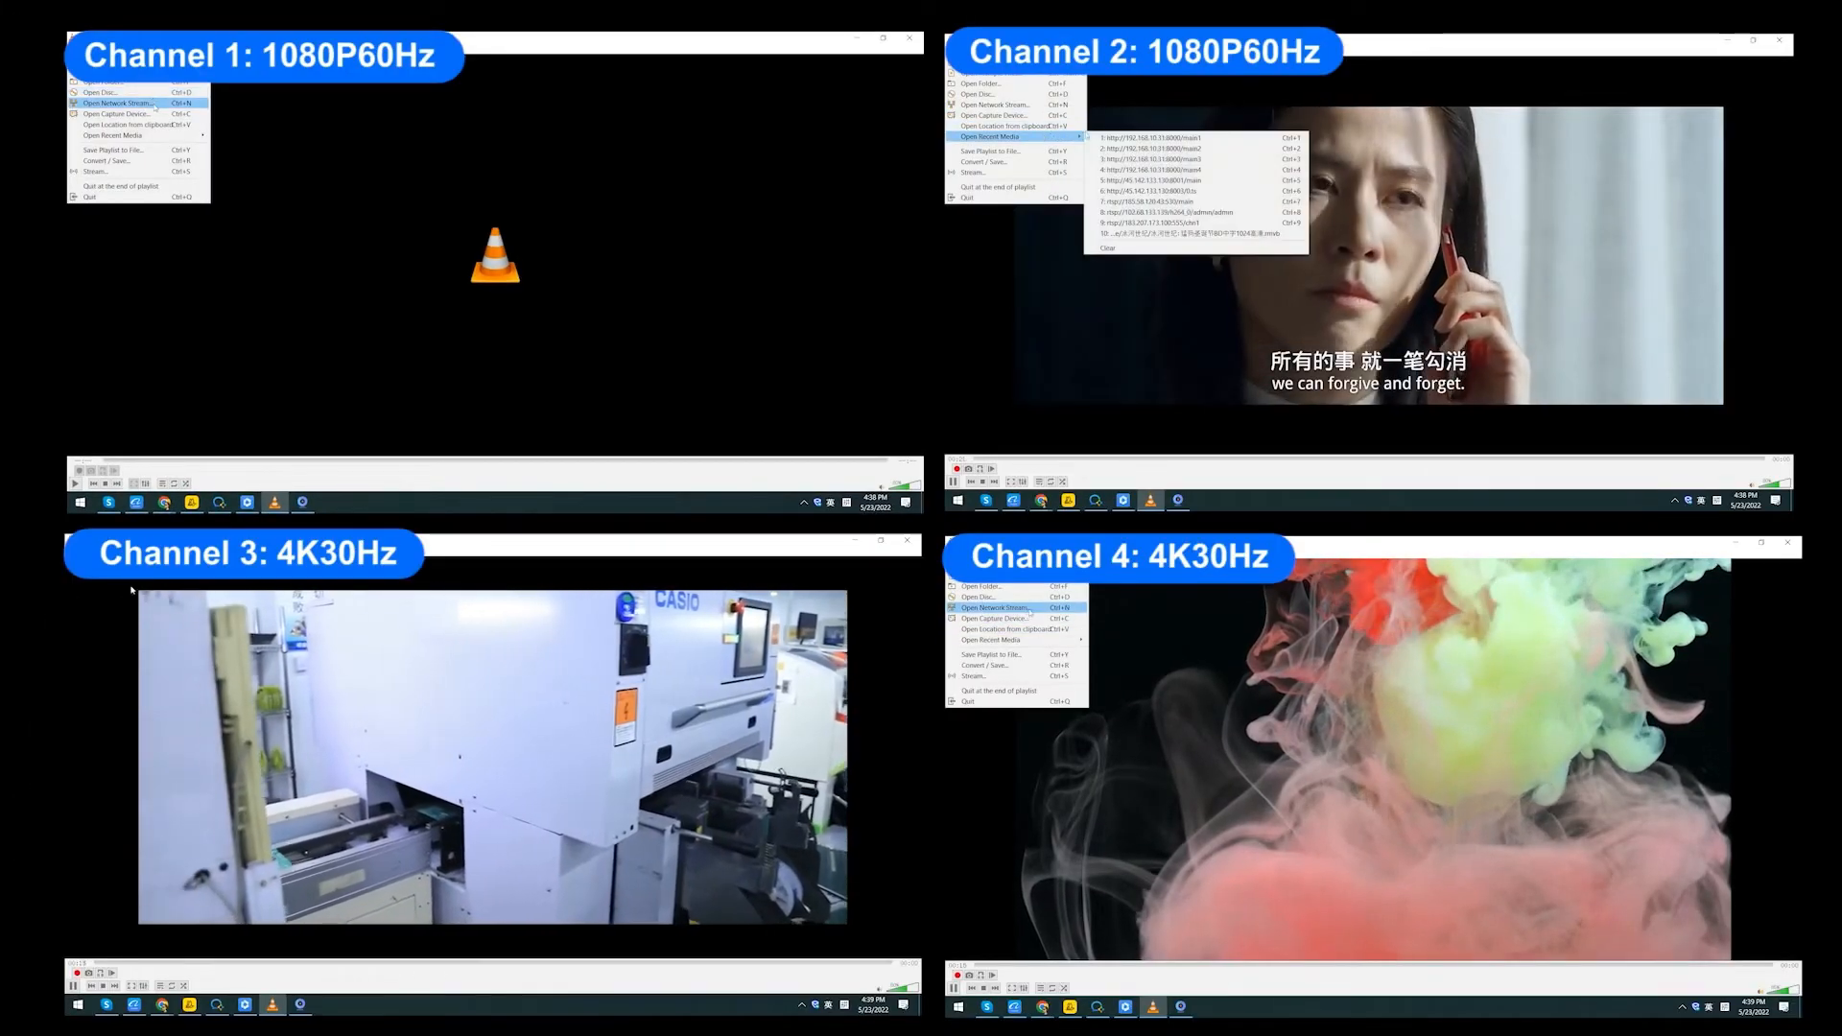
Step: Open an encoder stream from recent media in VLC and view its codec information
left_click(113, 104)
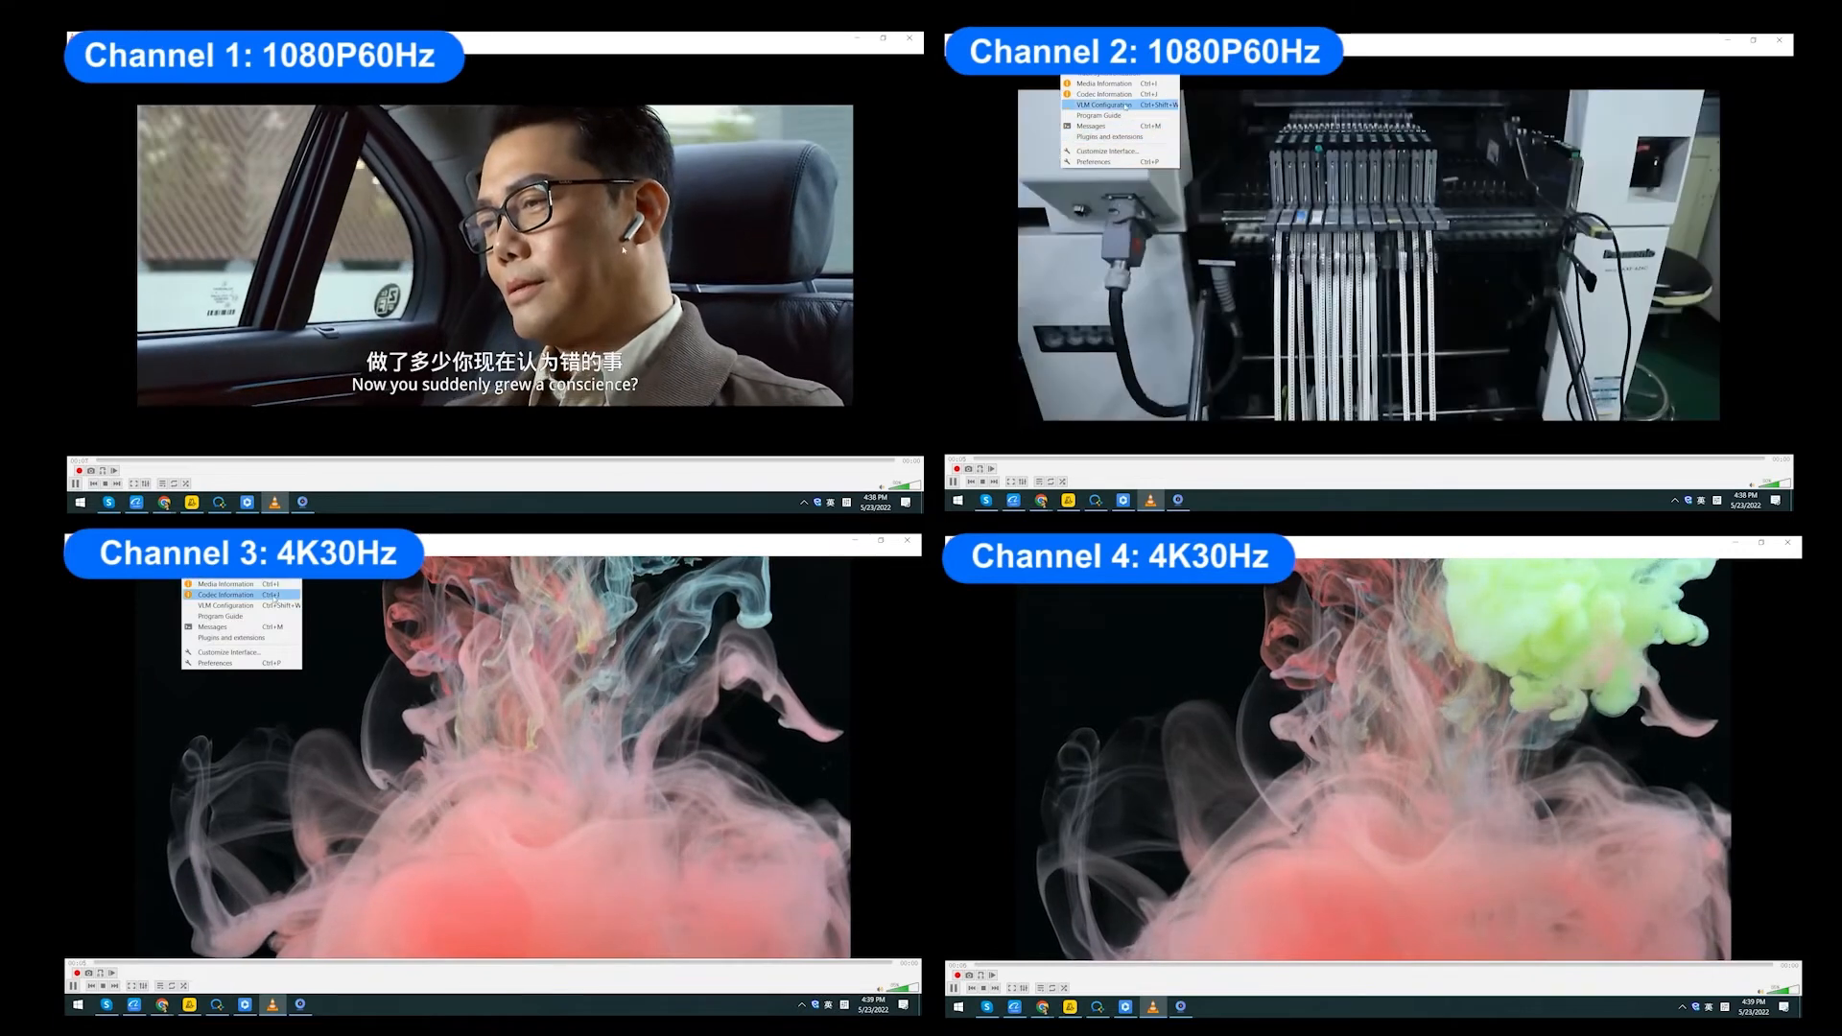
left_click(219, 593)
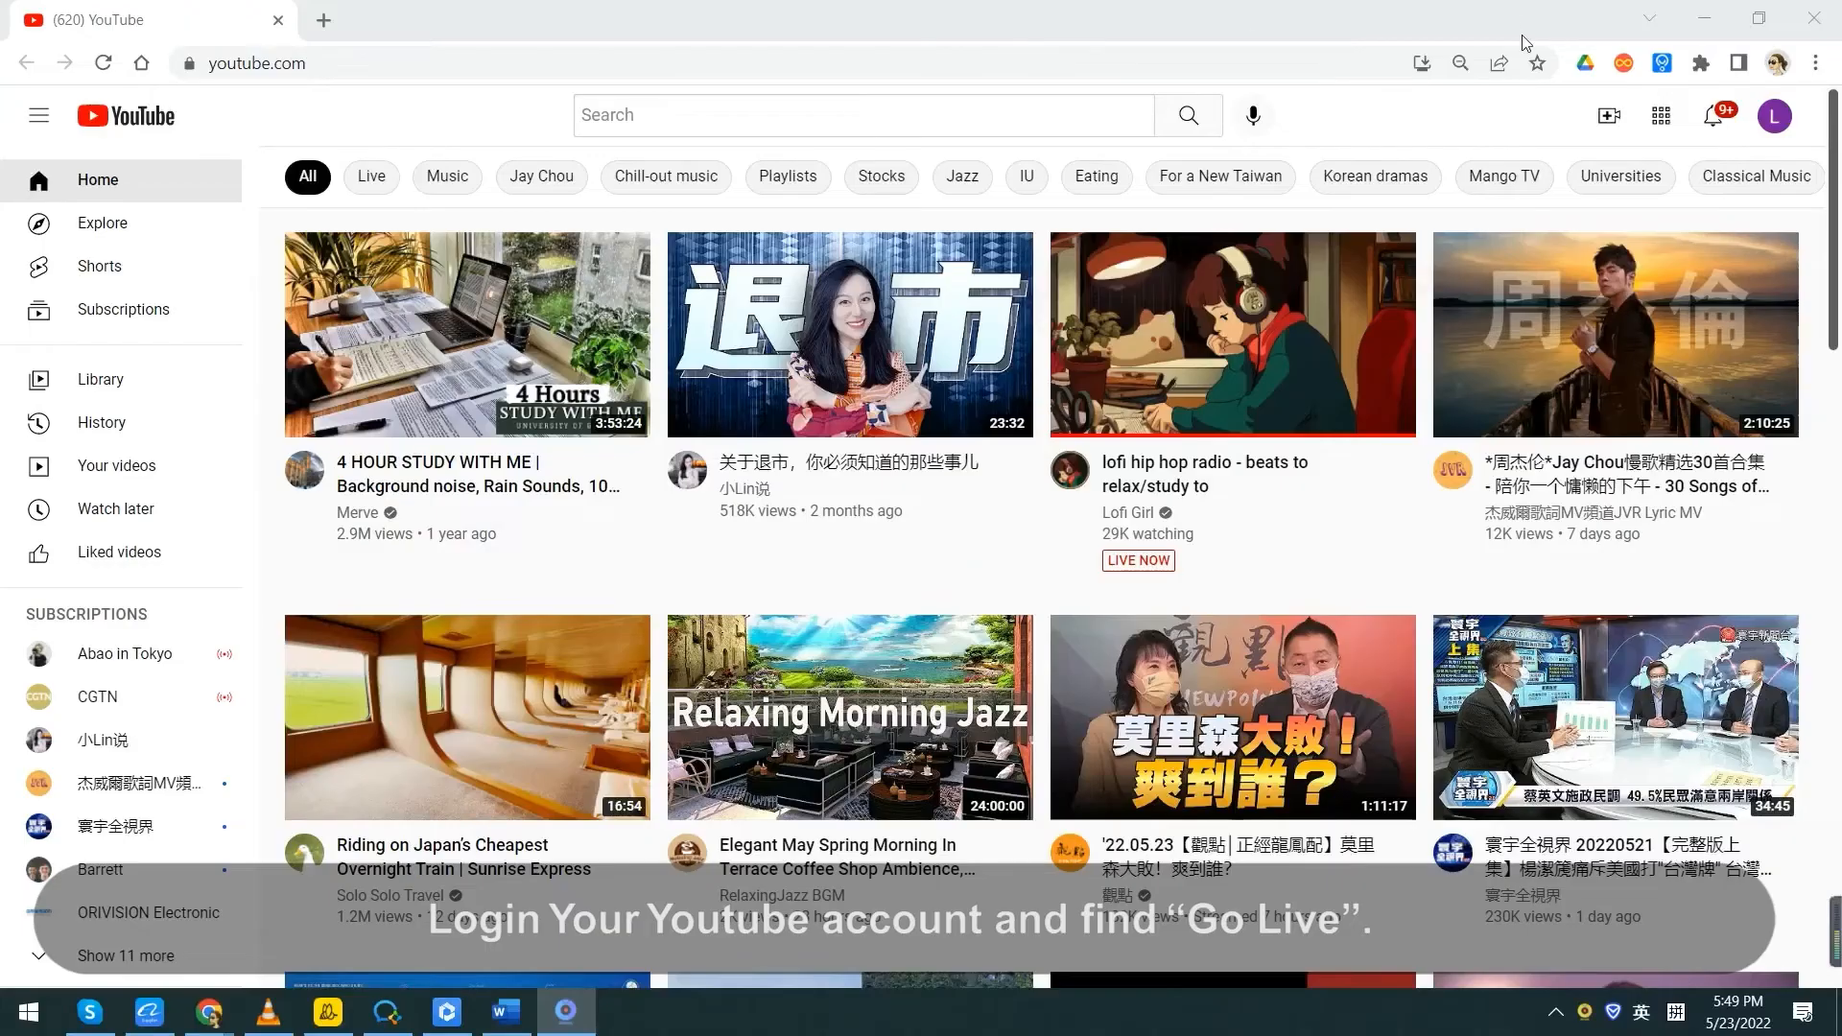
Step: Start a YouTube live stream via Create > Go Live and copy the stream key
left_click(1622, 177)
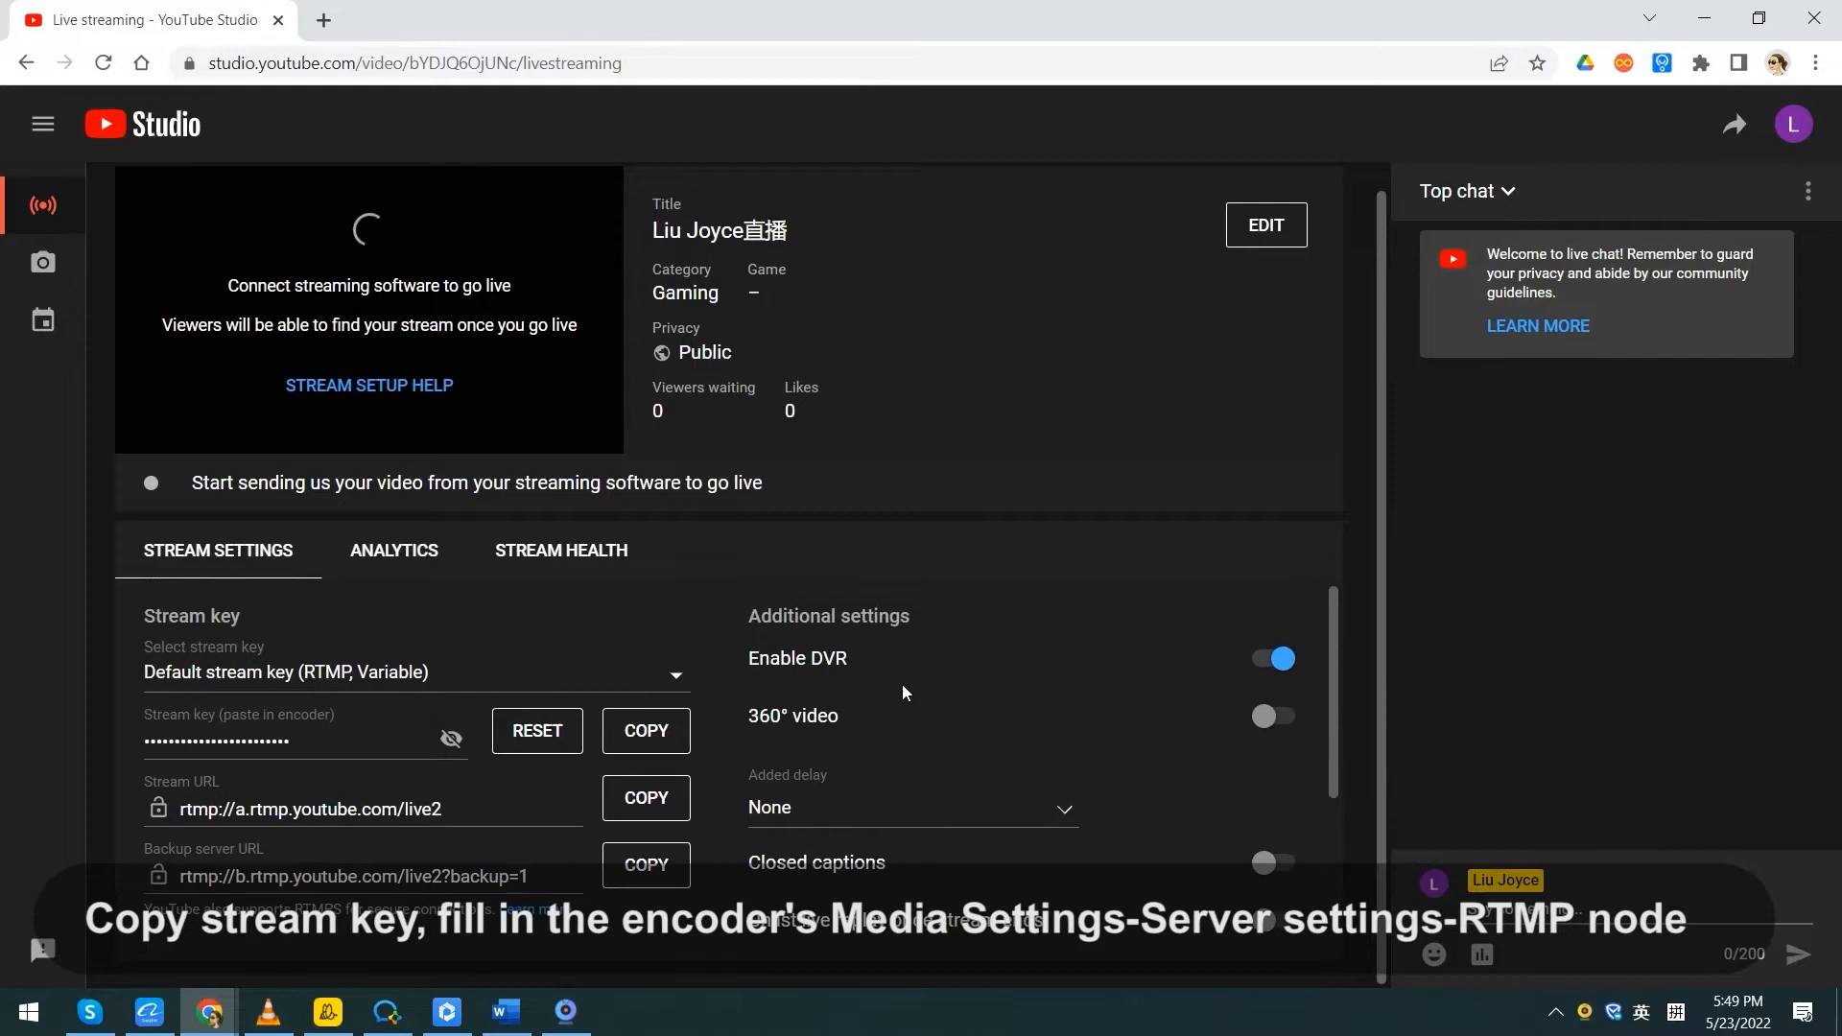
left_click(451, 743)
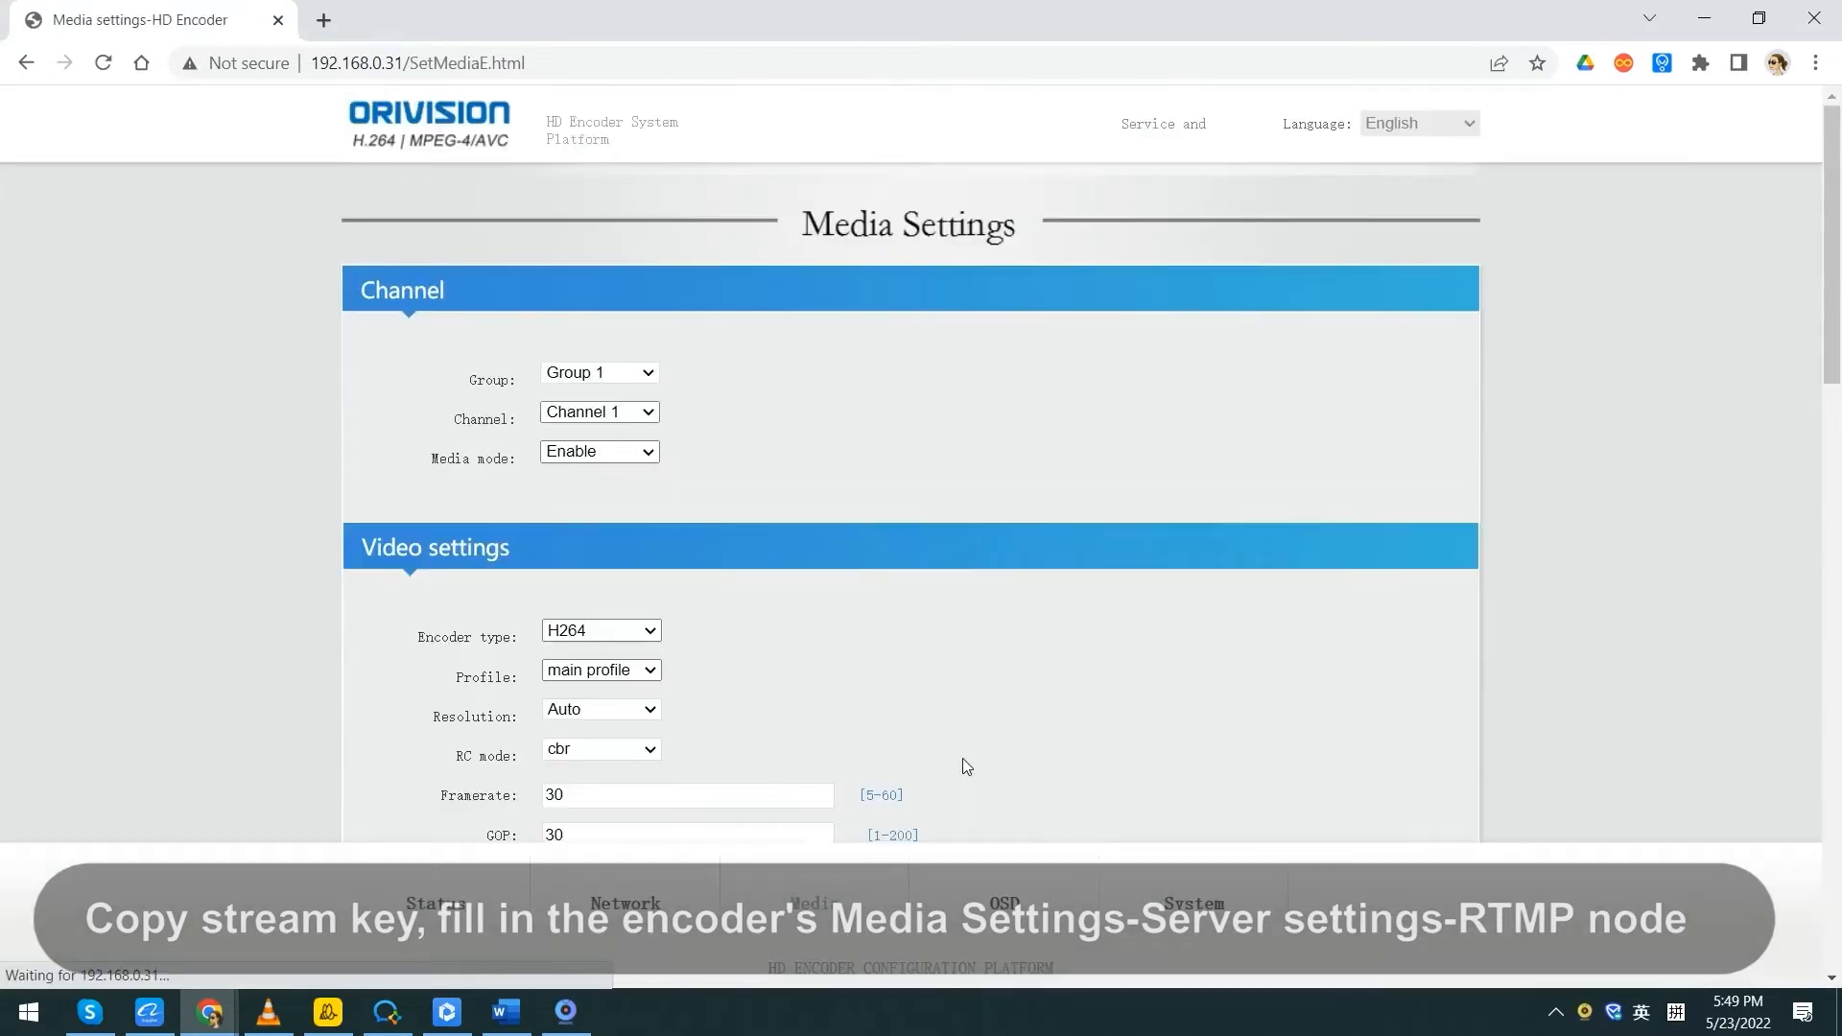
scroll("down", 3)
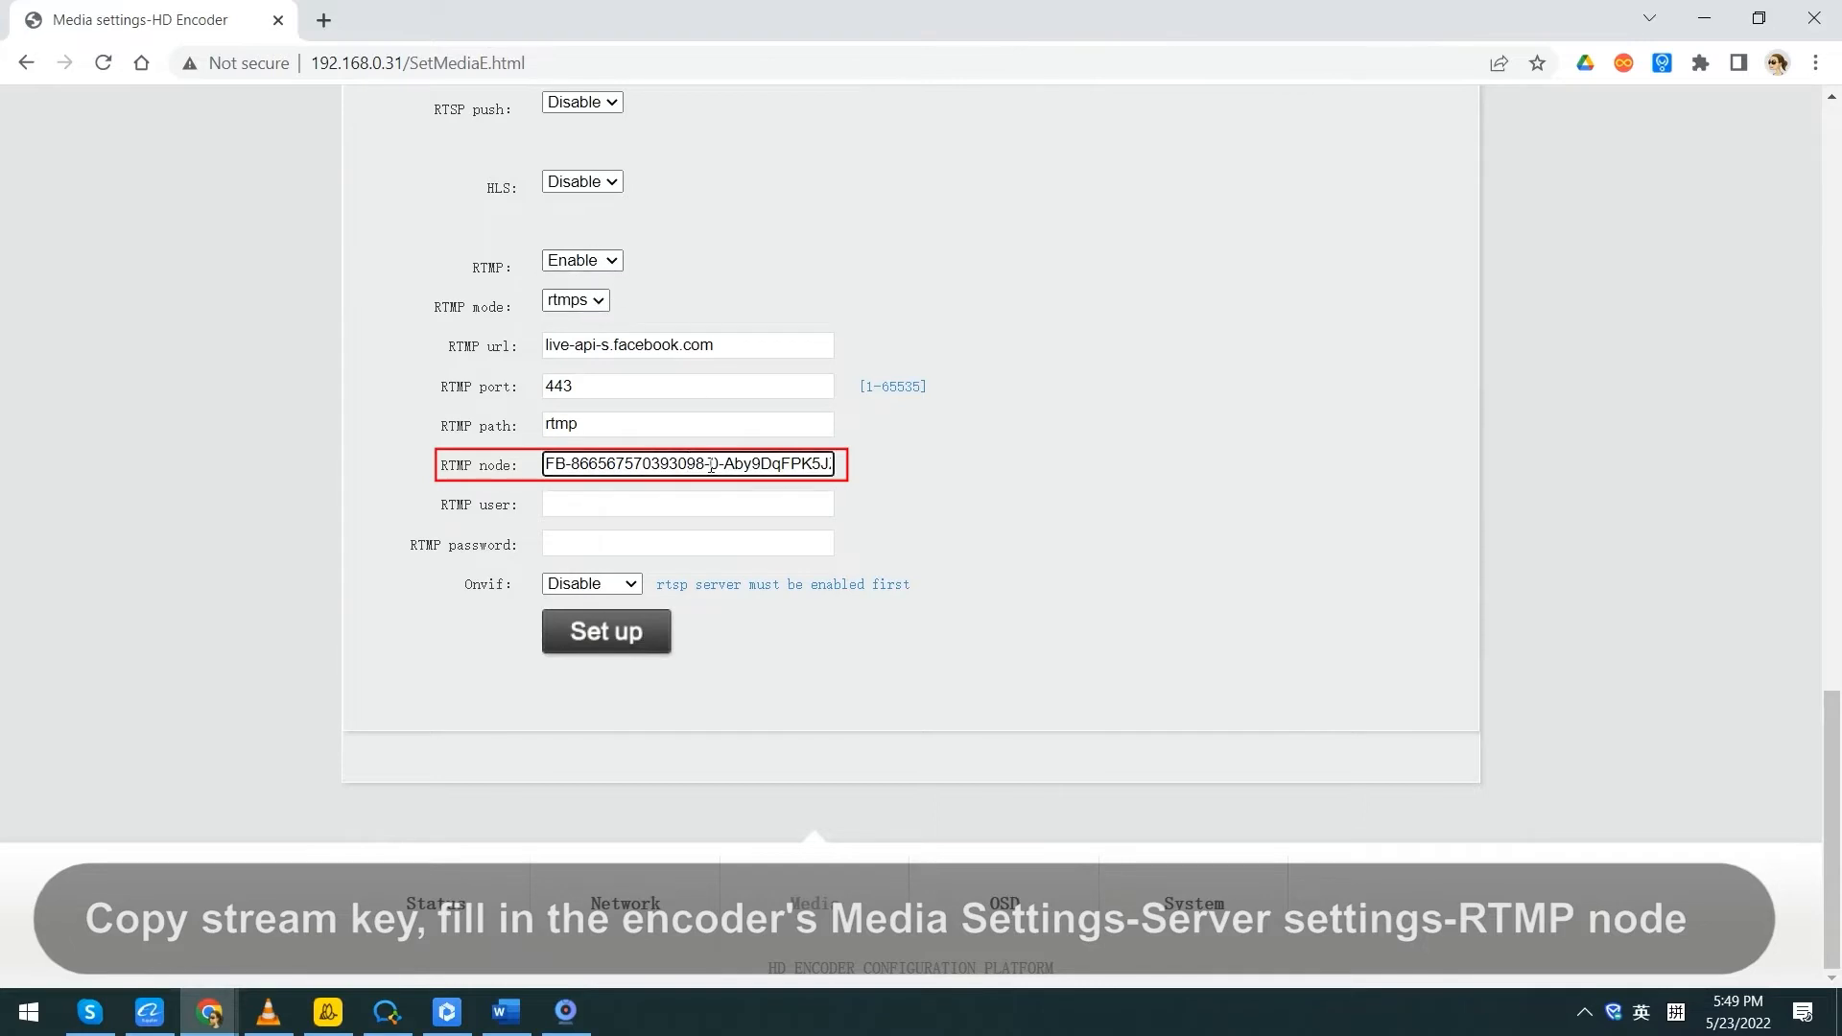
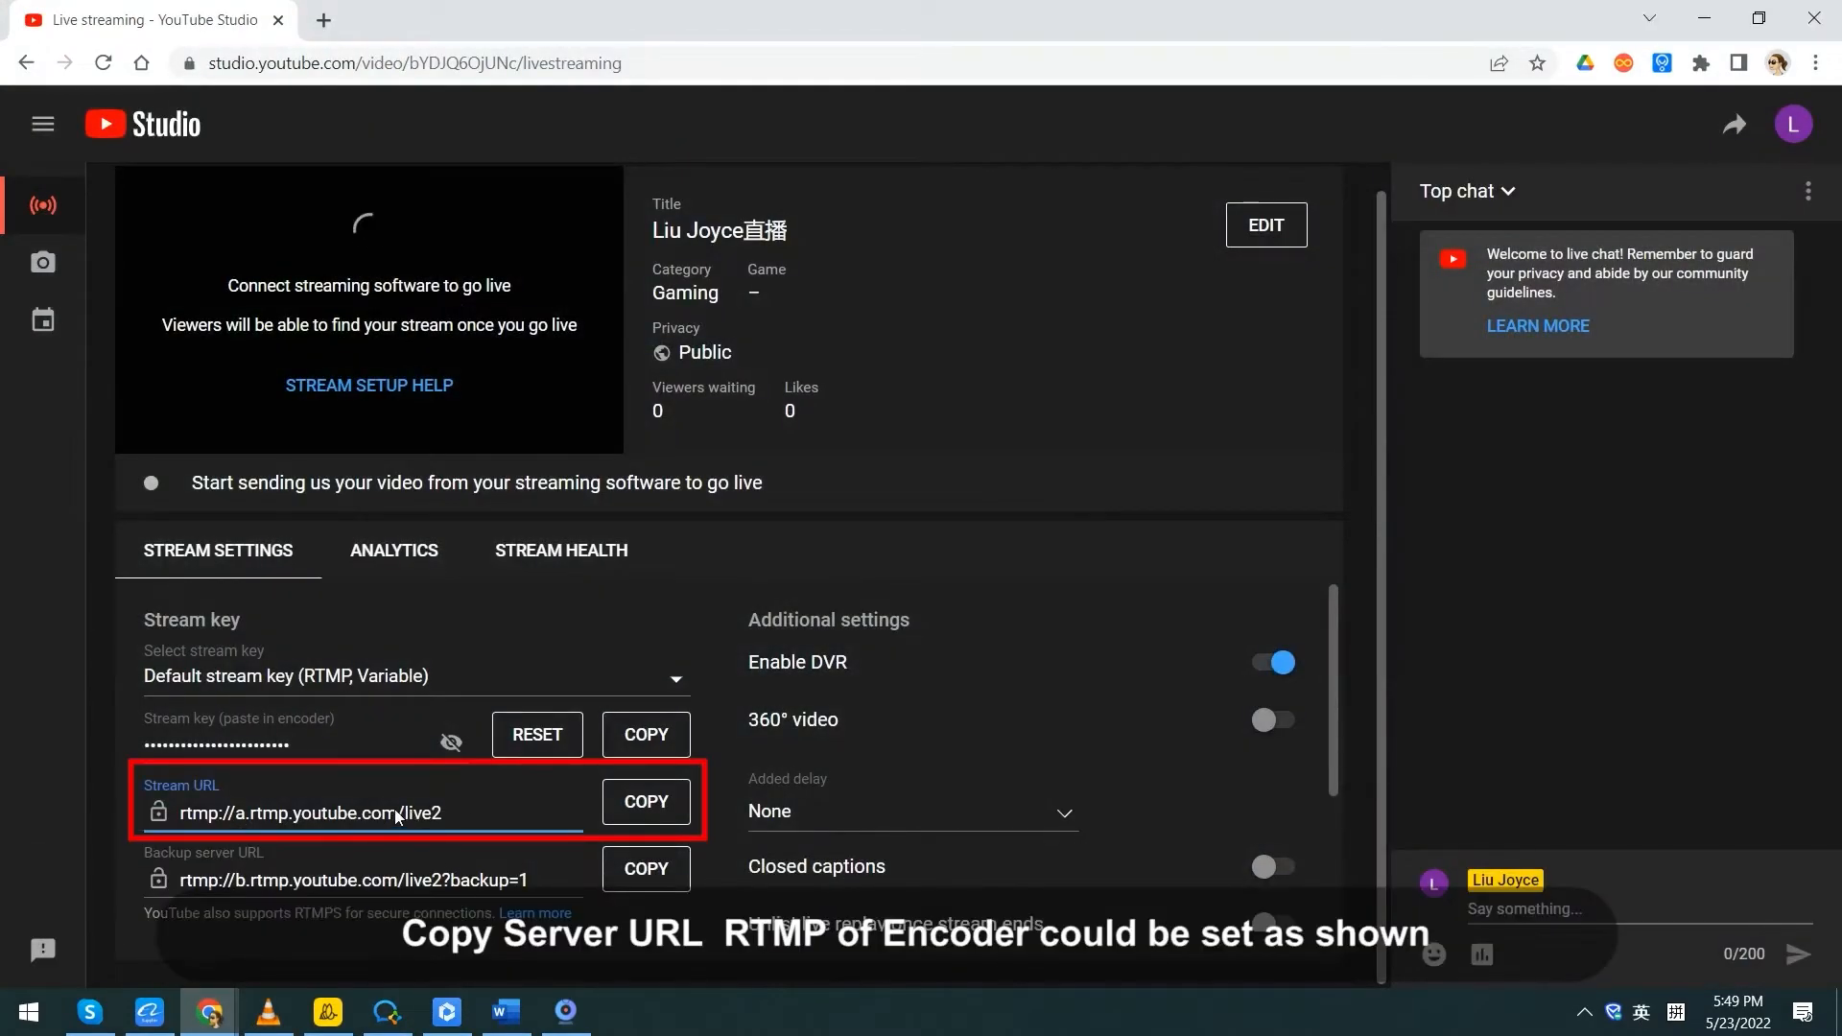
left_click(645, 802)
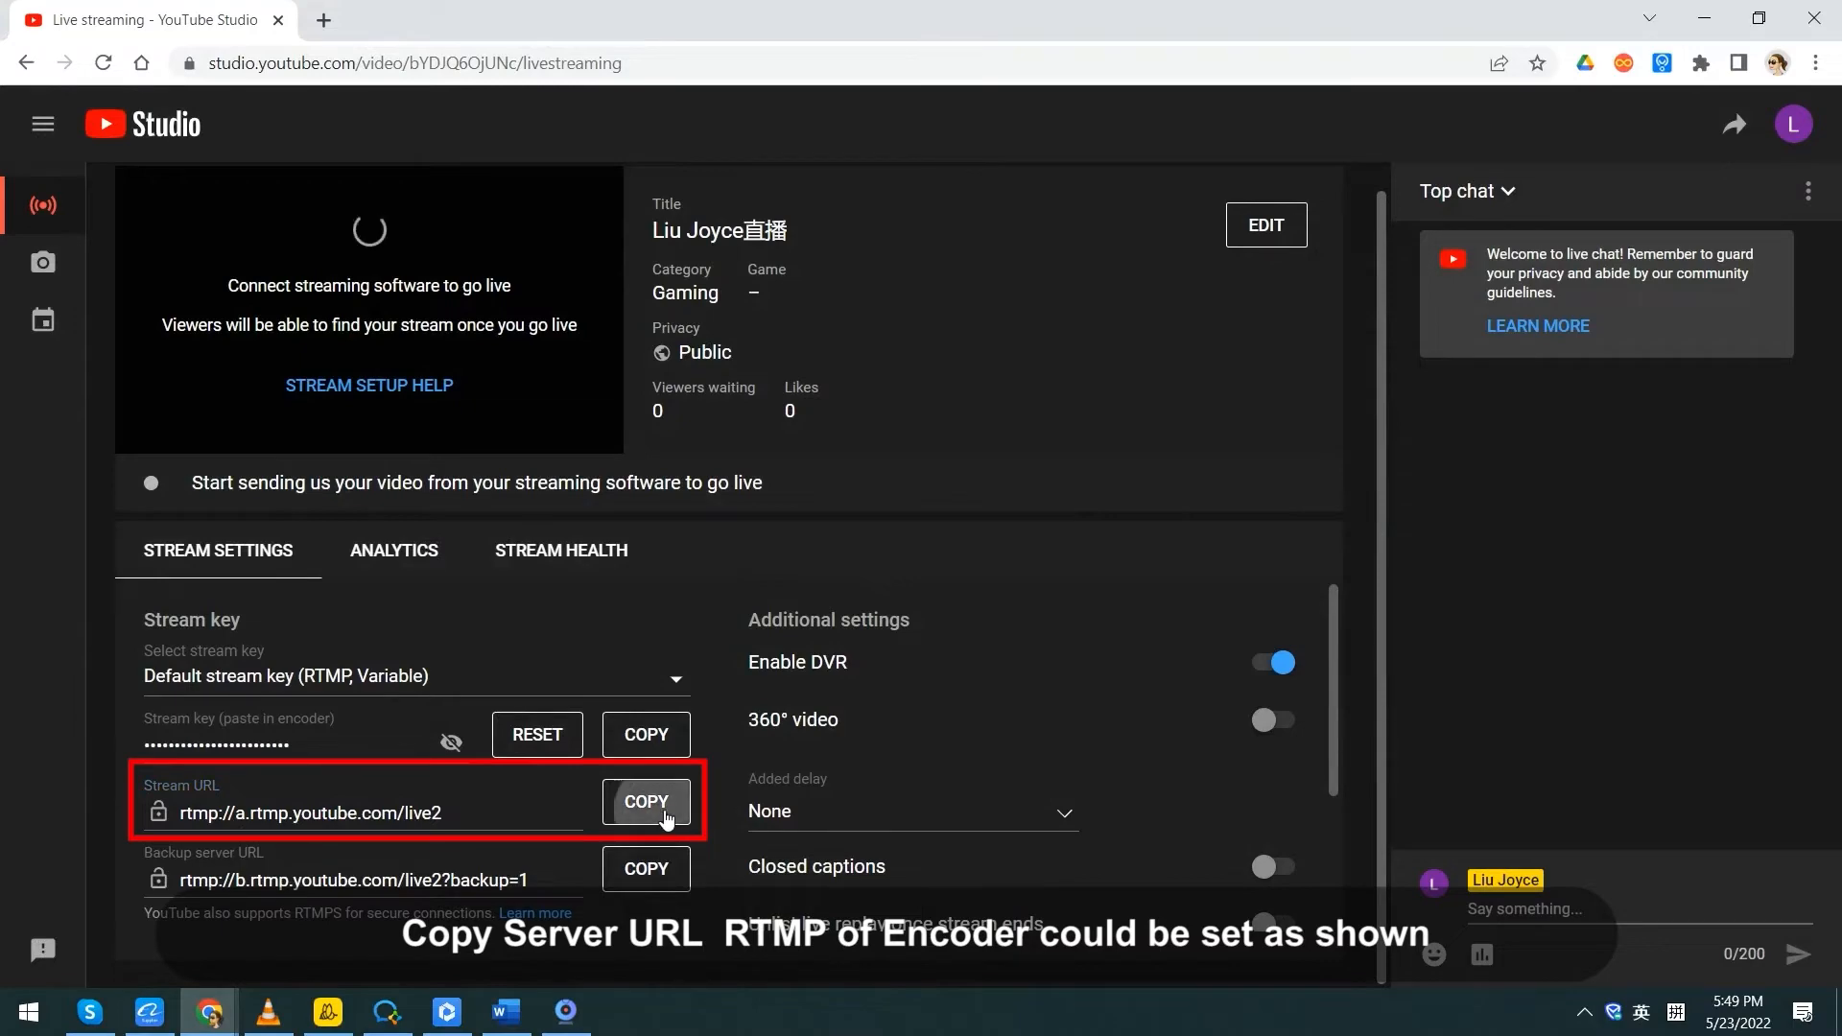
left_click(645, 801)
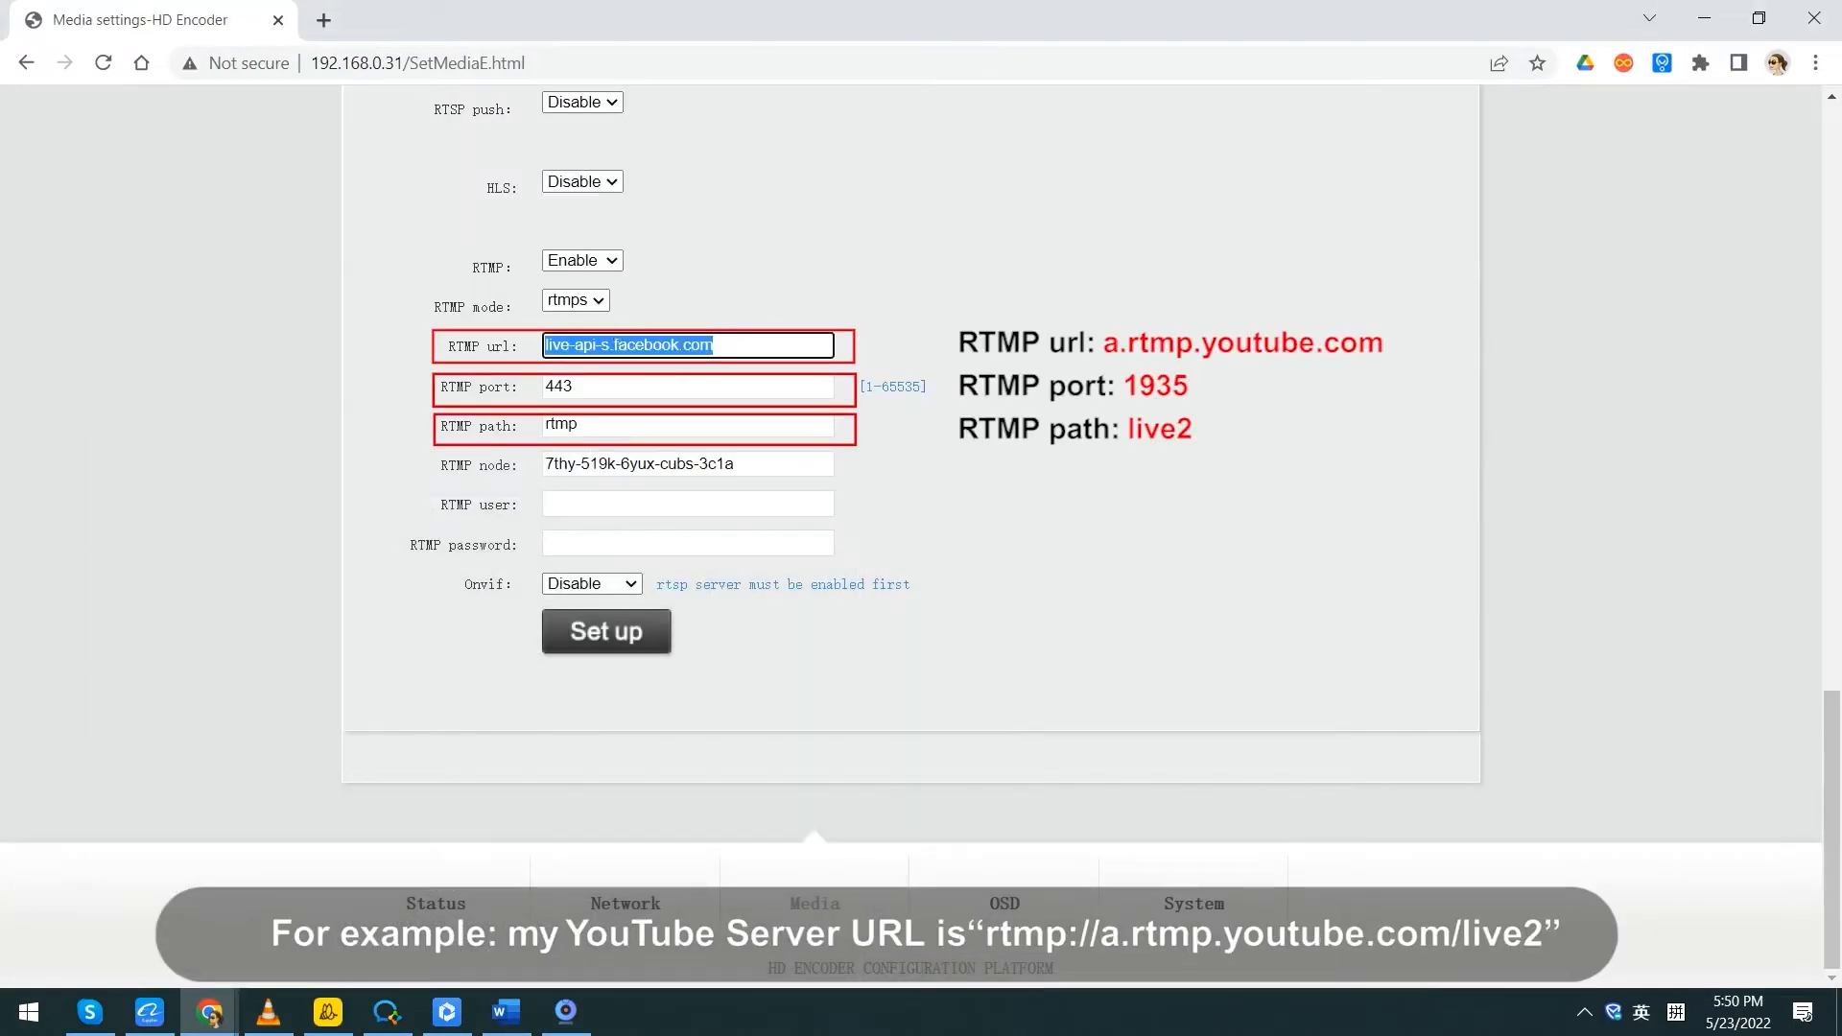
Step: Point RTMP output to rtmp://a.rtmp.youtube.com/live2, port 1935, in rtmp mode
type("rtmp://a.rtmp.youtube.com/live2")
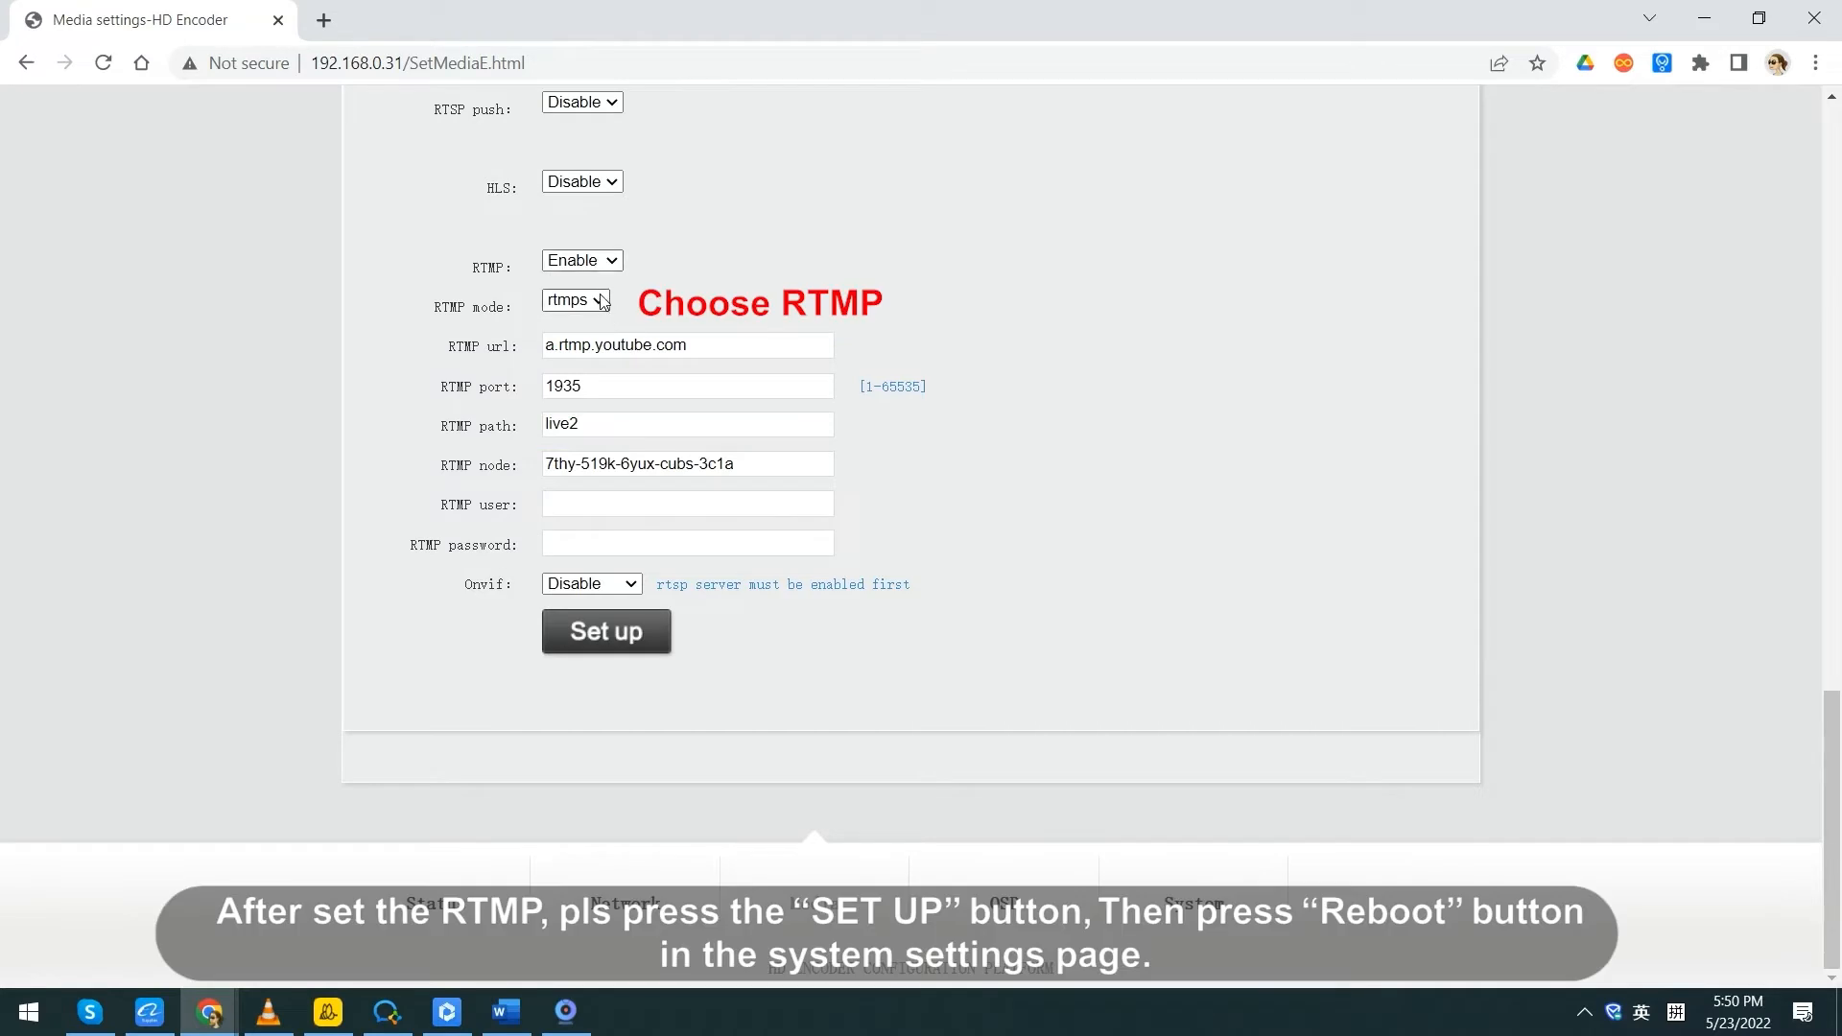
left_click(605, 632)
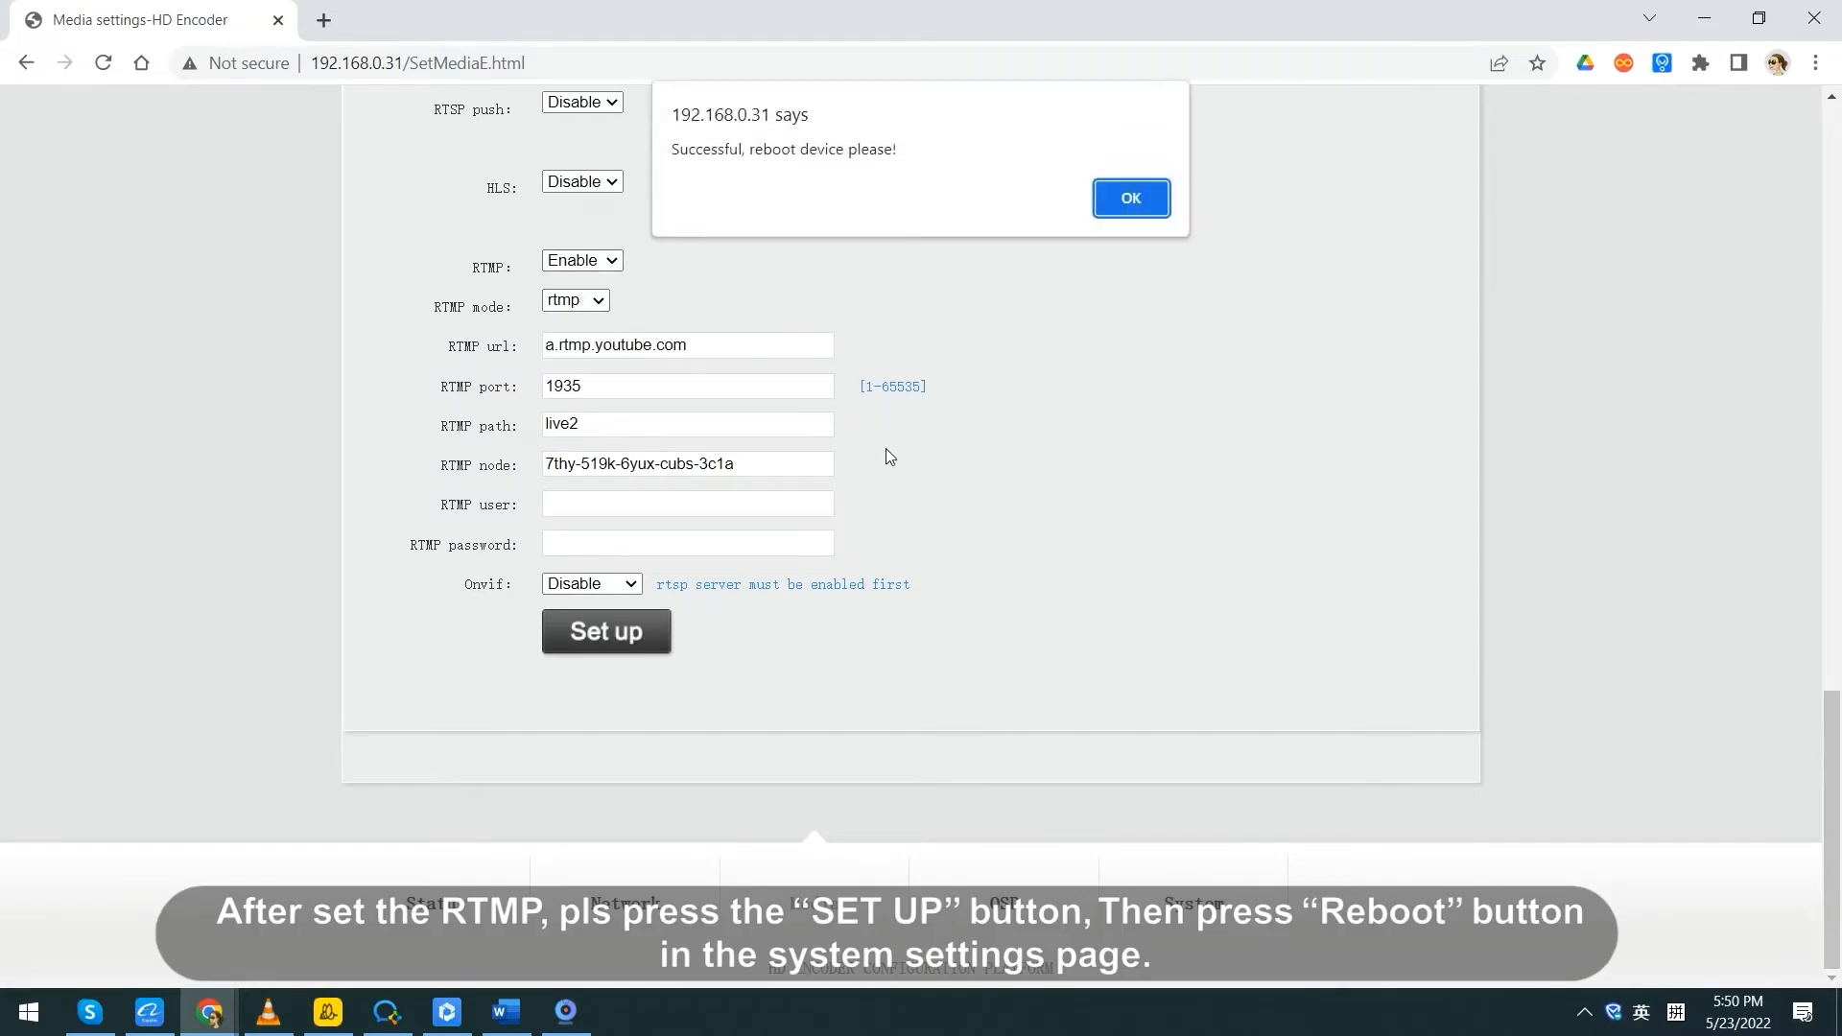
Step: Dismiss the settings-saved alert and view the status page listing rtmp0 to a.rtmp.youtube.com
left_click(1129, 198)
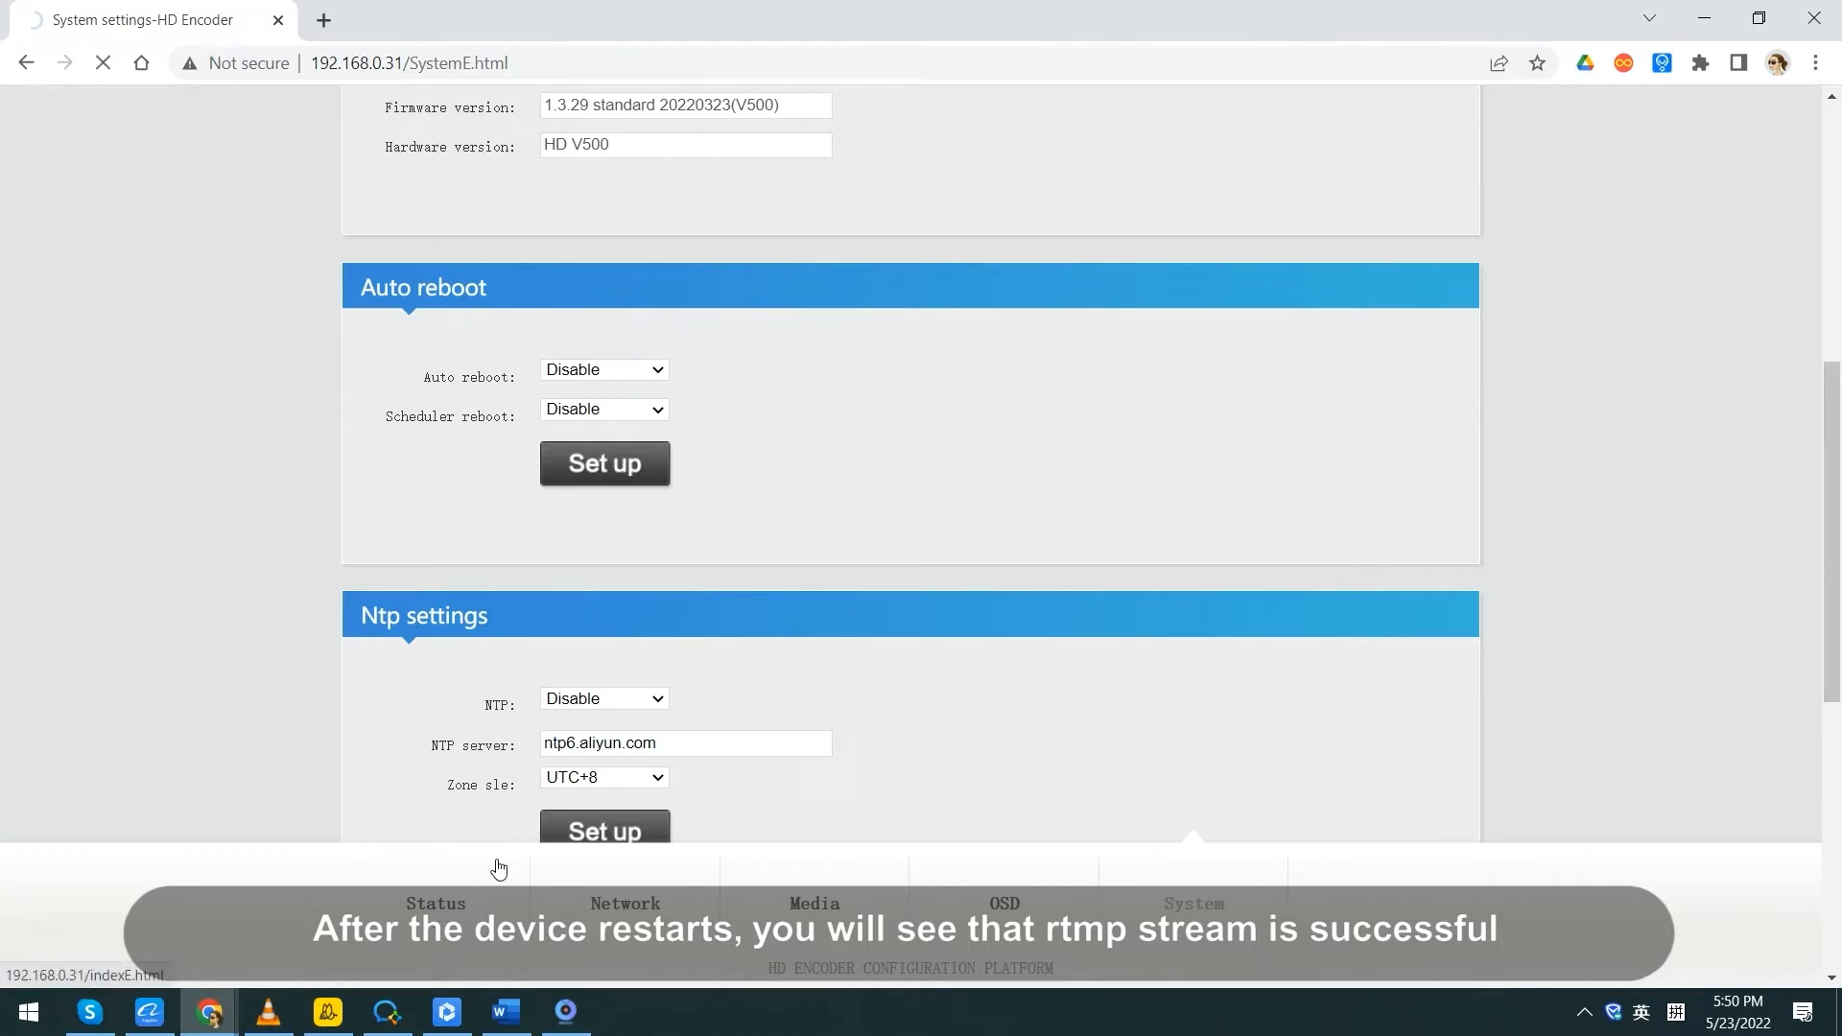
left_click(436, 904)
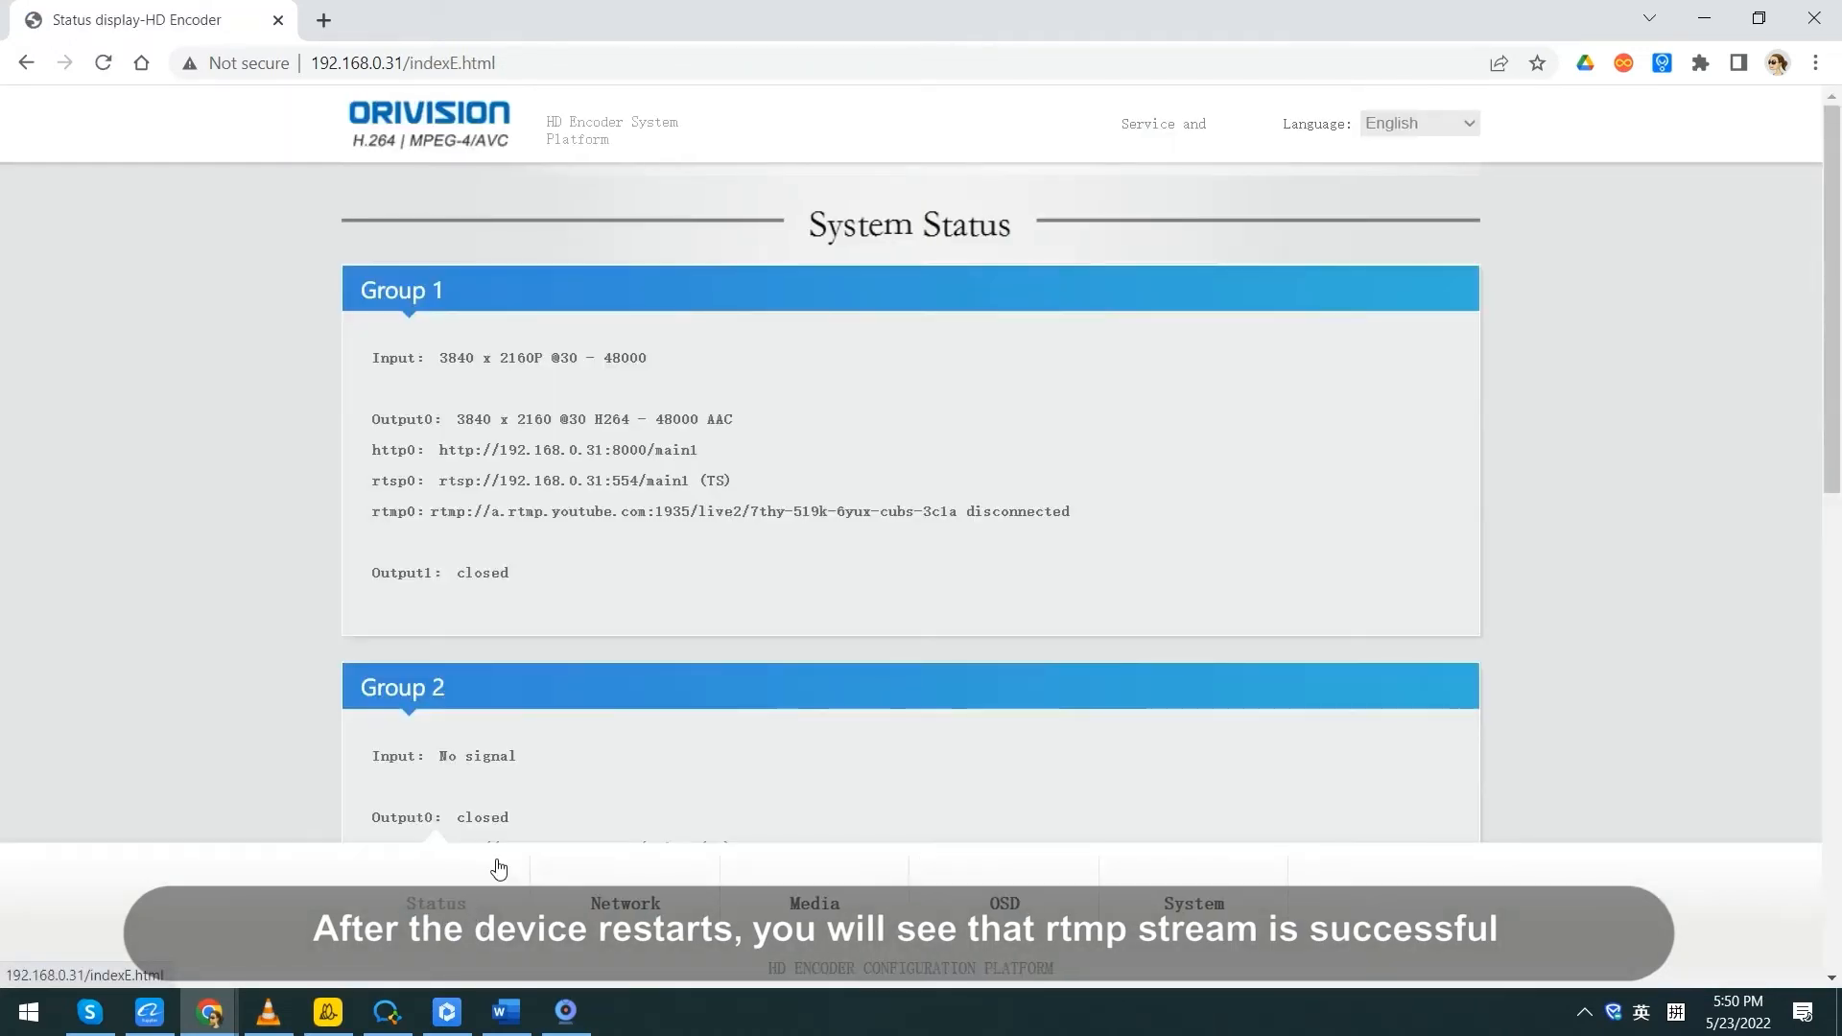
left_click(104, 63)
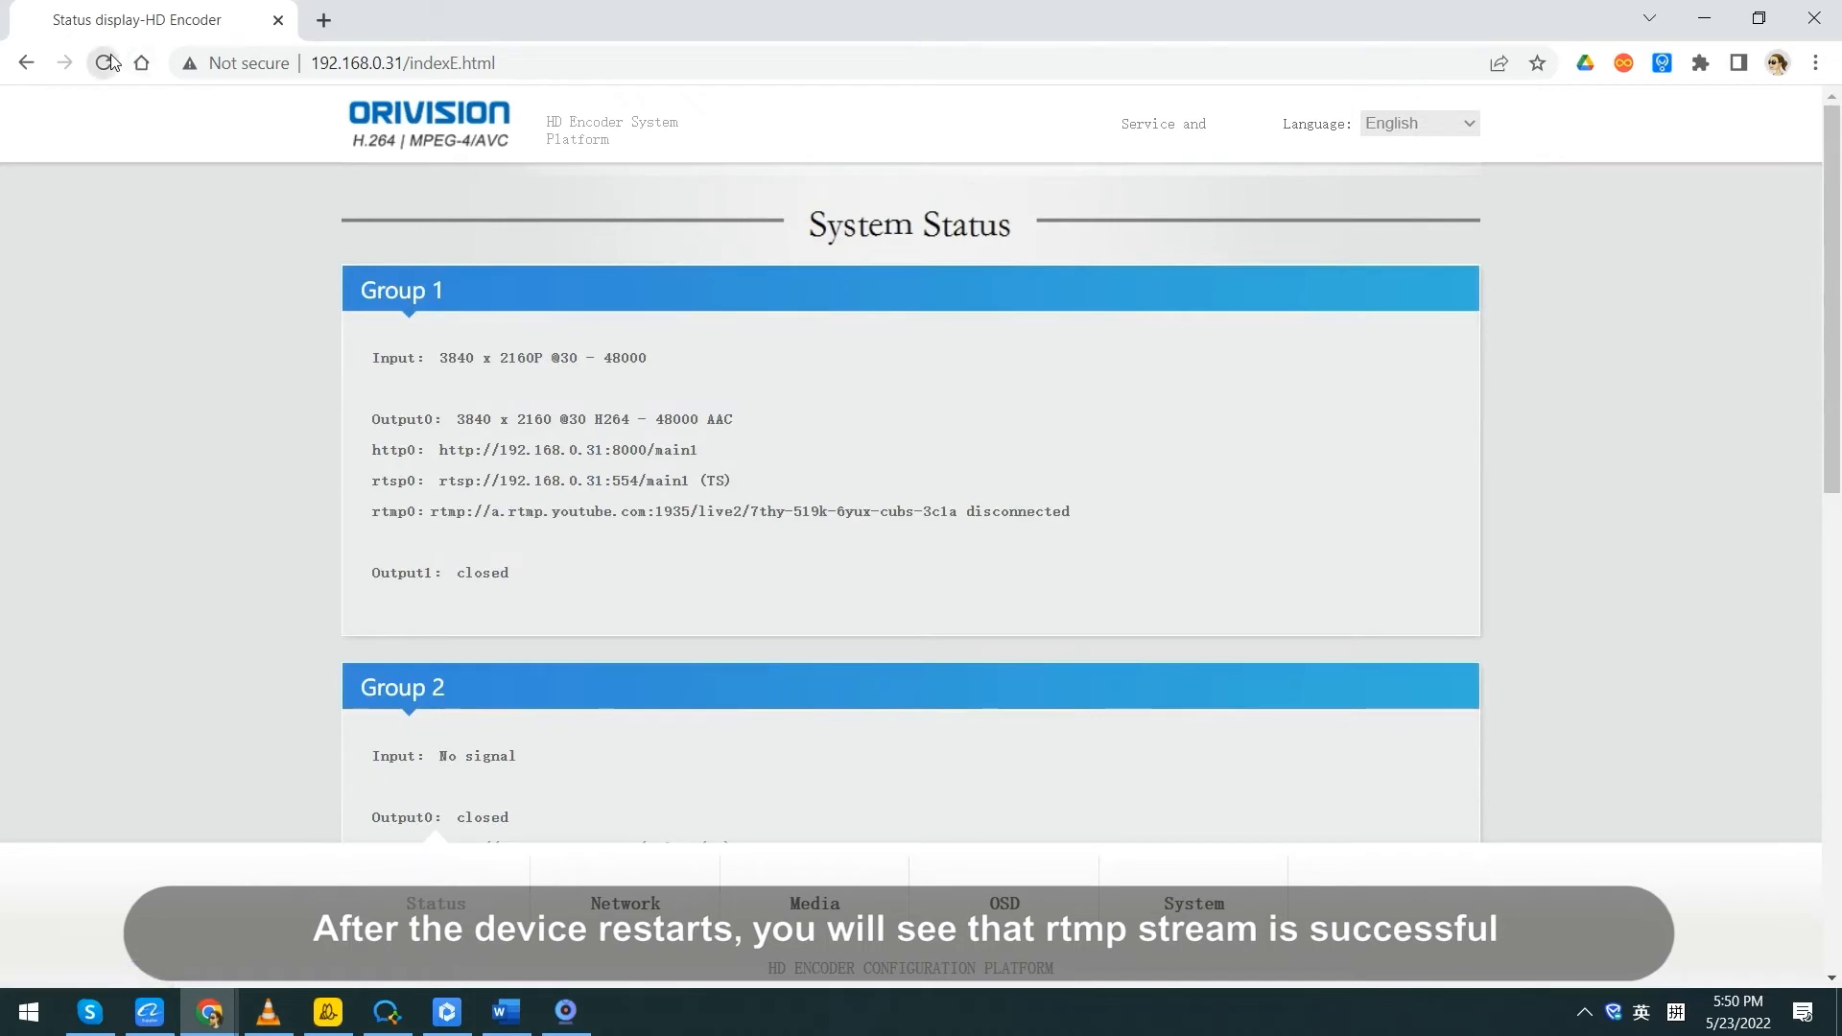
left_click(103, 63)
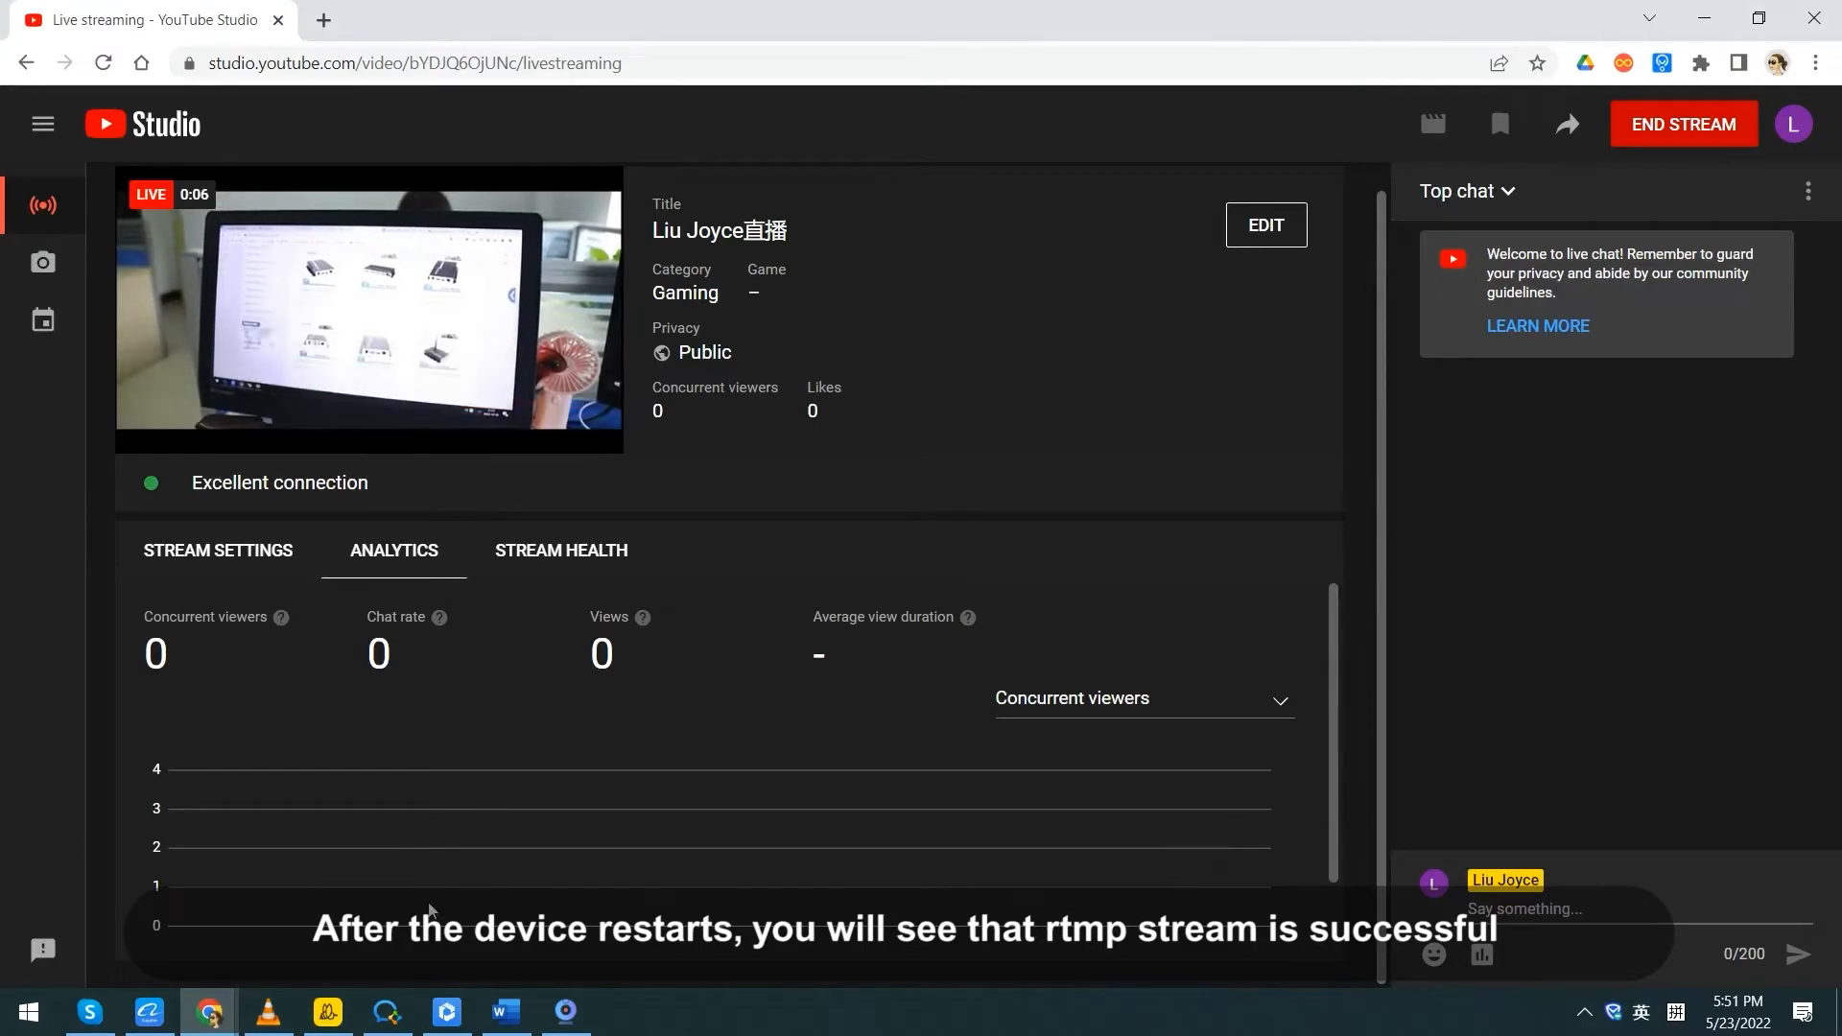
Step: Bring the VLC playback of the encoder's main1 stream into view
left_click(267, 1012)
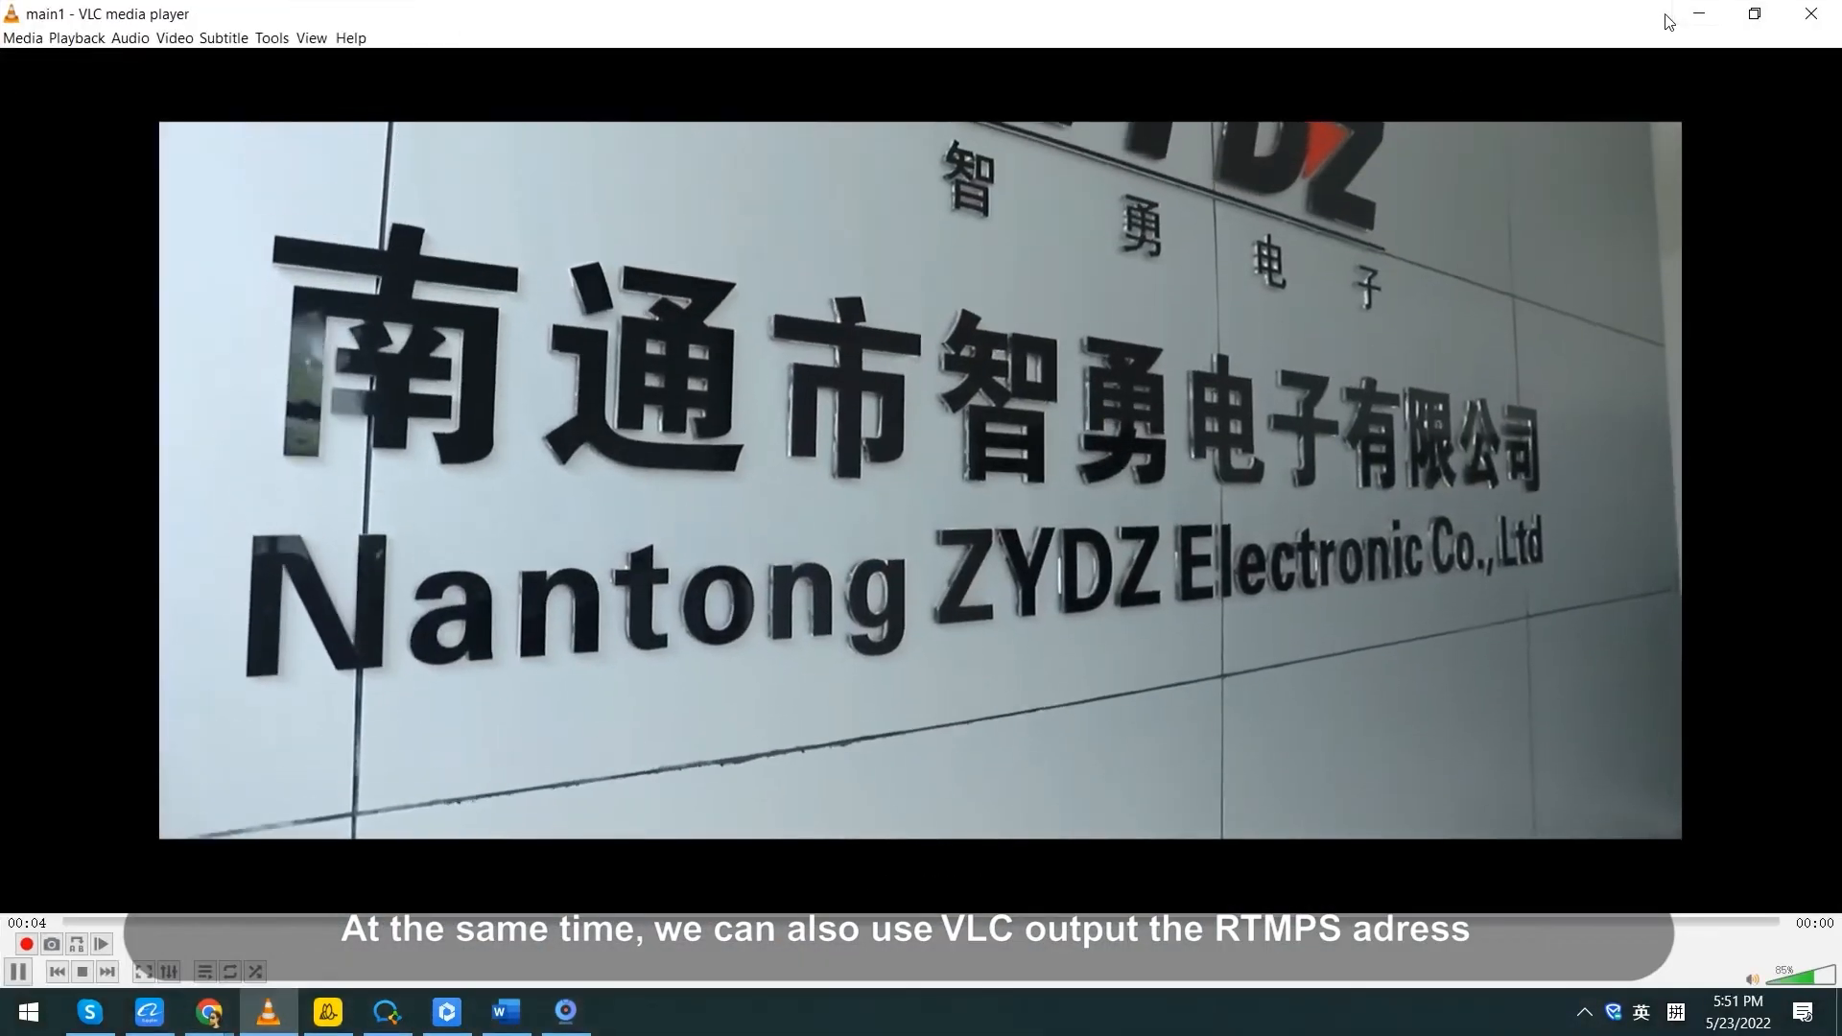
Step: Minimize the VLC window playing the main1 stream
left_click(207, 1011)
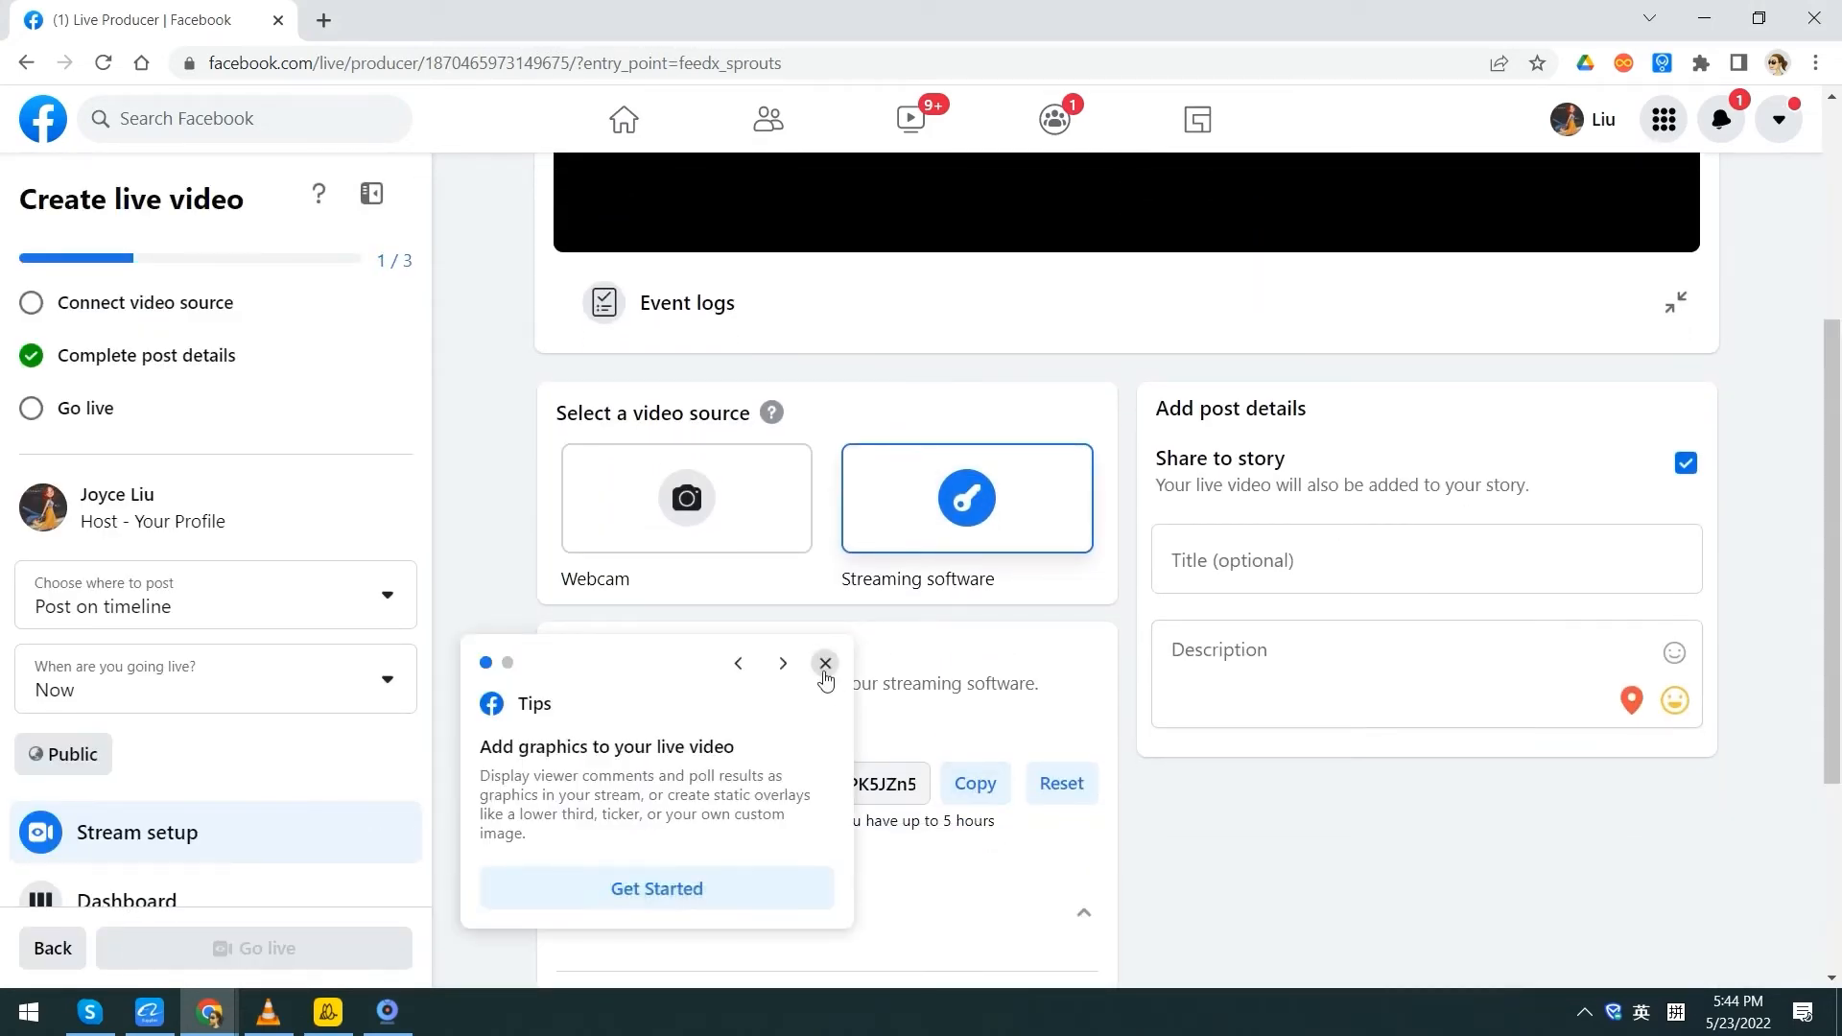
left_click(825, 665)
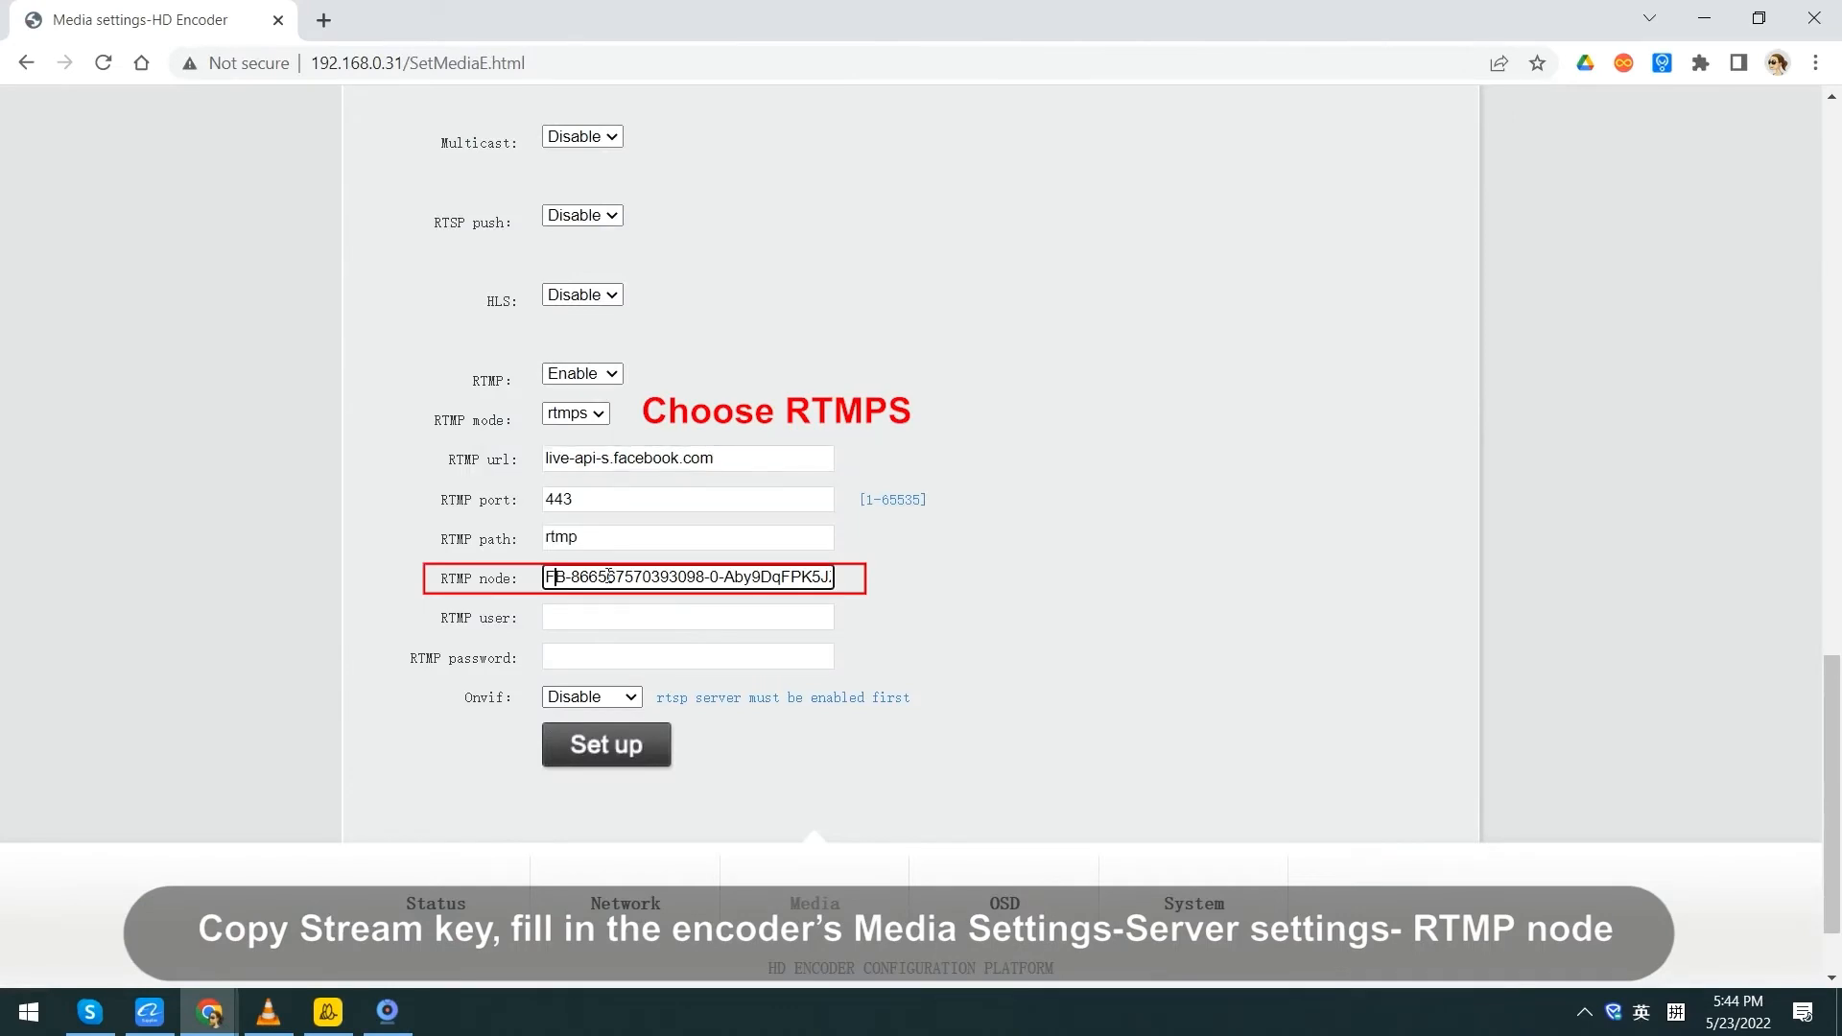
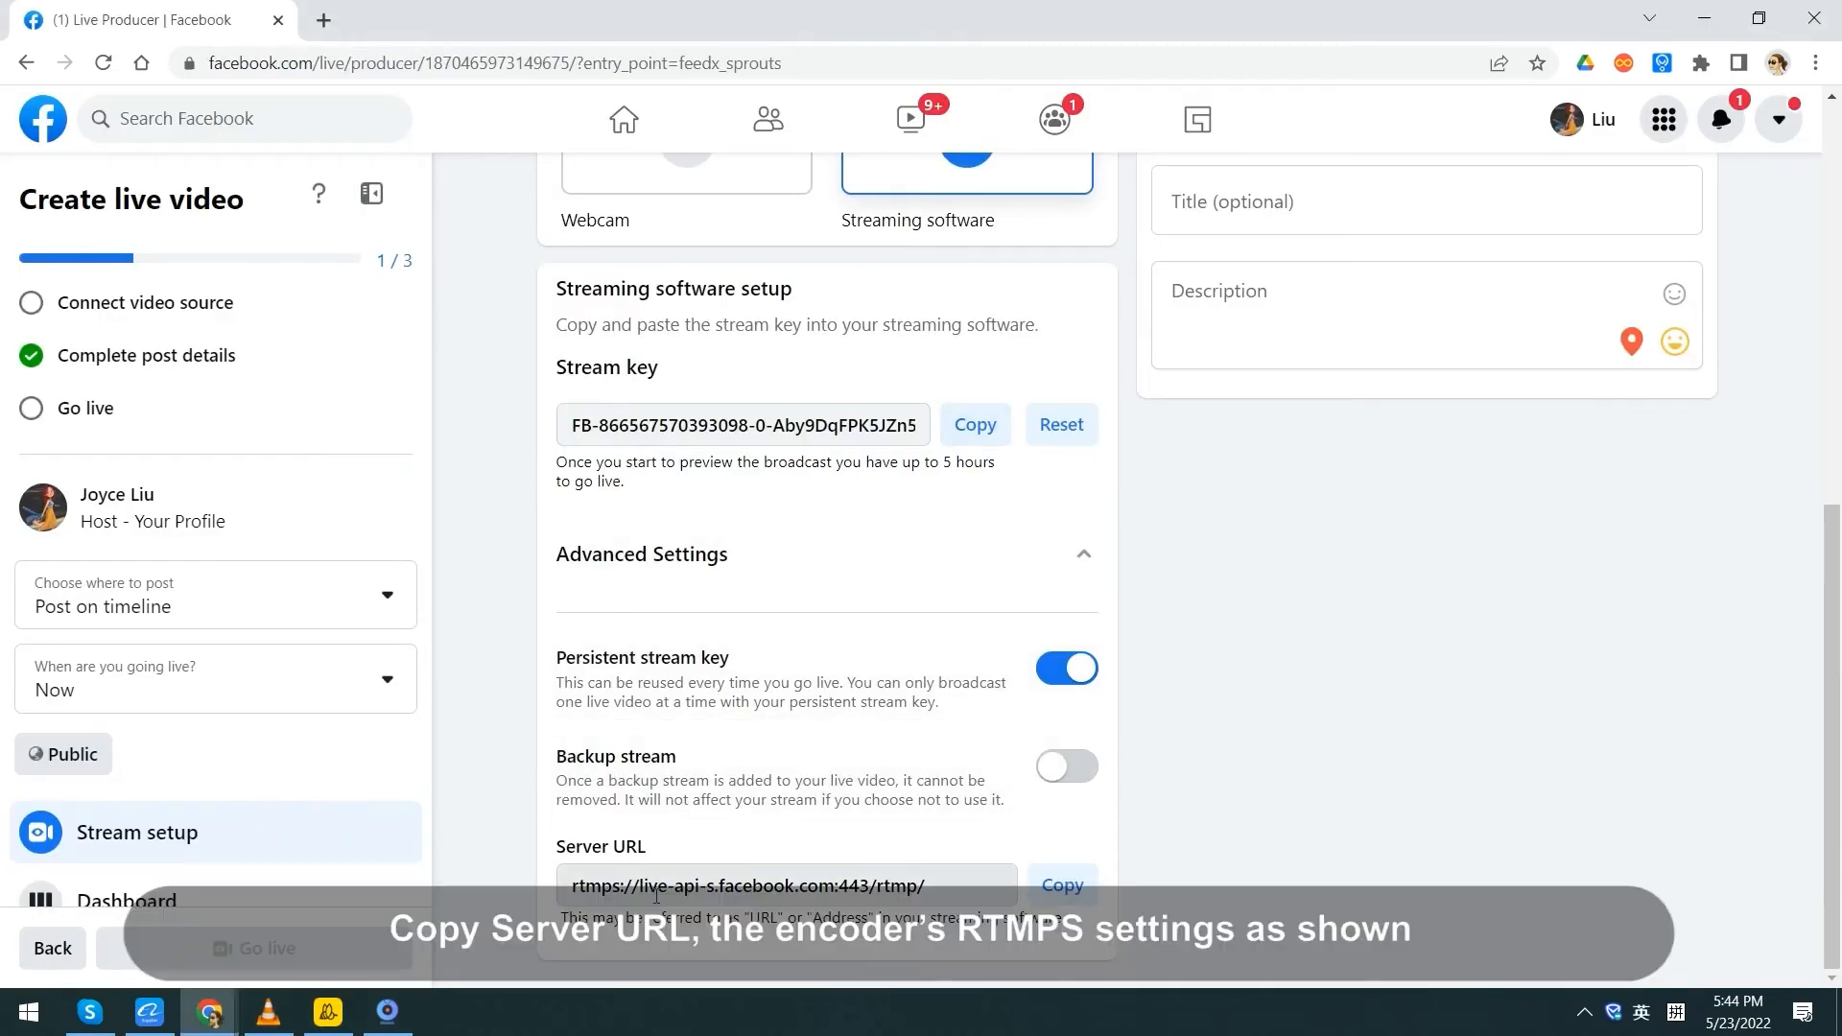
double_click(737, 886)
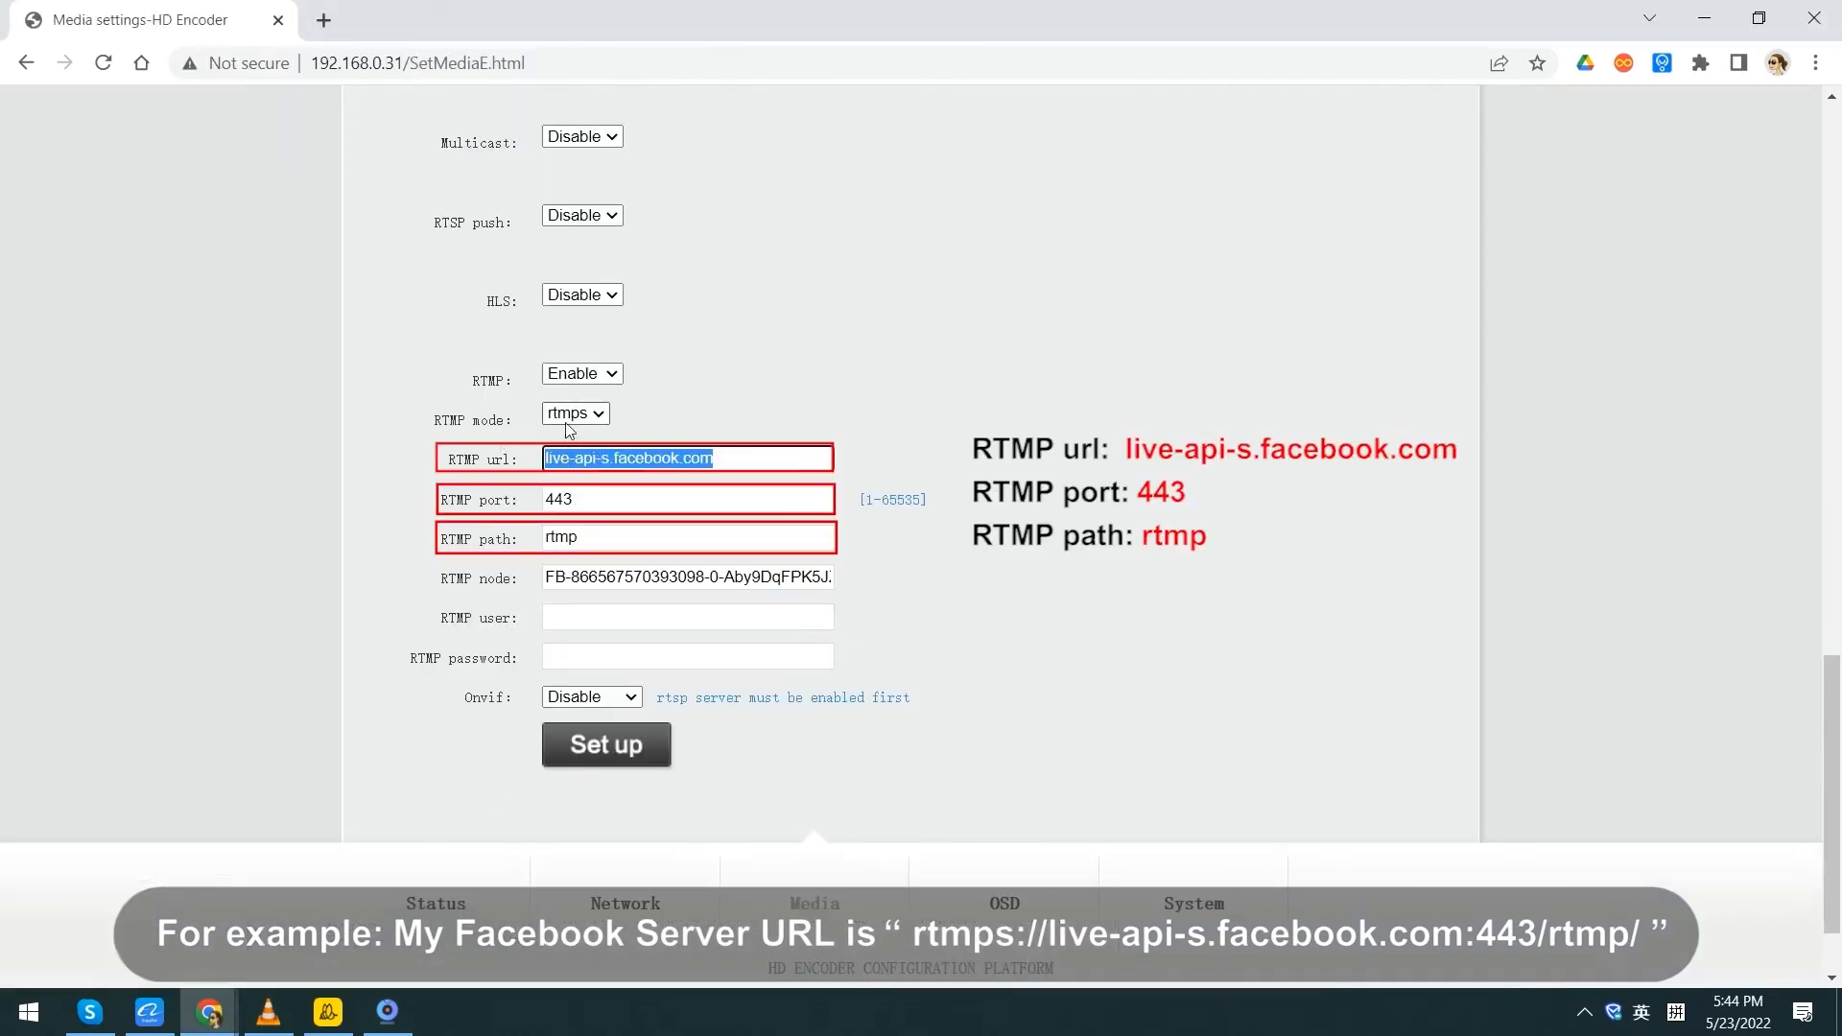
Step: Save the live-api-s.facebook.com RTMPS settings and confirm rtmps0 shows connected on the status page
left_click(687, 499)
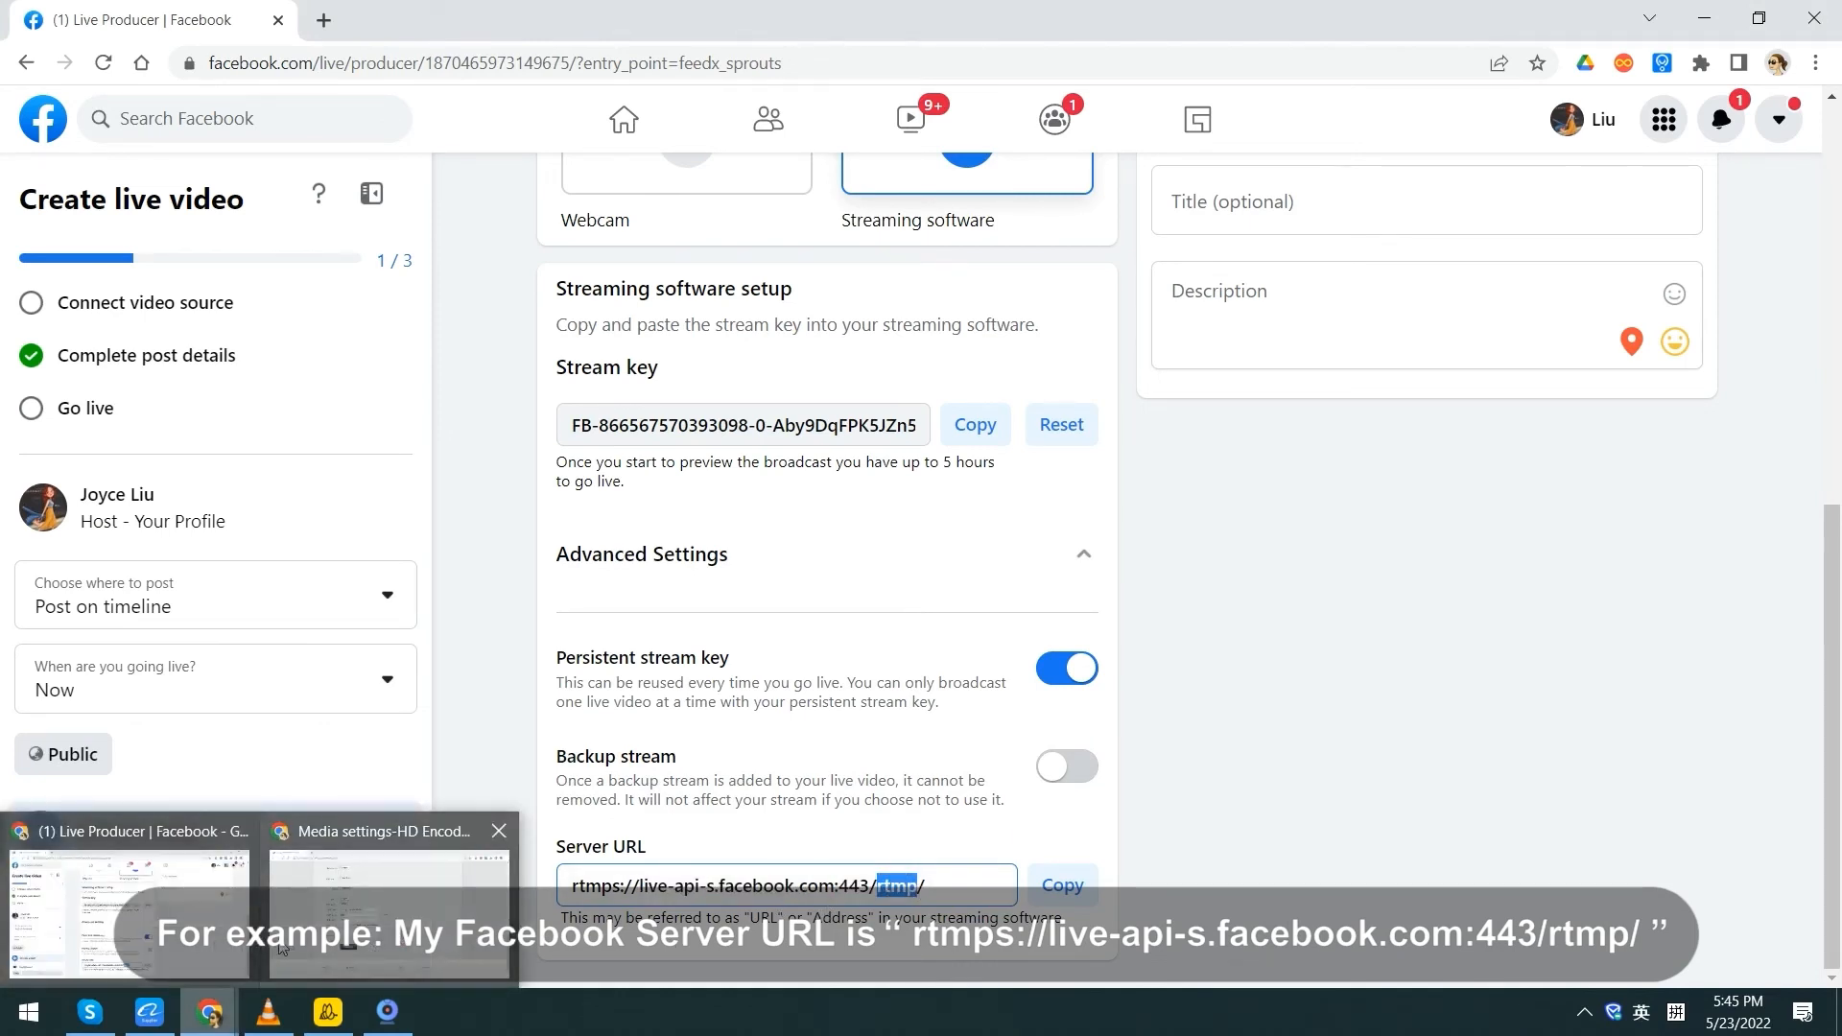
left_click(388, 831)
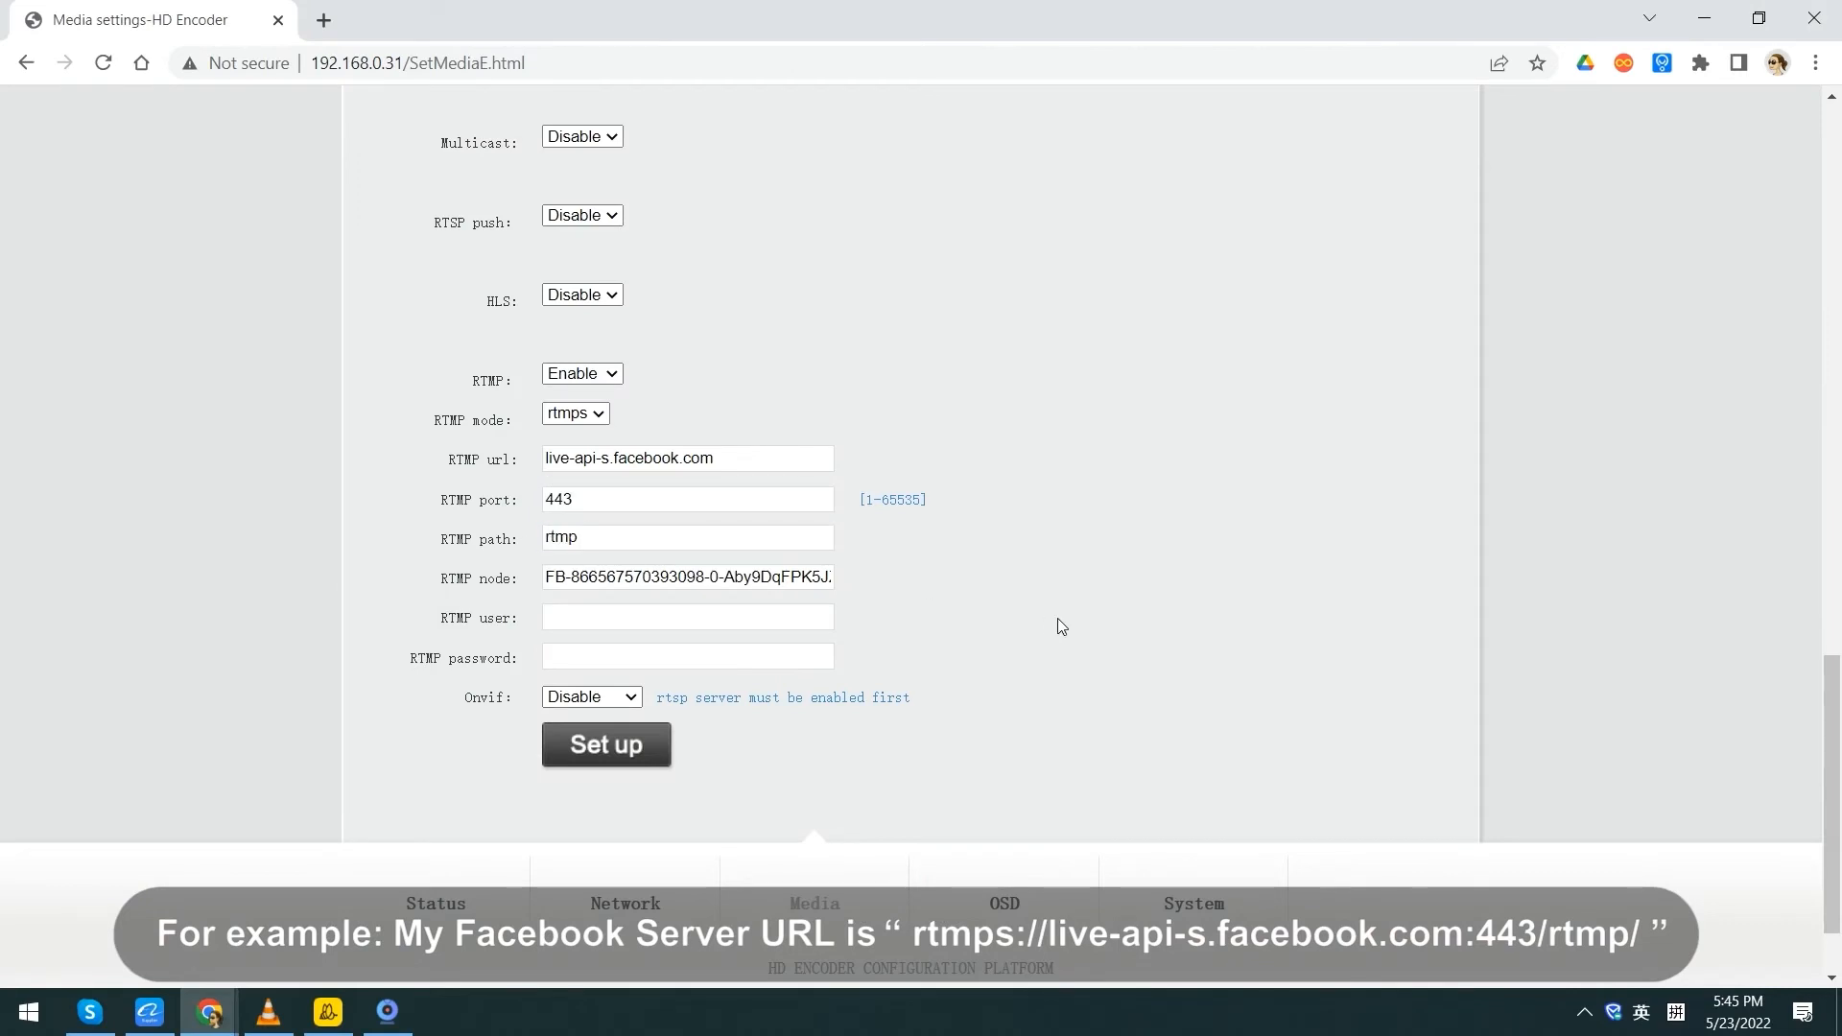
left_click(606, 744)
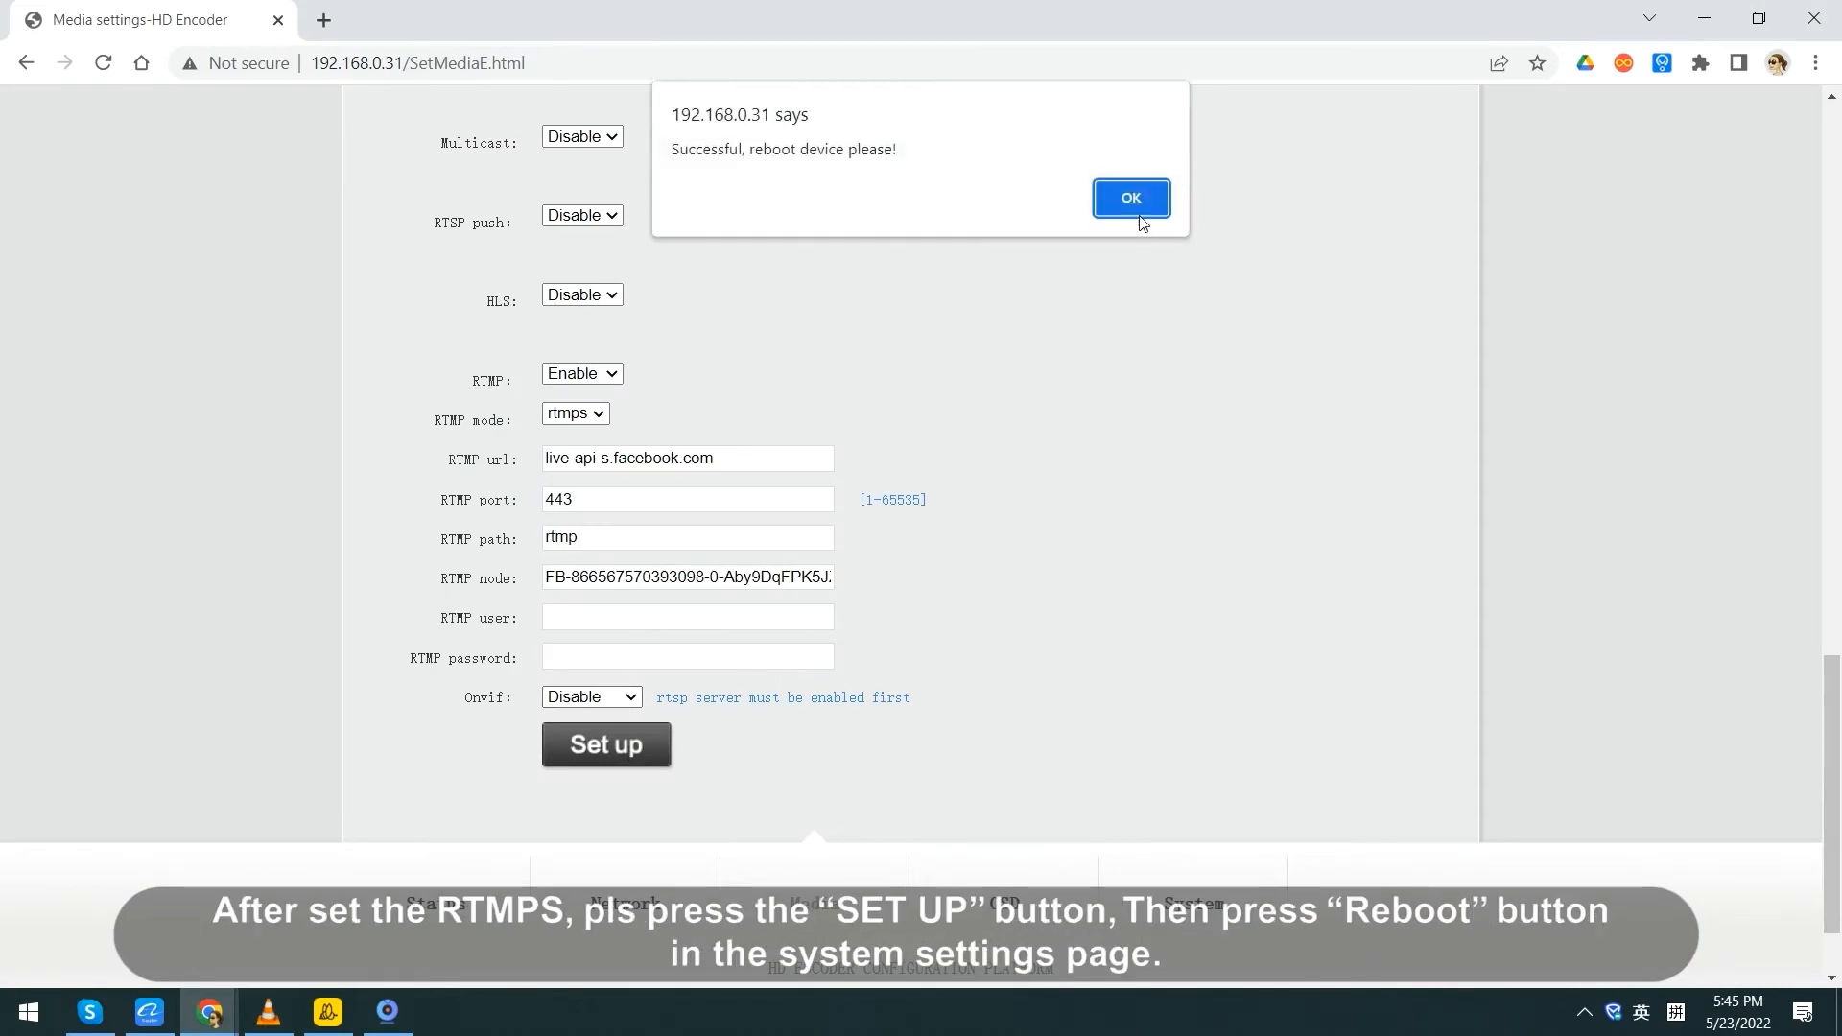
left_click(1129, 197)
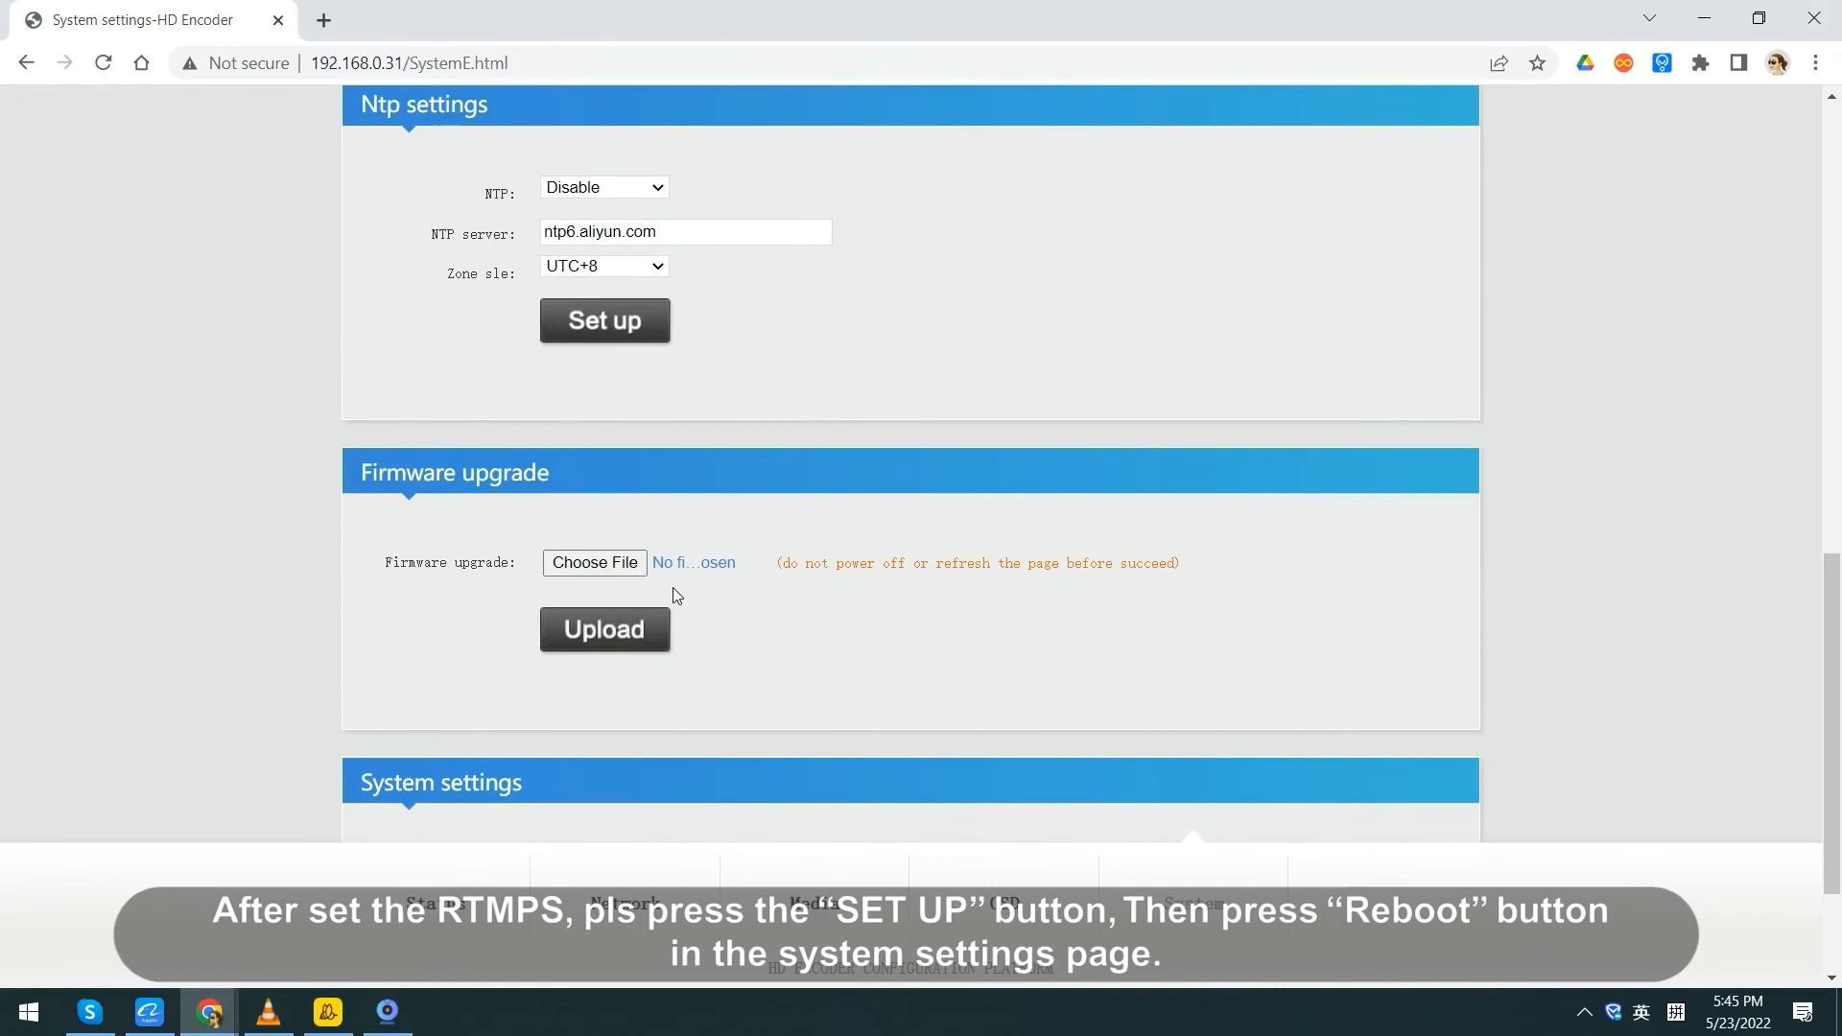
scroll("down", 3)
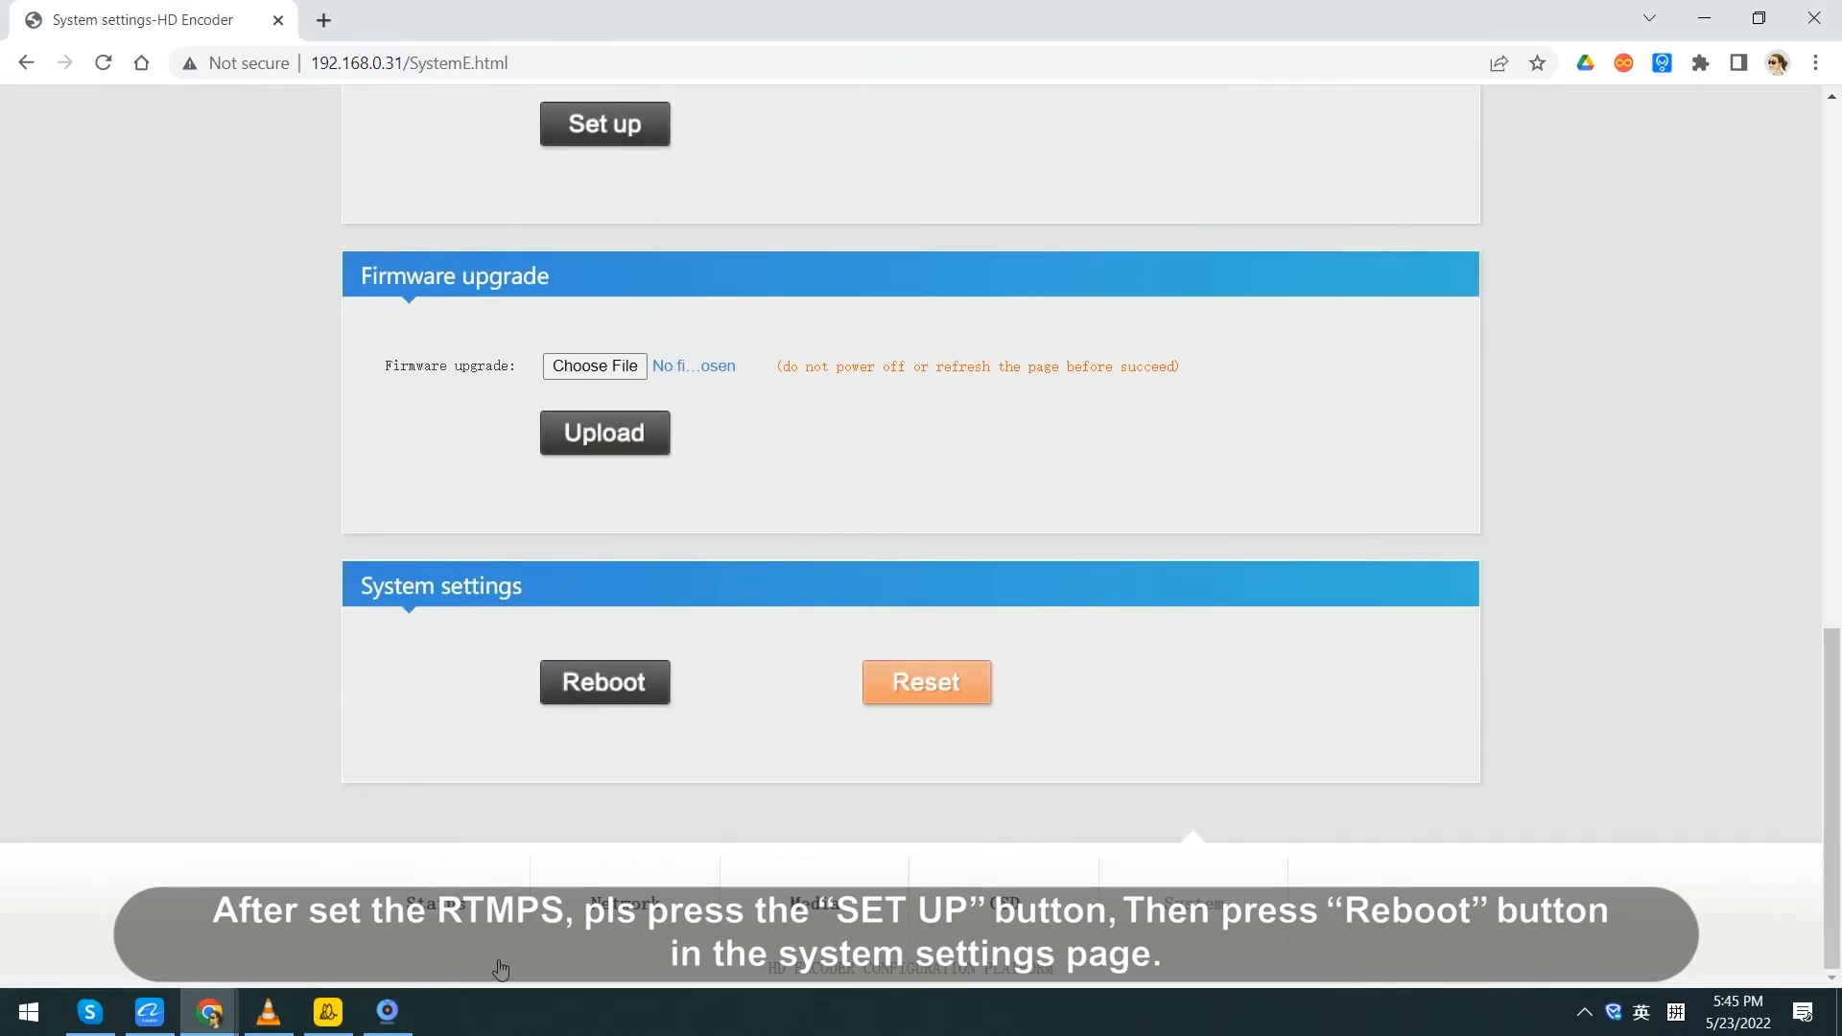
left_click(604, 682)
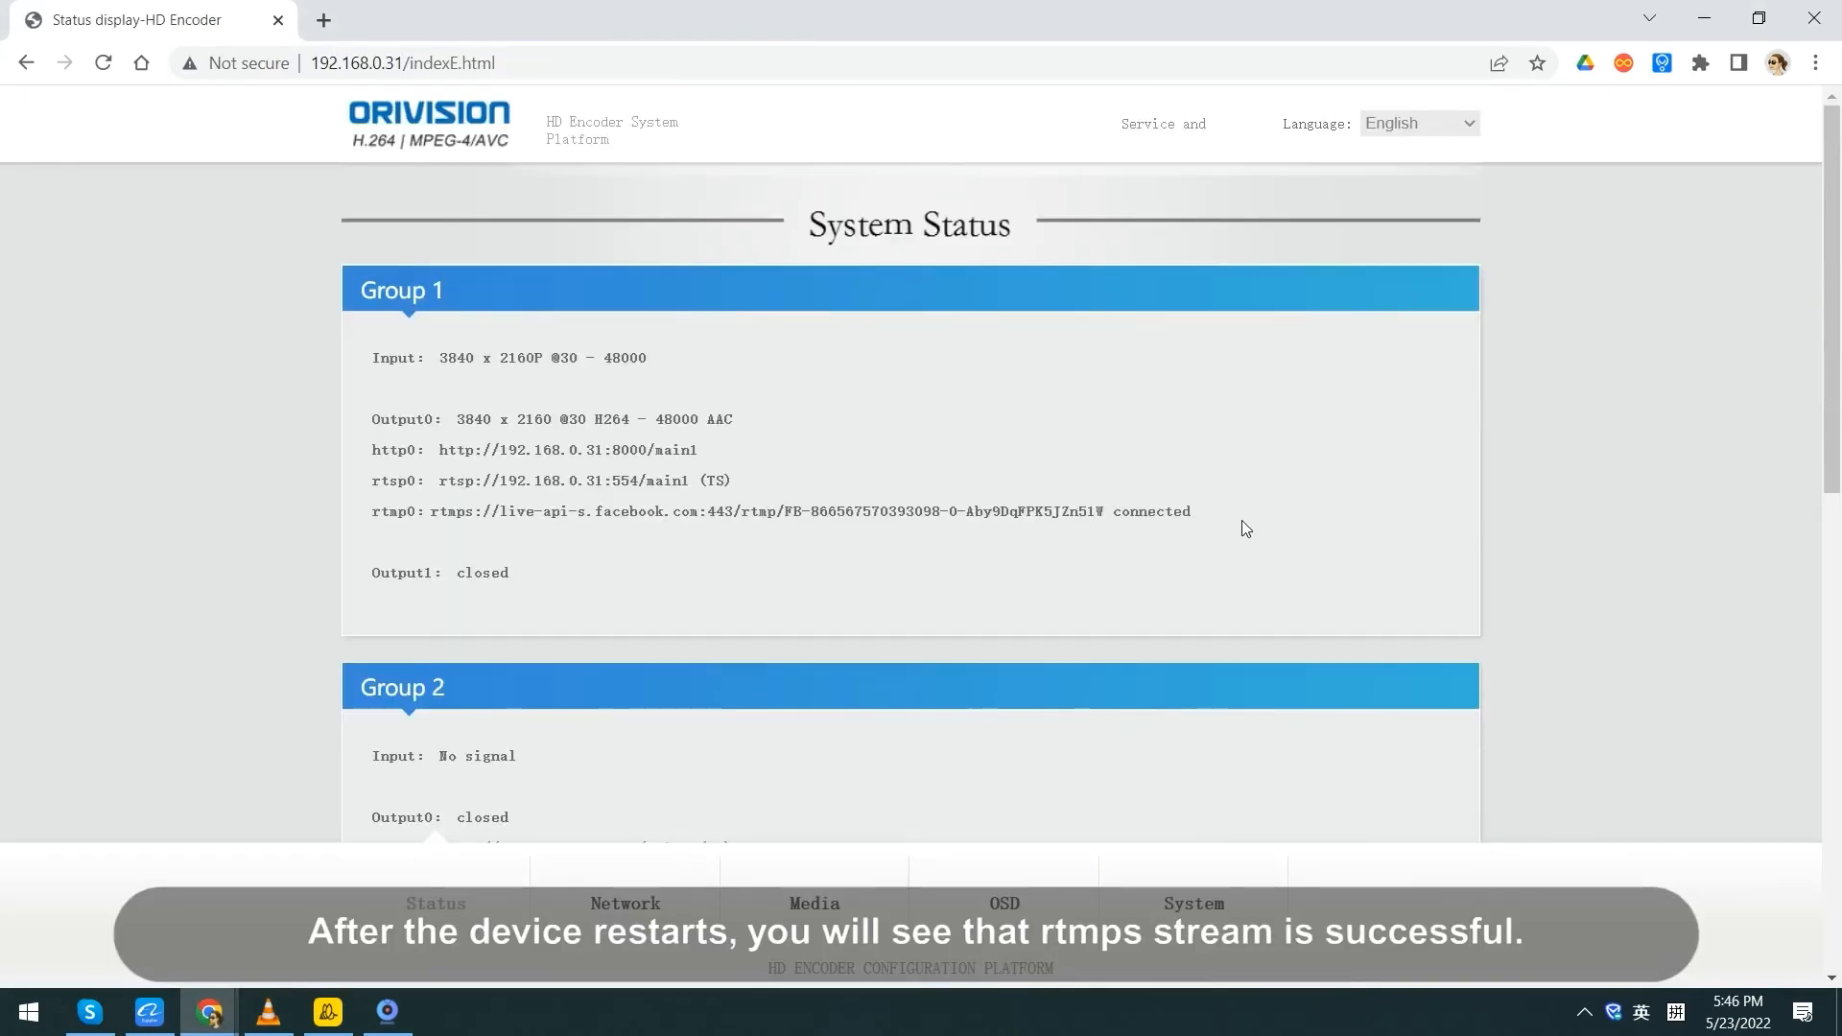
mouse_move(1160, 517)
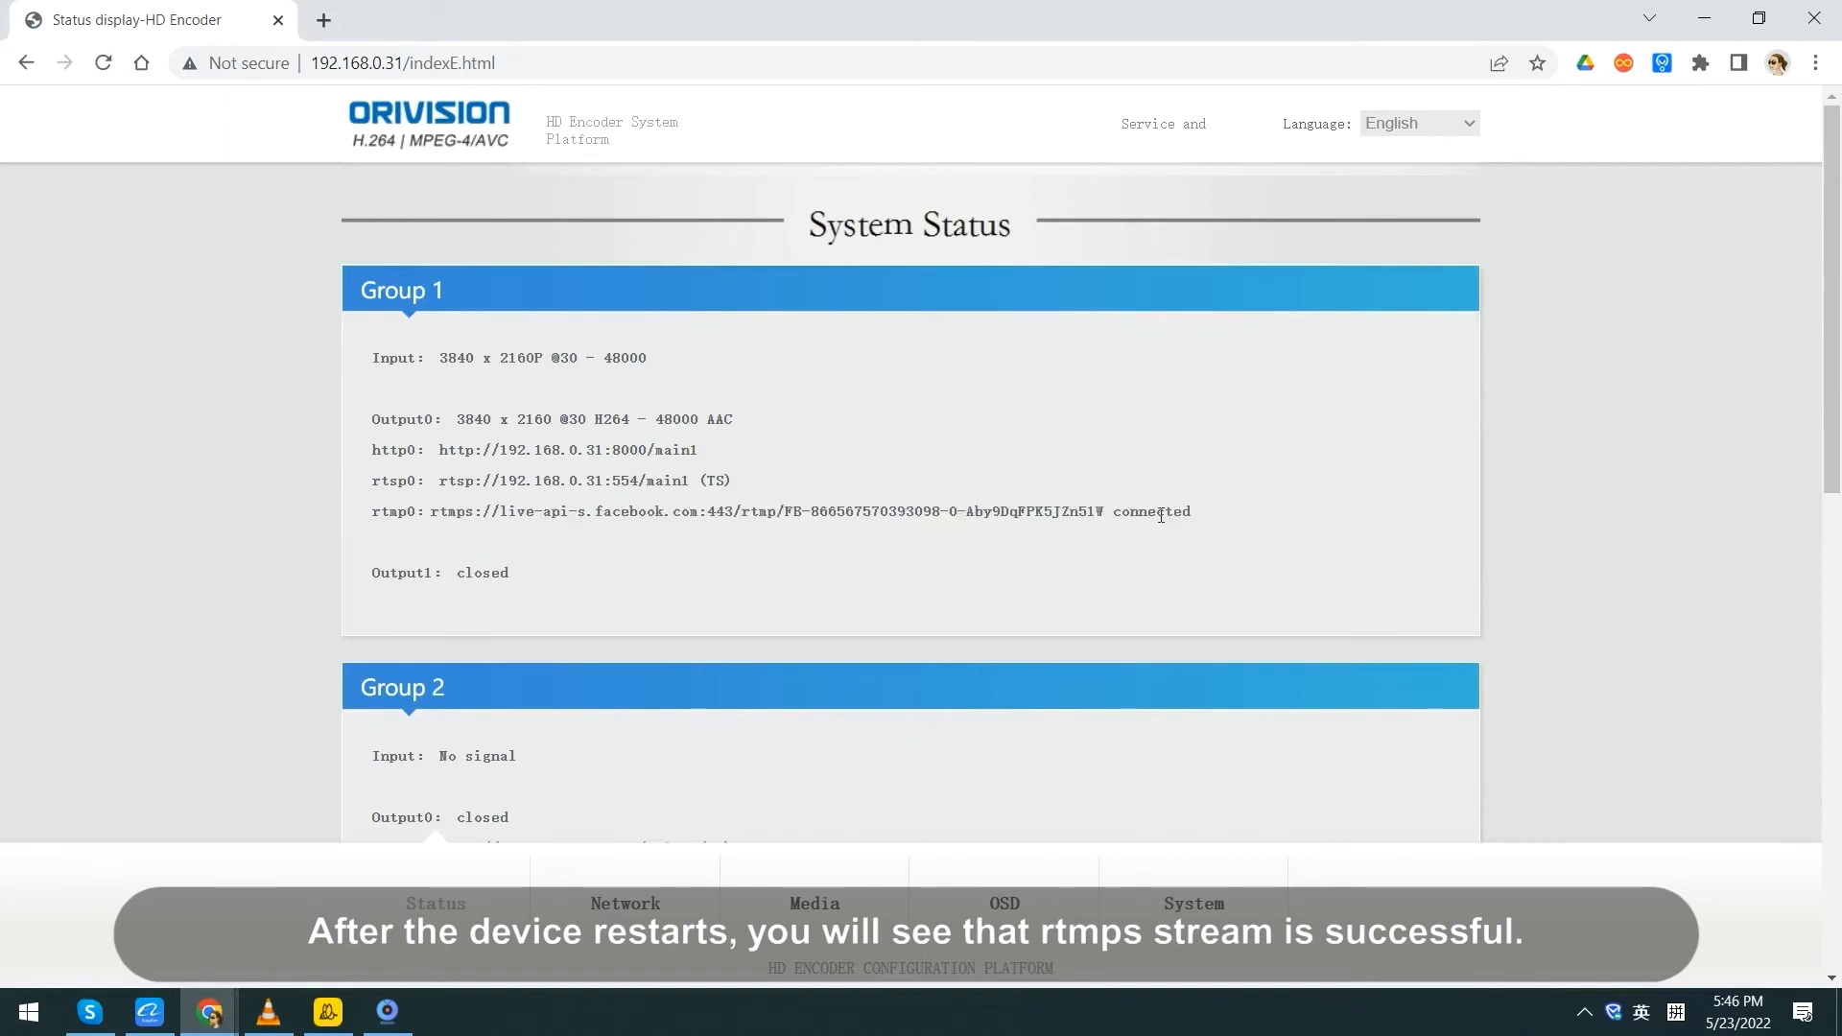